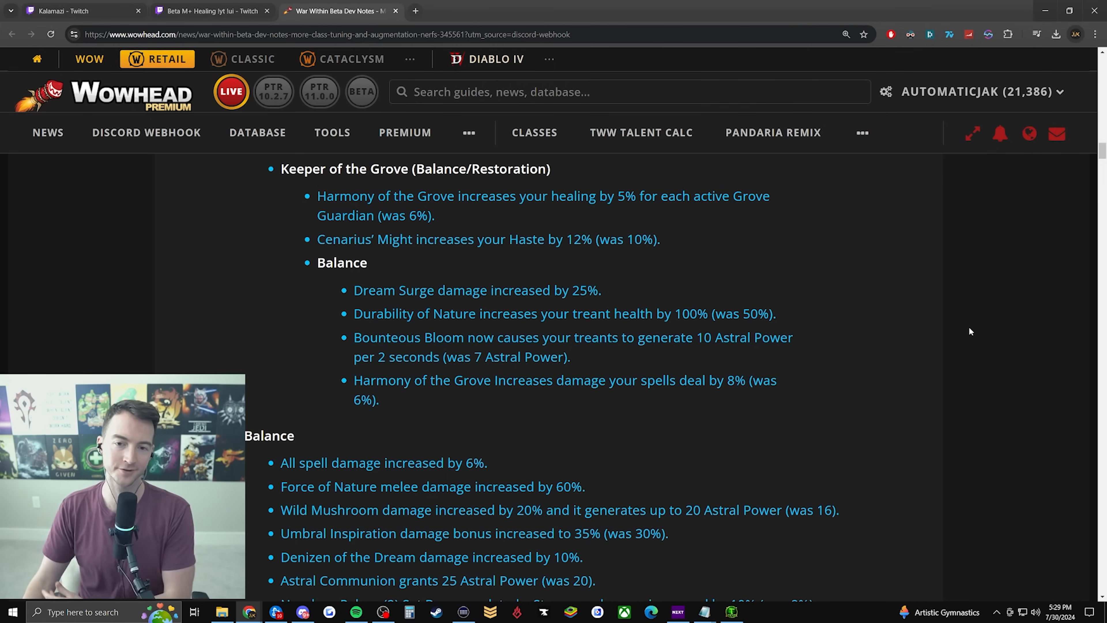
mouse_move(939, 327)
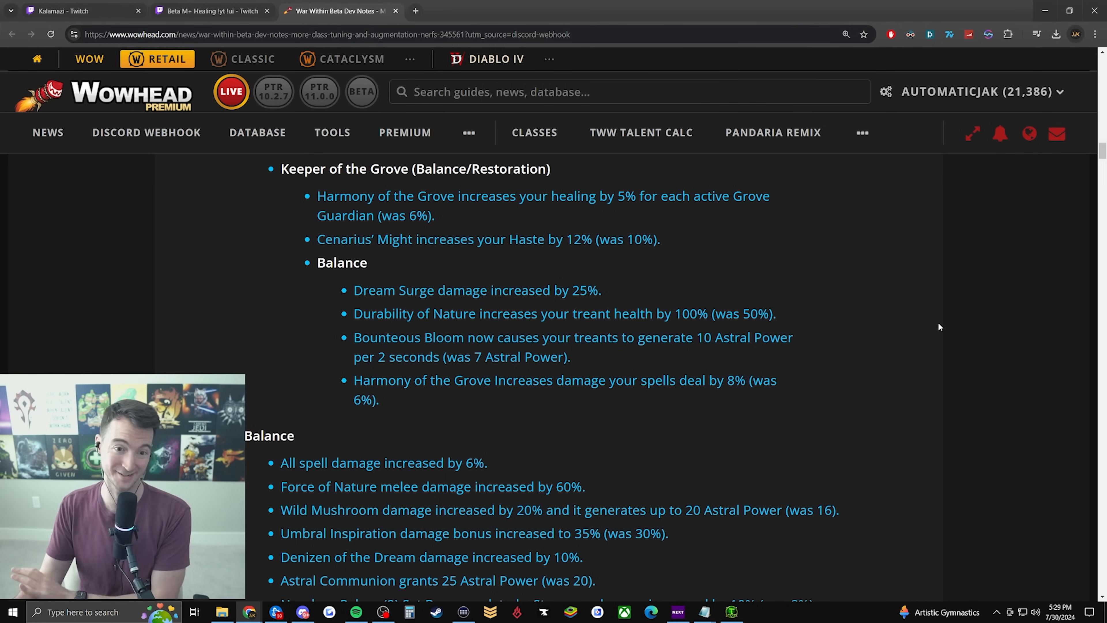
Read down the class notes, highlighting a couple of key lines along the way
drag(317, 195, 416, 215)
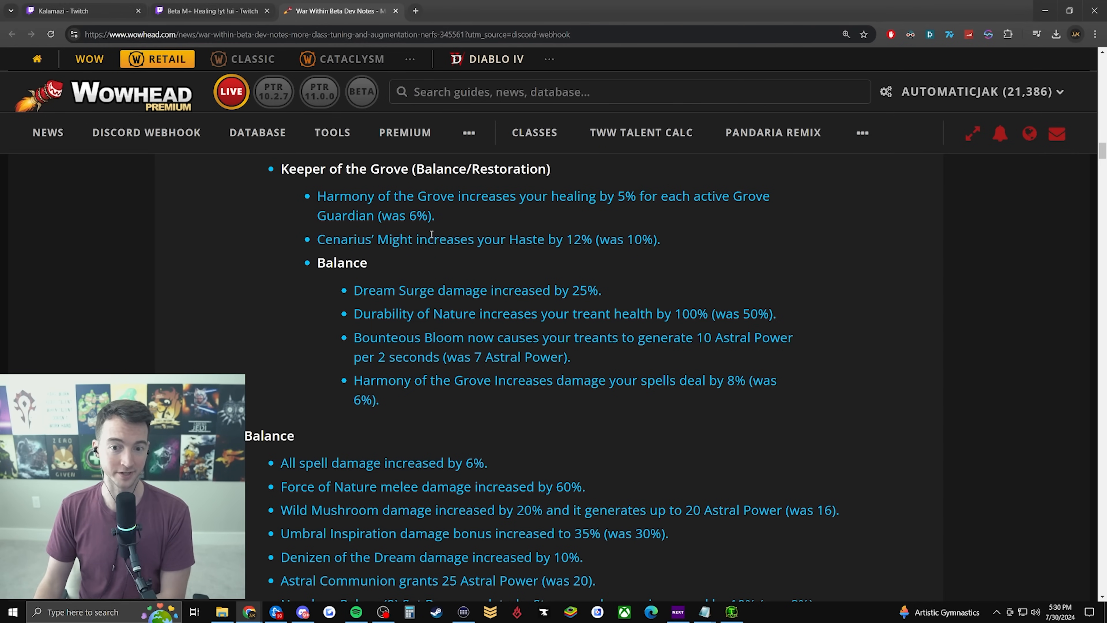
scroll(down, 3)
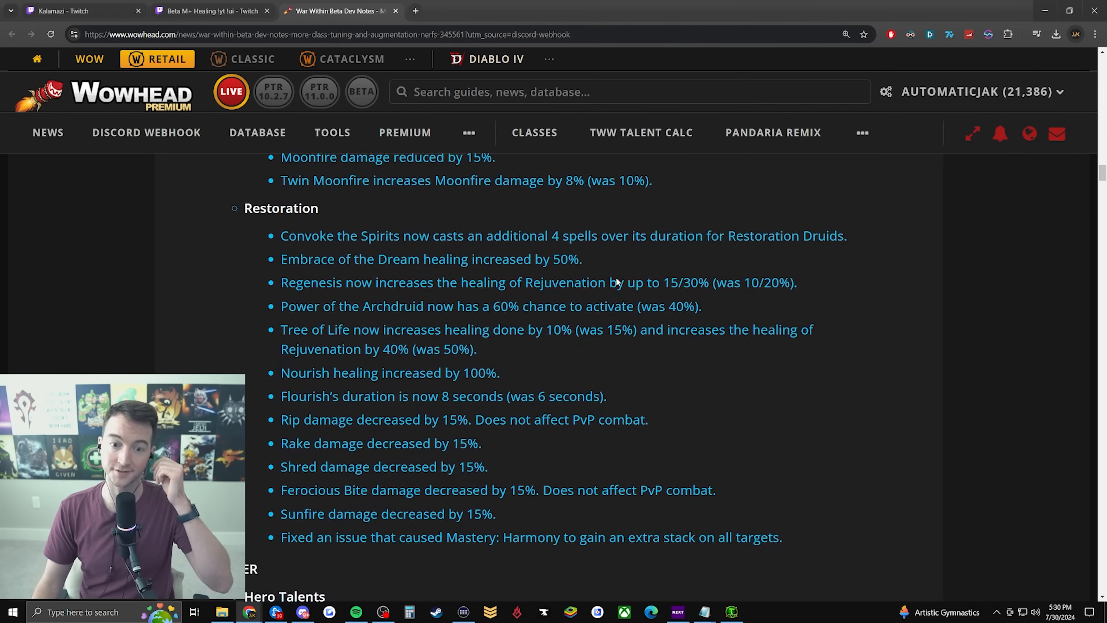
scroll(down, 3)
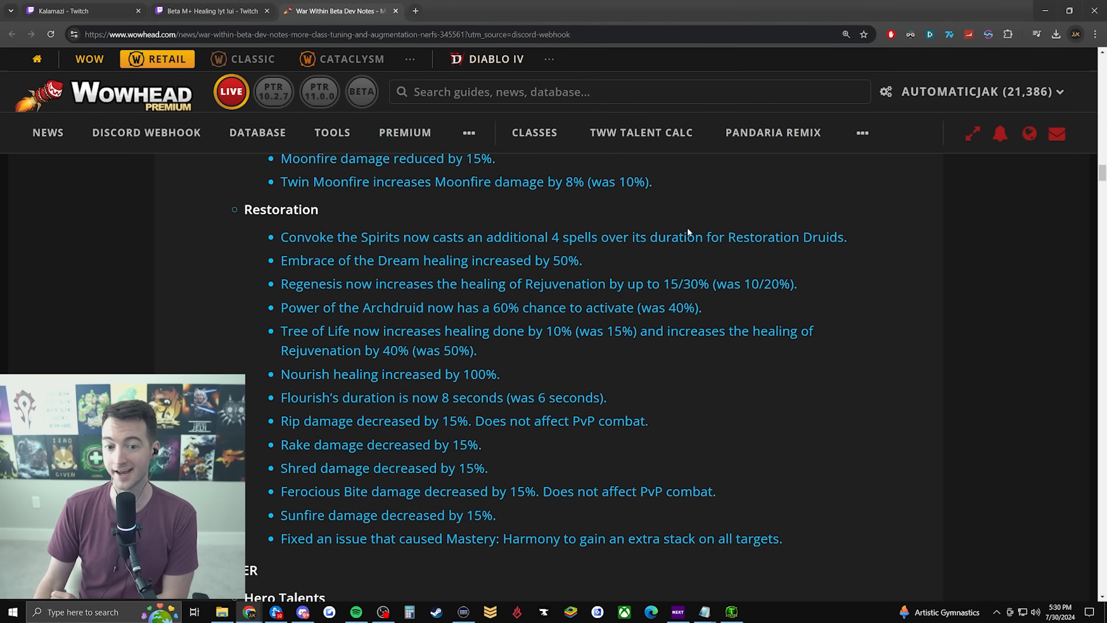
scroll(down, 3)
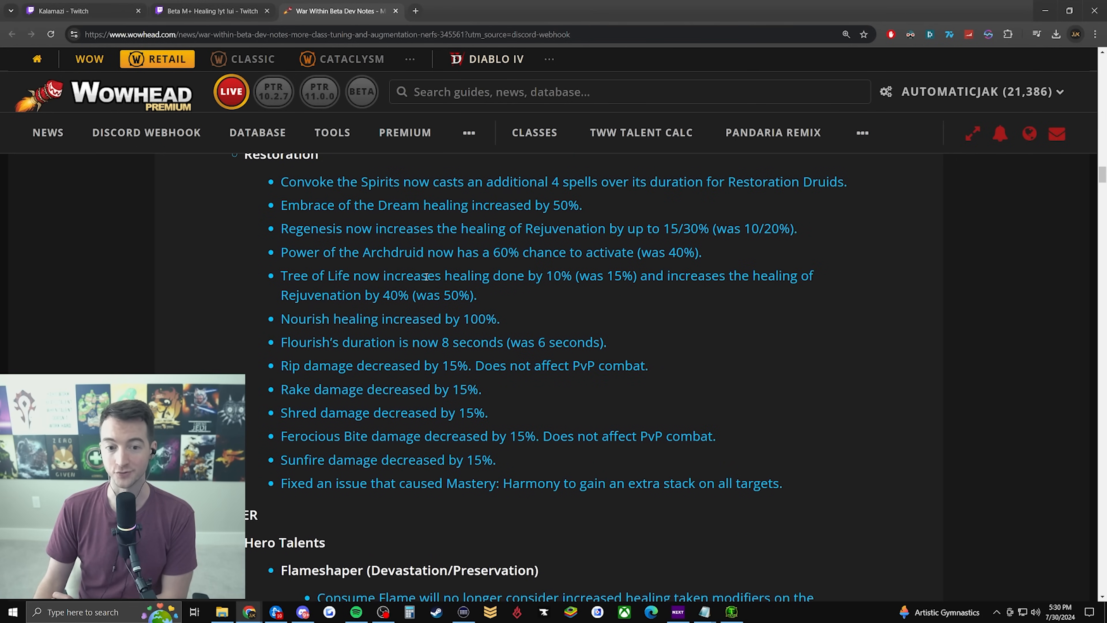
drag(393, 276, 518, 276)
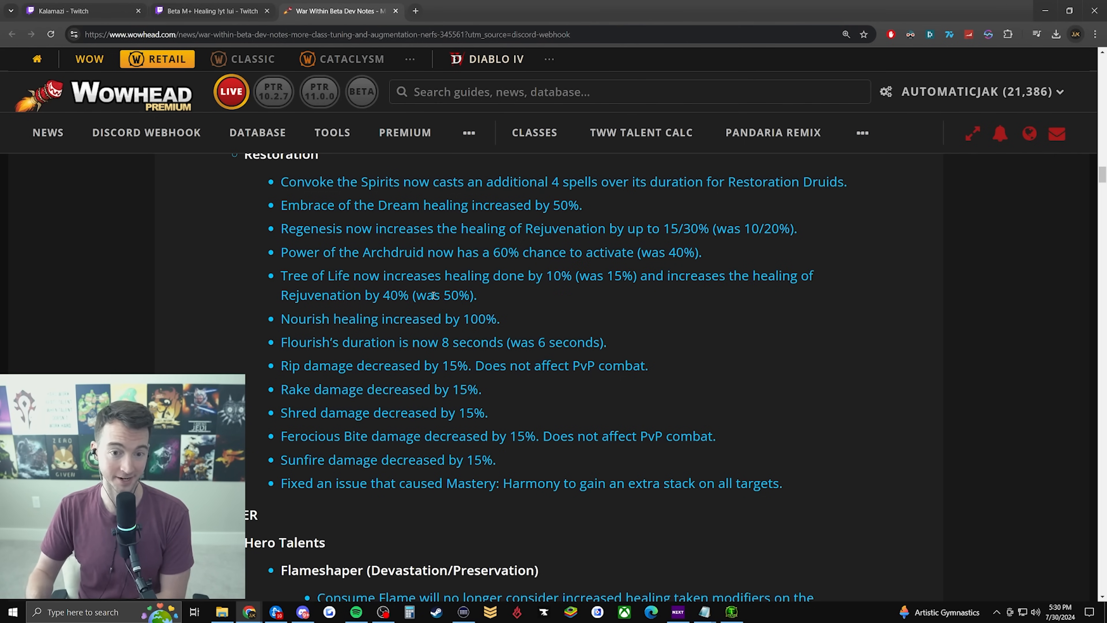
mouse_move(789, 221)
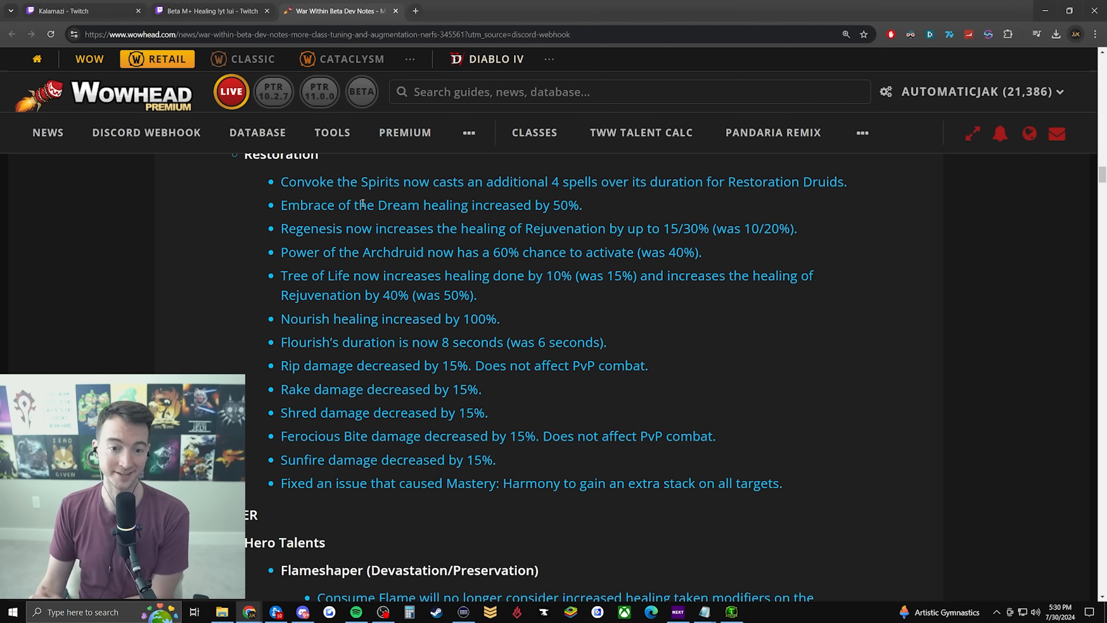
scroll(down, 3)
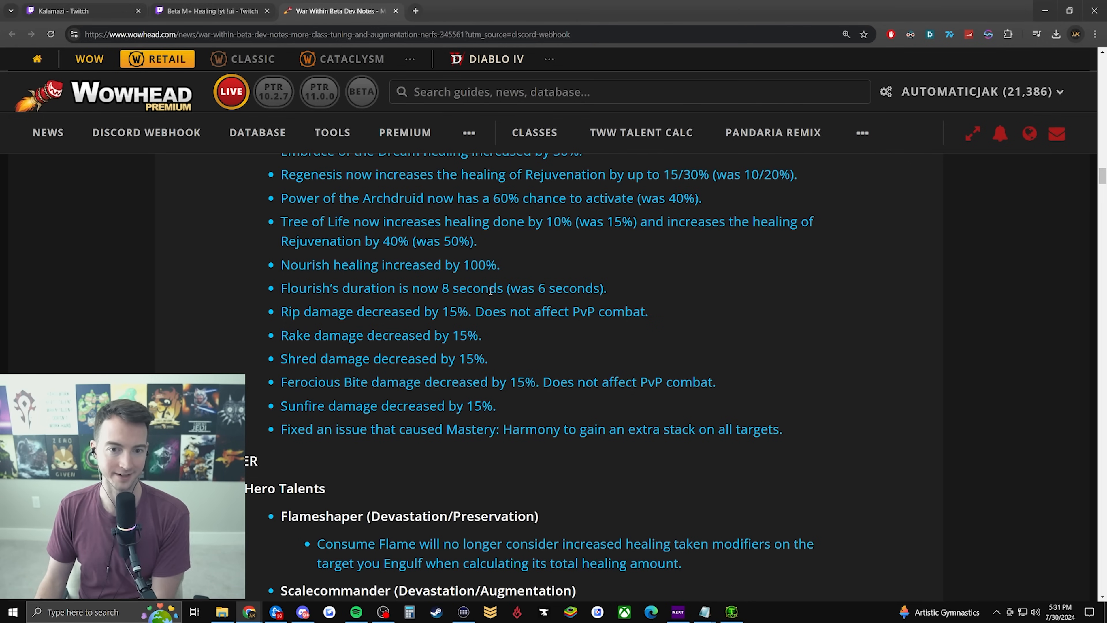
Highlight the Rip-through-Sunfire damage reductions, then the Consume Flame note
drag(280, 198, 417, 197)
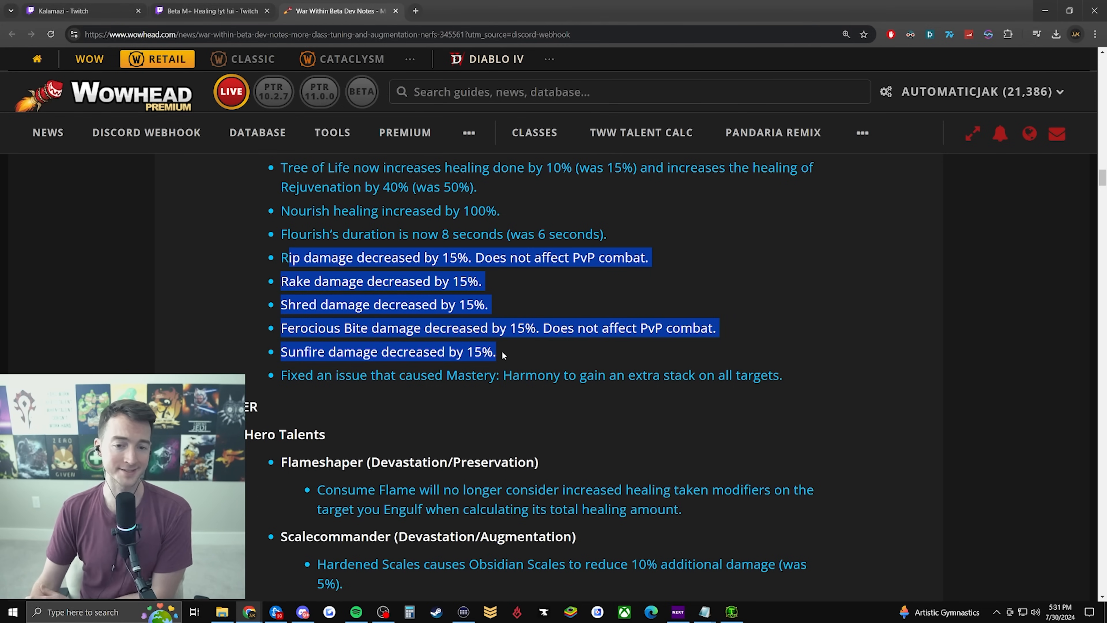
click(501, 352)
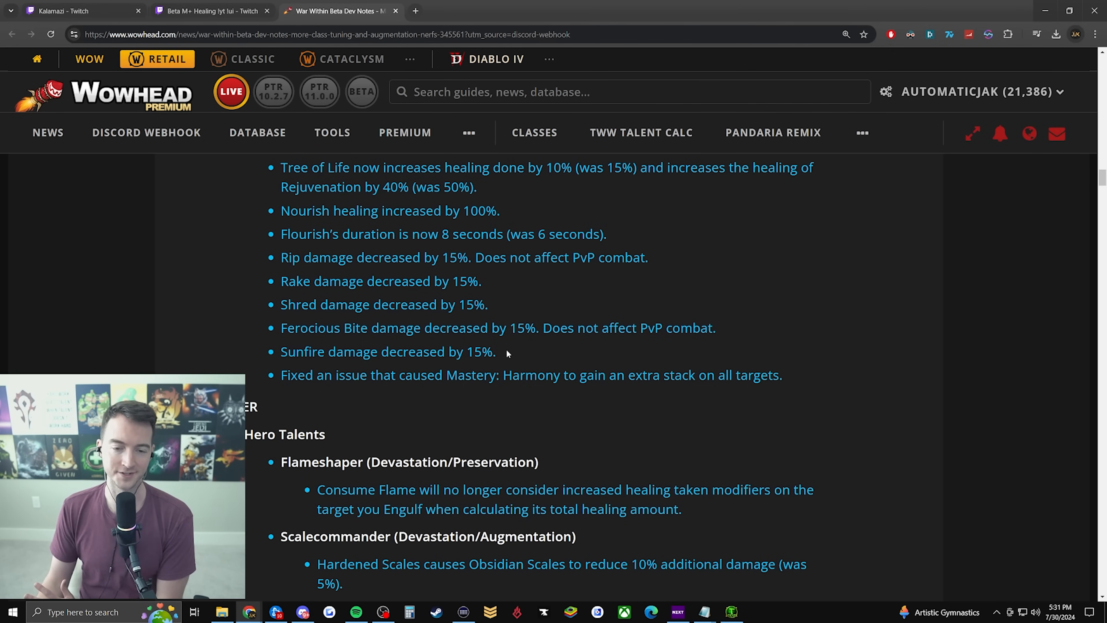
scroll(down, 3)
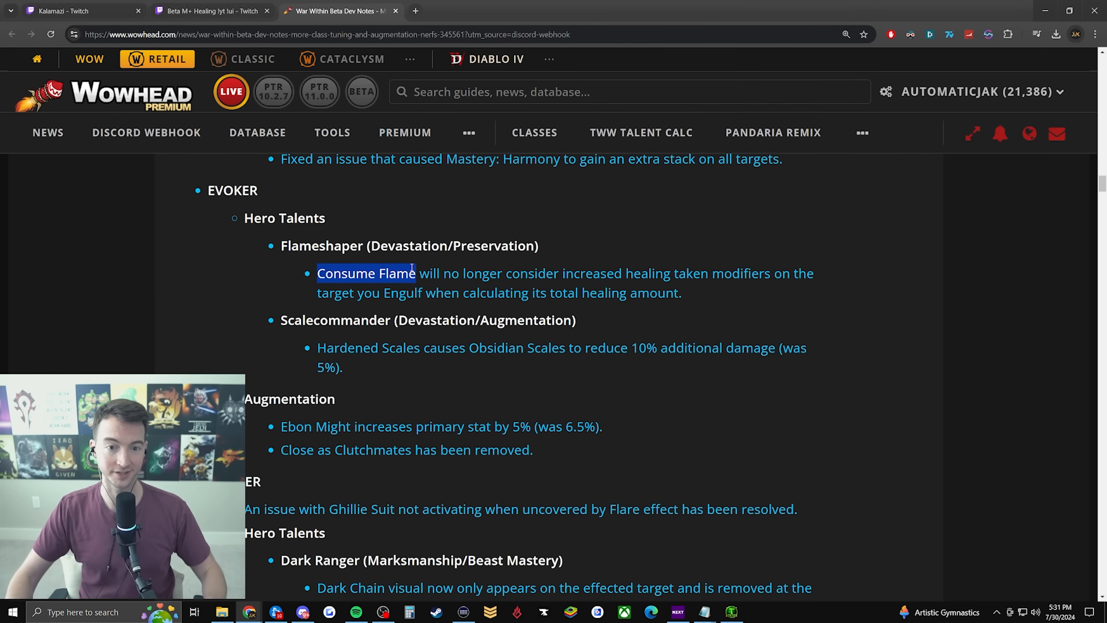
drag(416, 274, 621, 273)
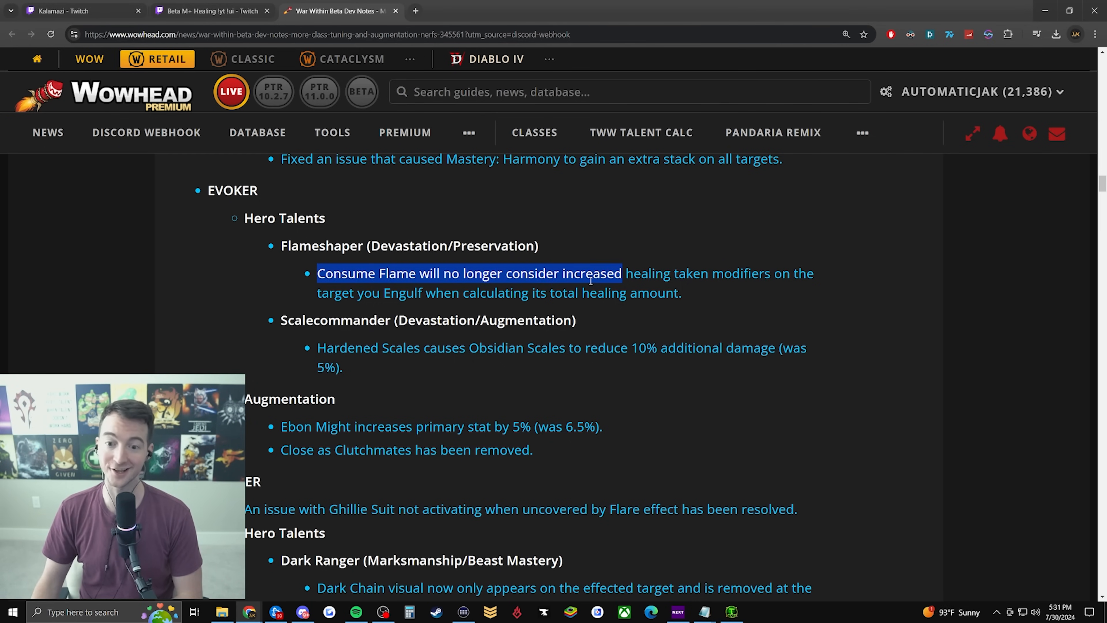
drag(621, 273, 770, 273)
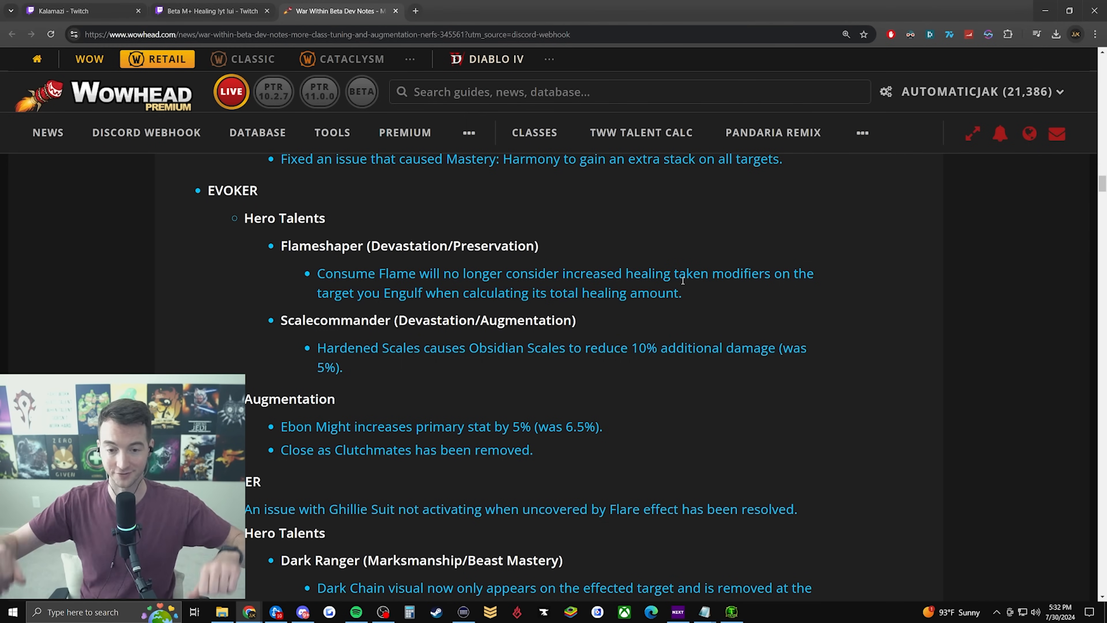
mouse_move(598, 239)
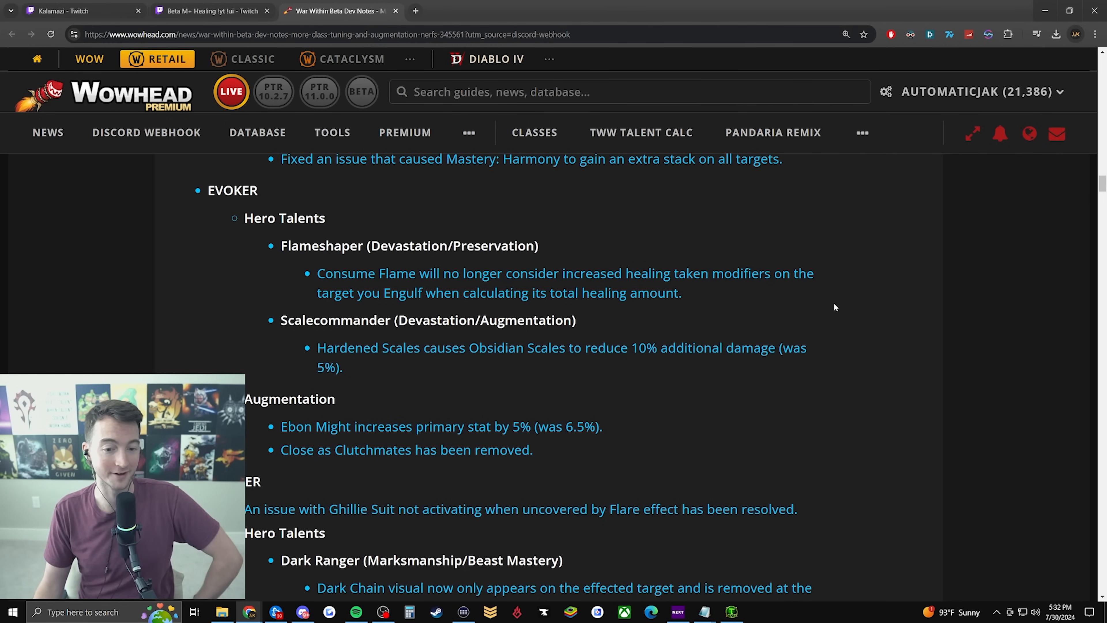
mouse_move(748, 264)
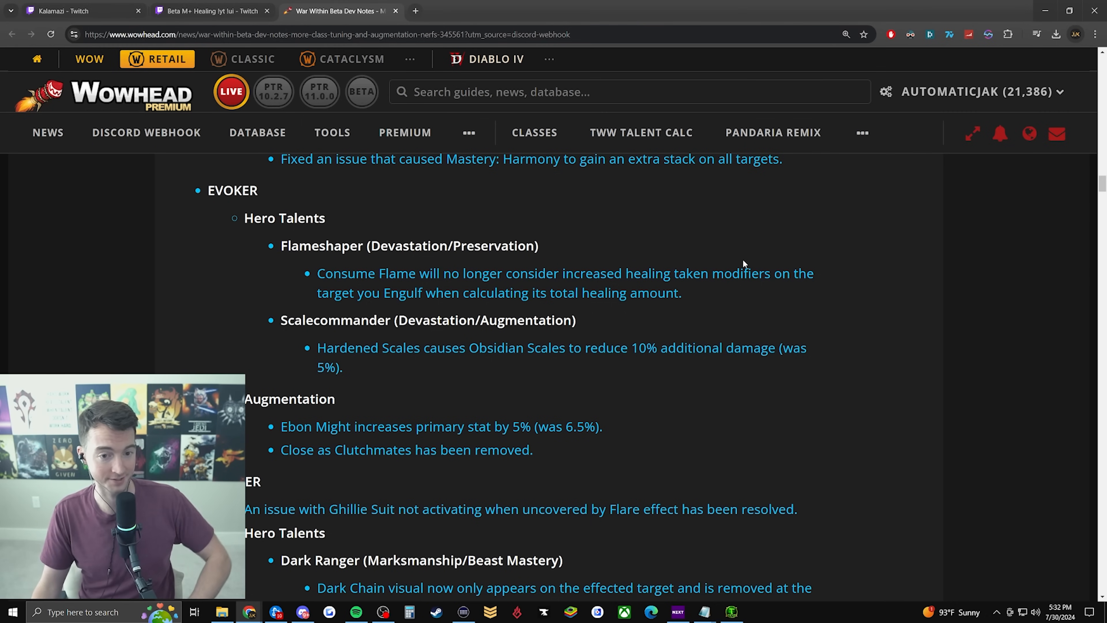
mouse_move(534, 268)
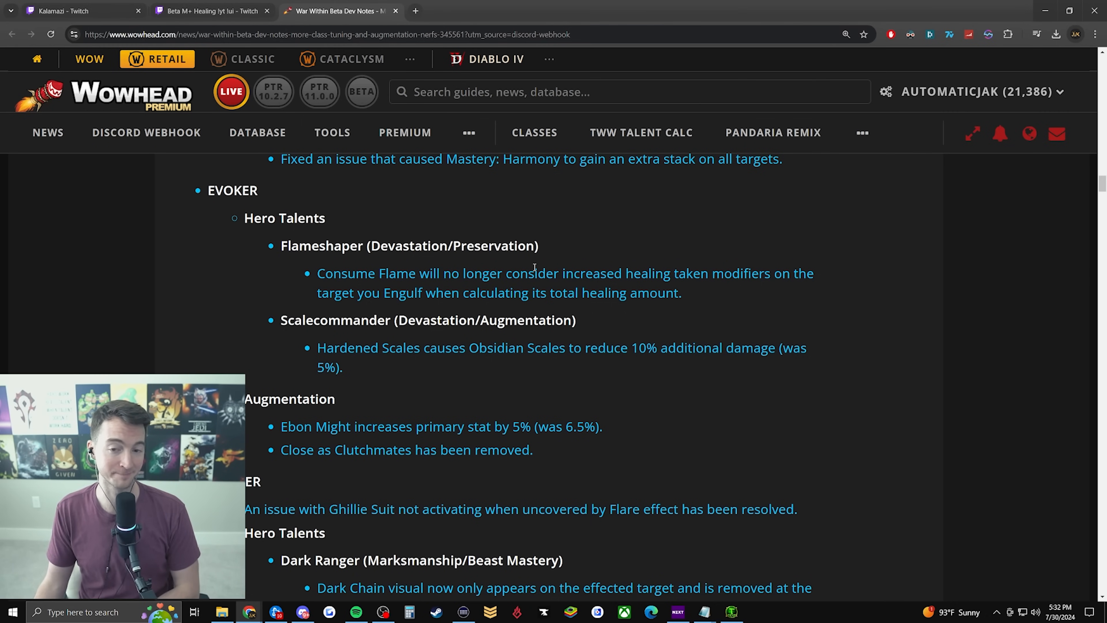
Highlight the Ebon Might primary stat change and the Inner Compass secondary stats change
scroll(down, 3)
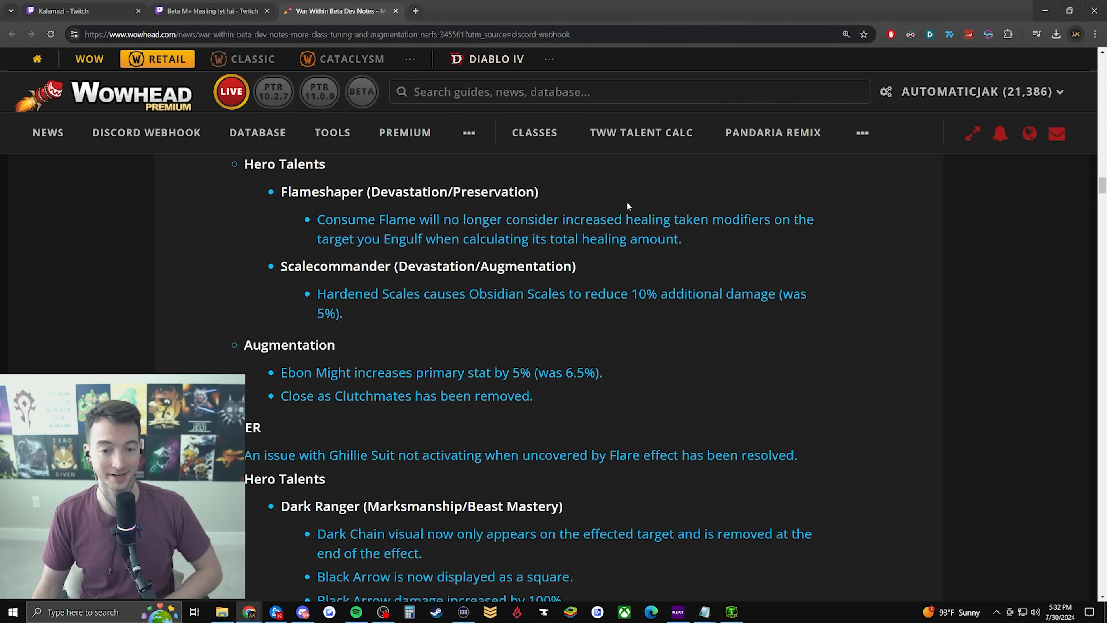
scroll(down, 3)
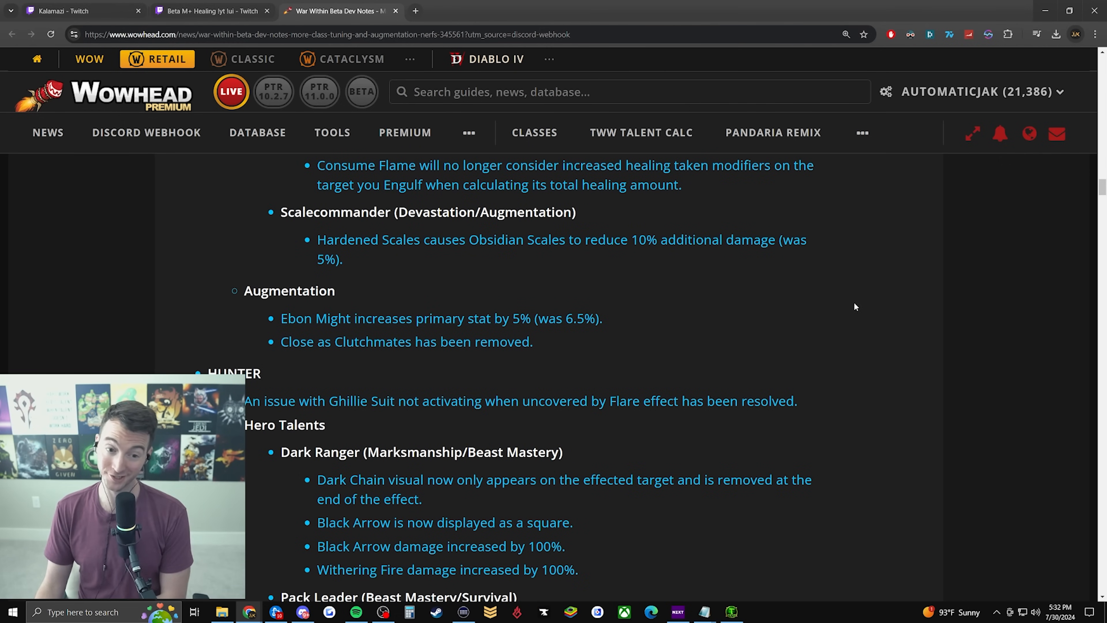
drag(289, 317, 512, 317)
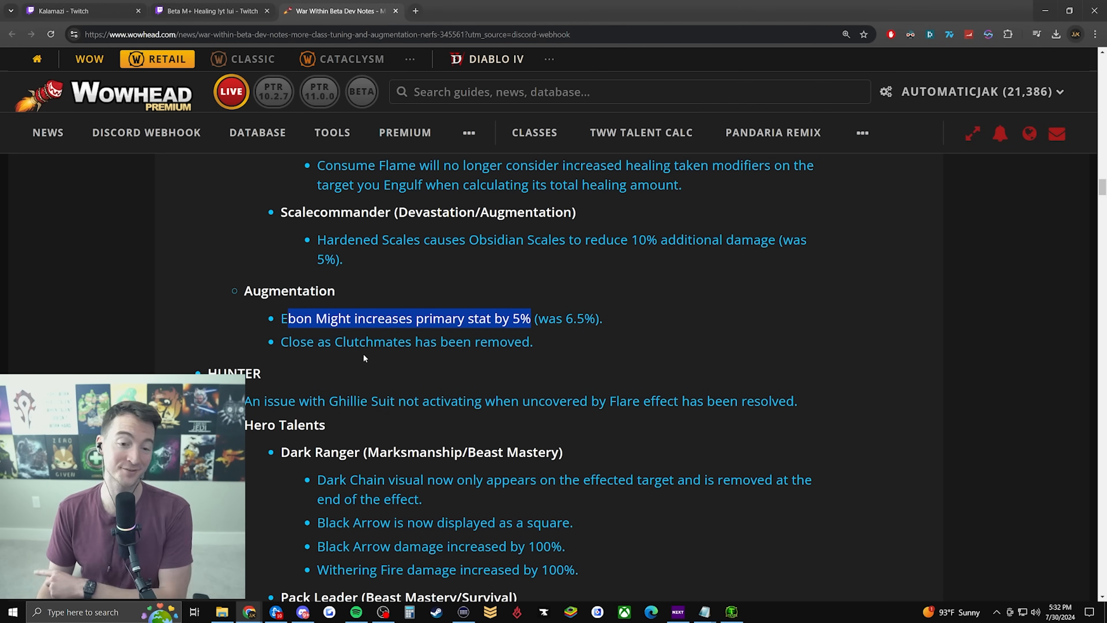
click(365, 334)
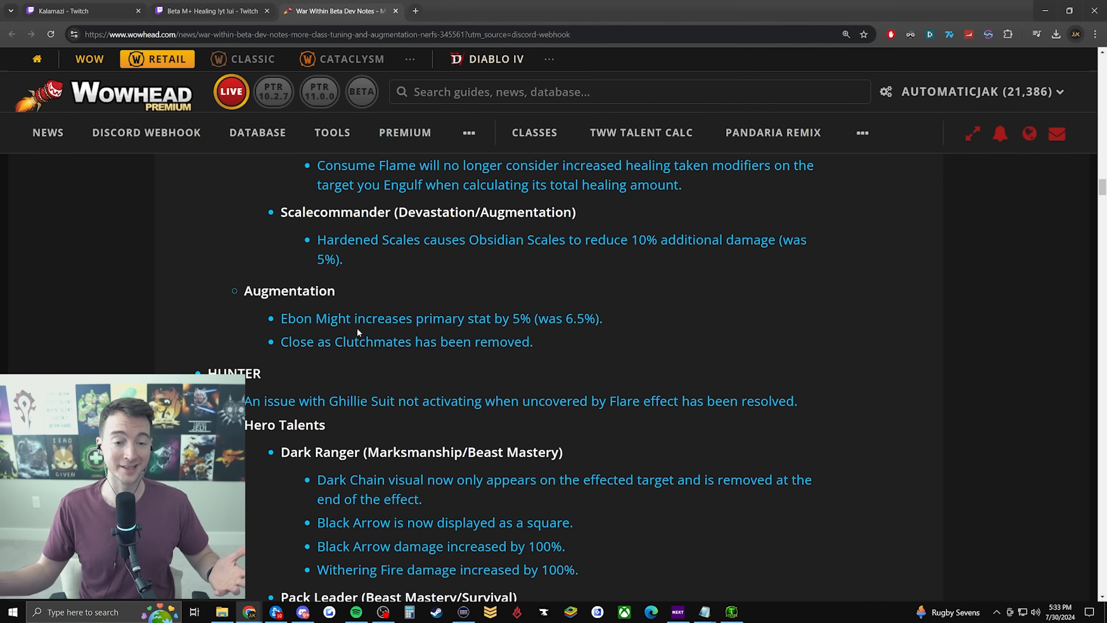
scroll(down, 3)
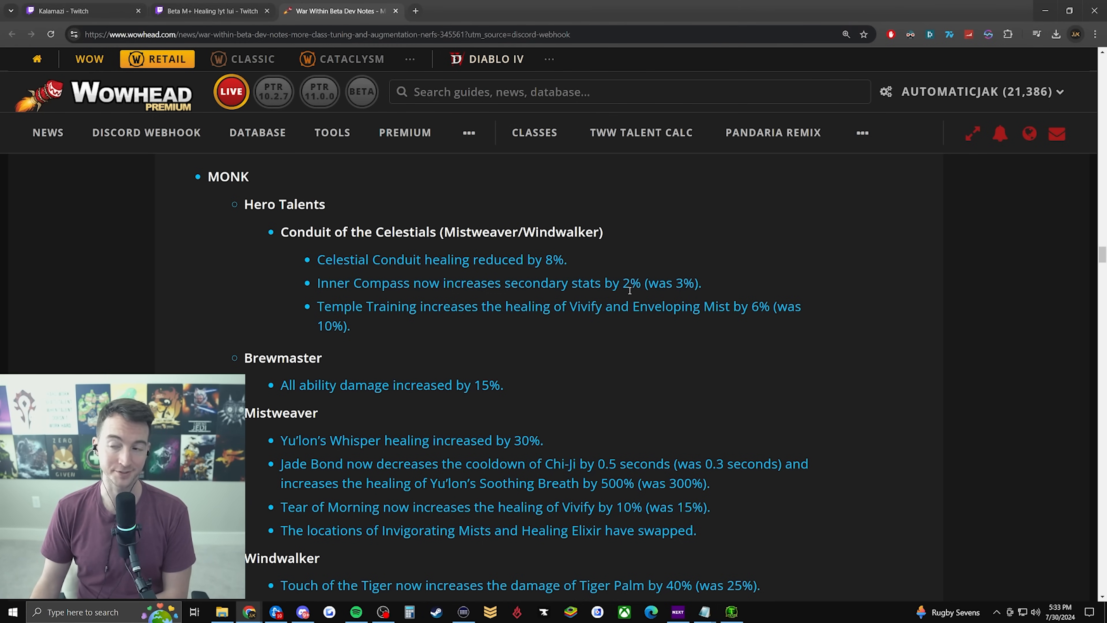
mouse_move(645, 229)
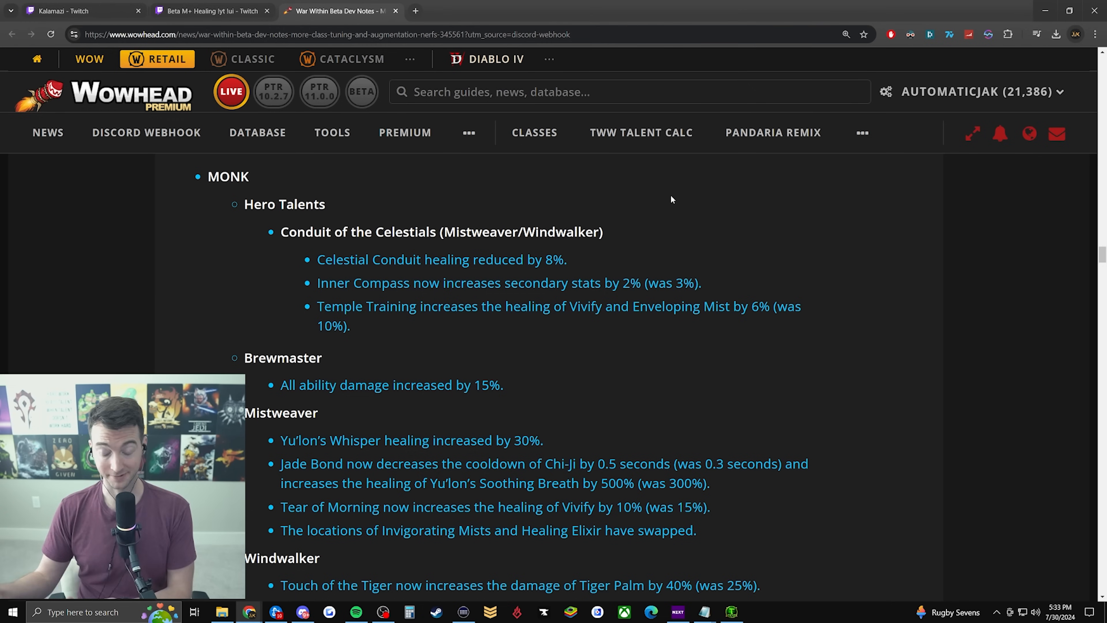
click(773, 132)
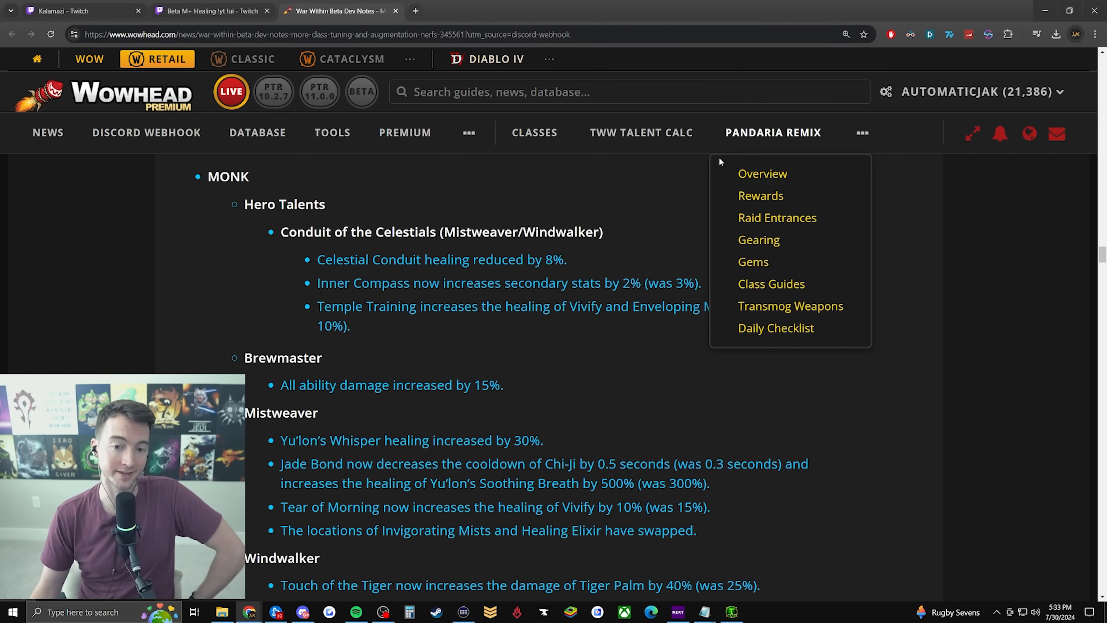
drag(421, 283, 642, 283)
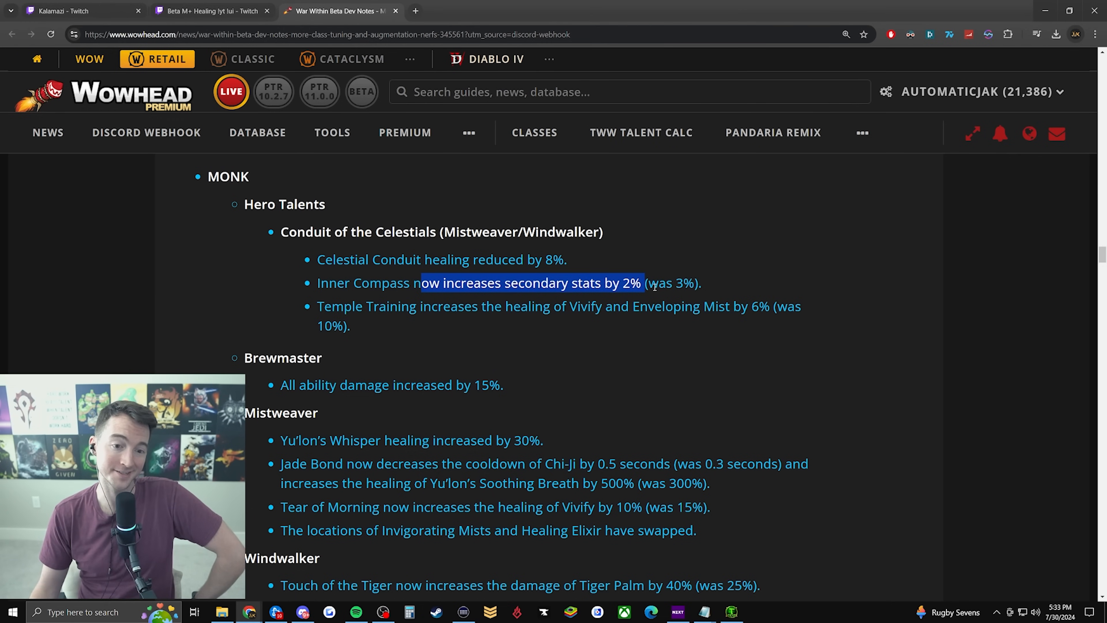
Highlight the Soothing Breath healing increase, then the Invigorating Mists and Healing Elixir swap
scroll(down, 3)
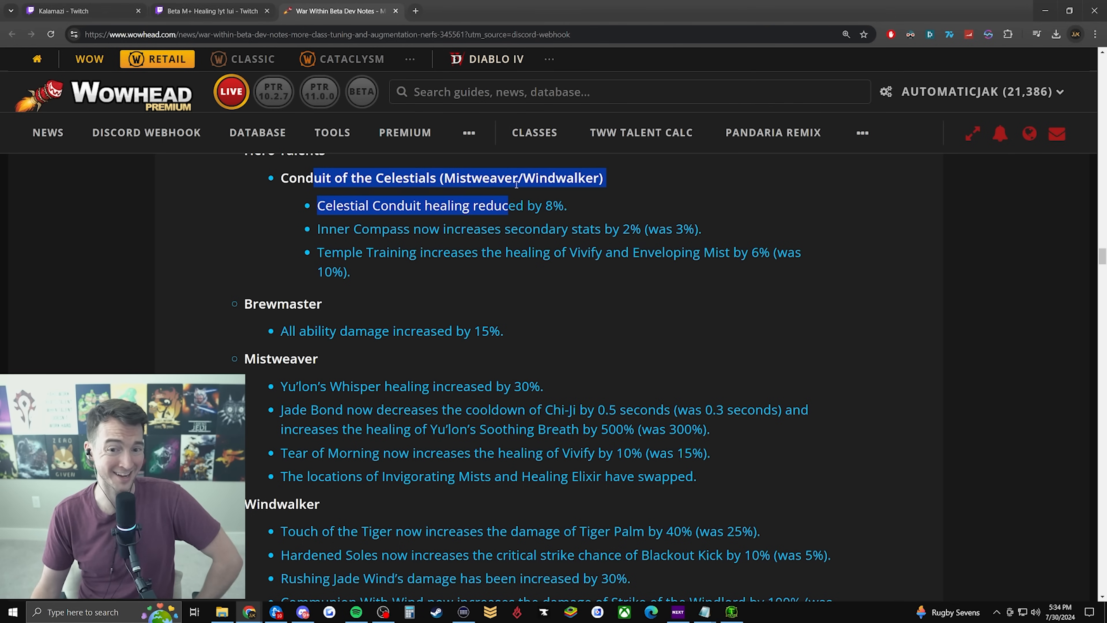
scroll(down, 3)
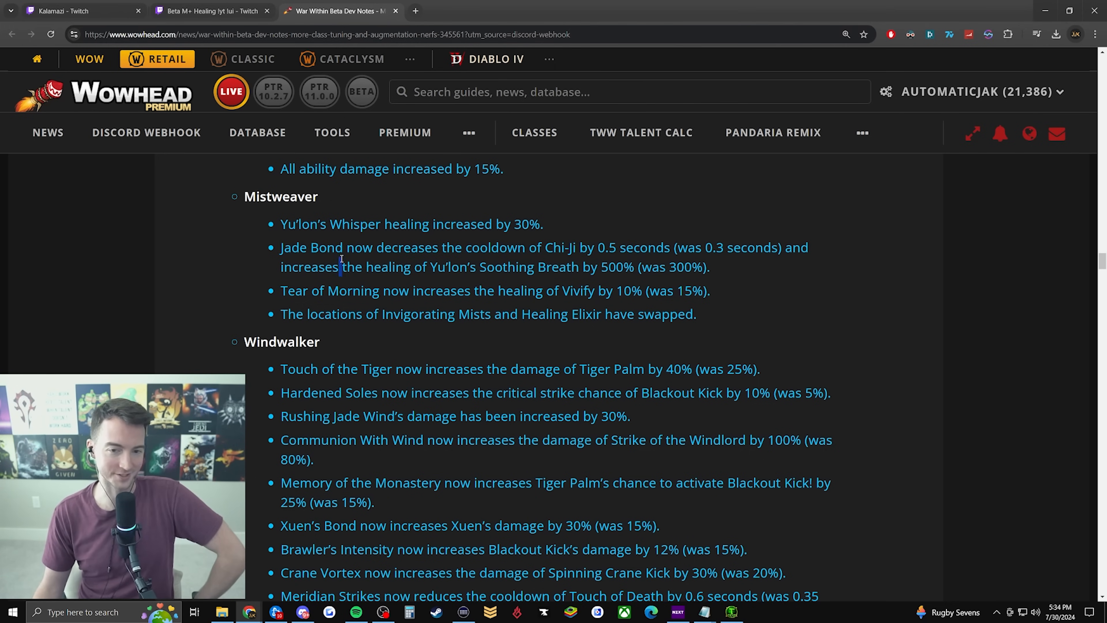
drag(340, 267, 699, 267)
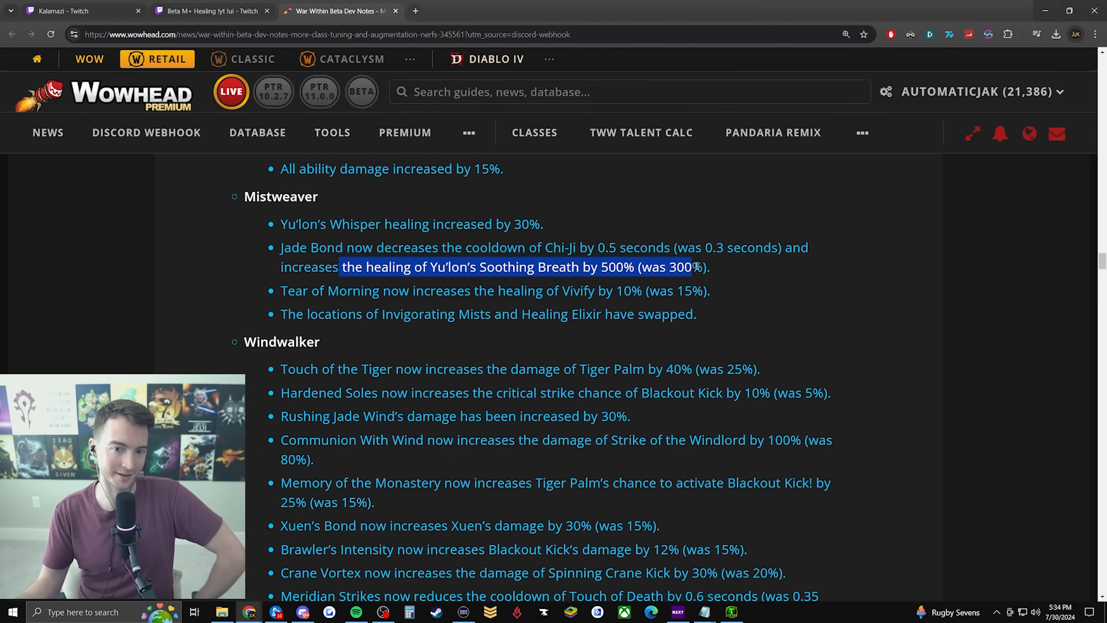
drag(375, 247, 285, 267)
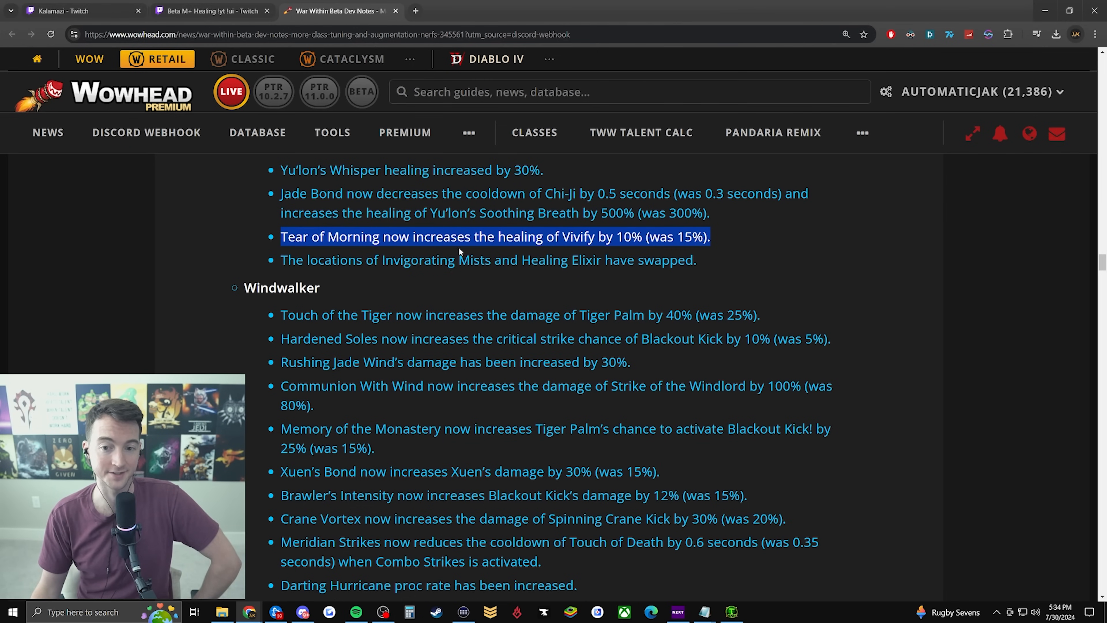
click(691, 249)
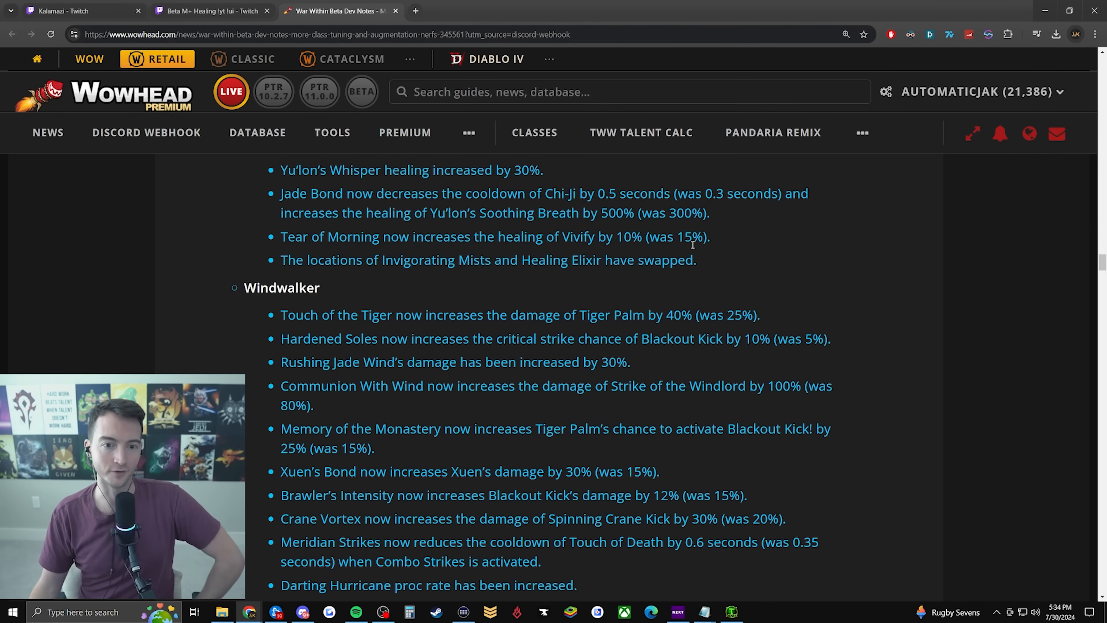
drag(280, 237, 697, 260)
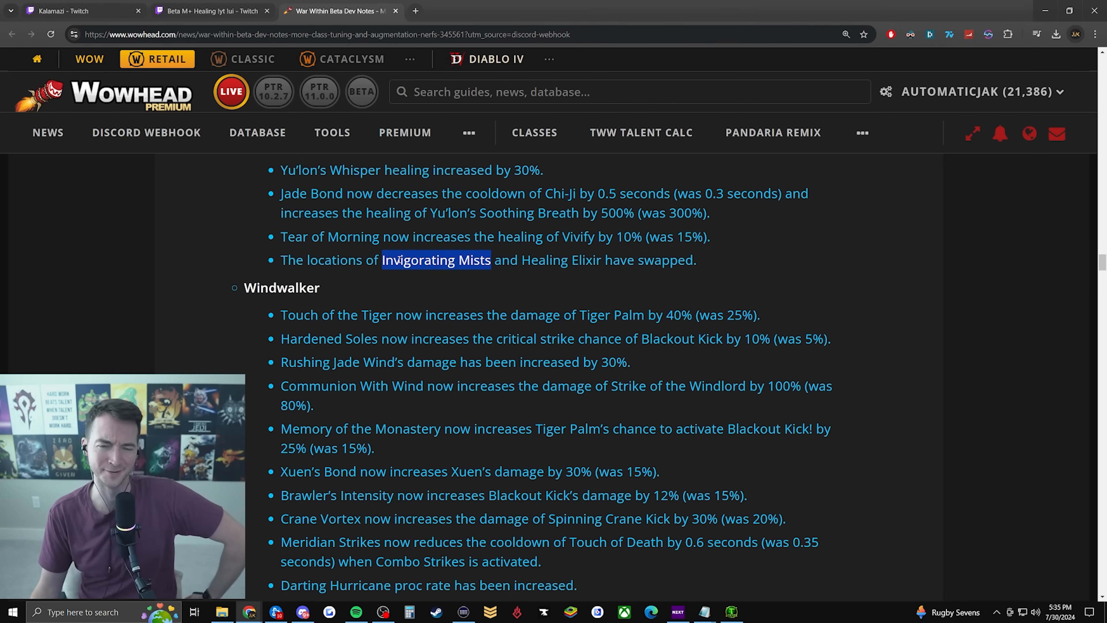
click(567, 260)
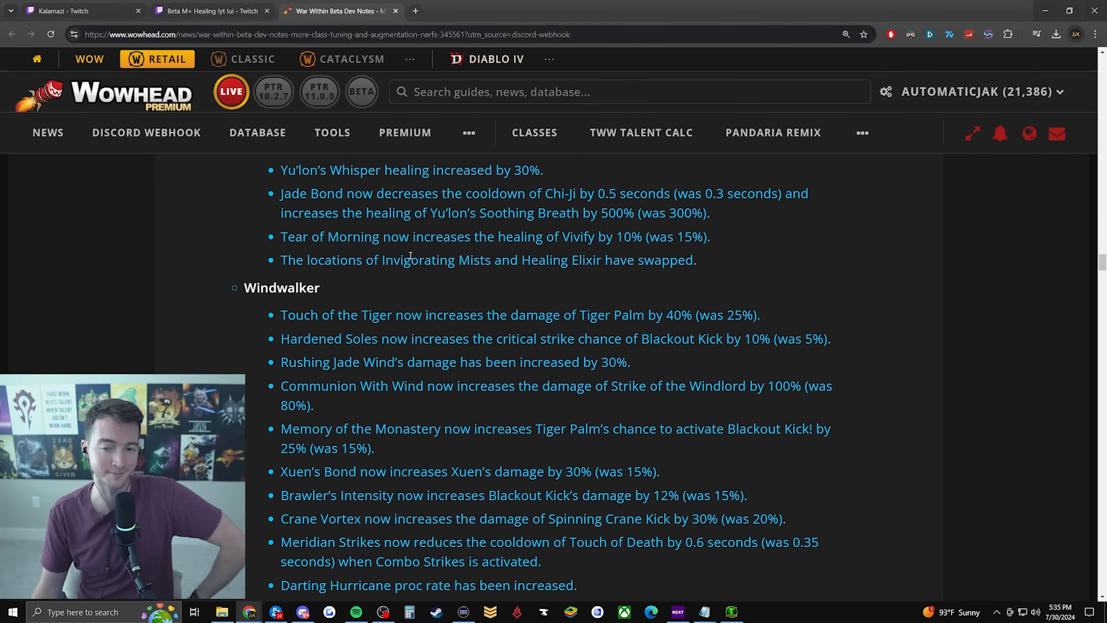
Highlight the Blessed Assurance note twice, then continue down to the Holy Paladin section
scroll(up, 3)
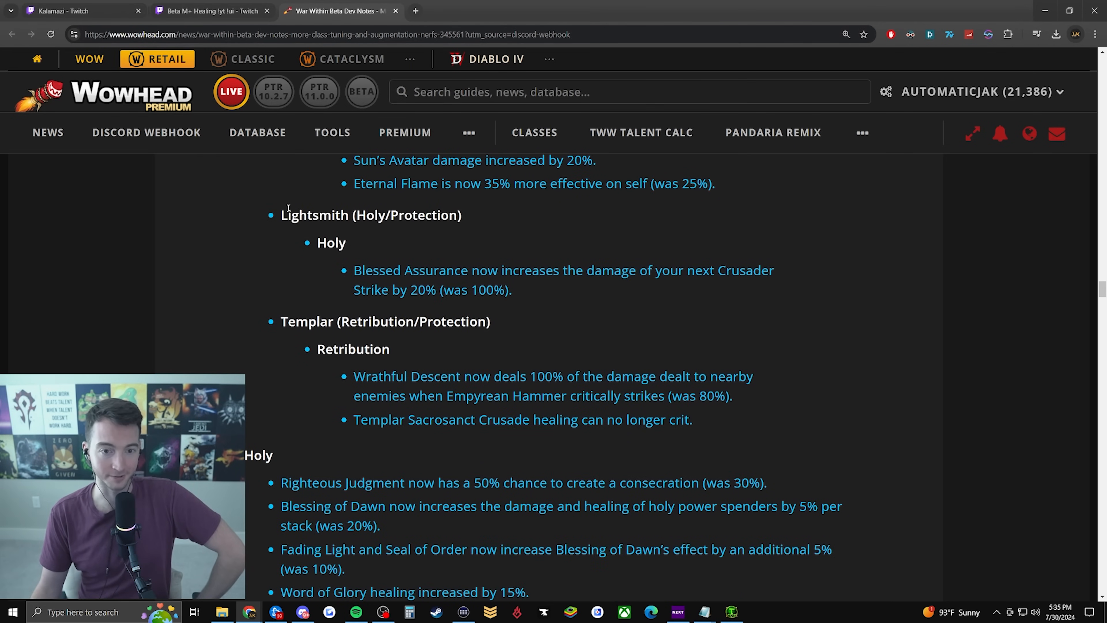
double_click(409, 270)
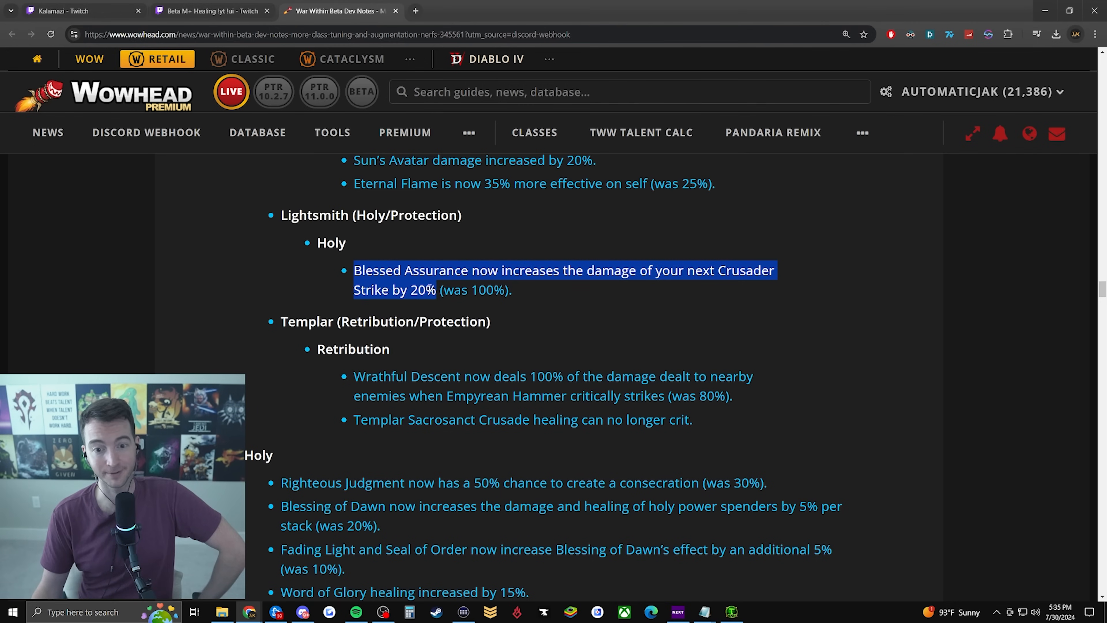
click(588, 286)
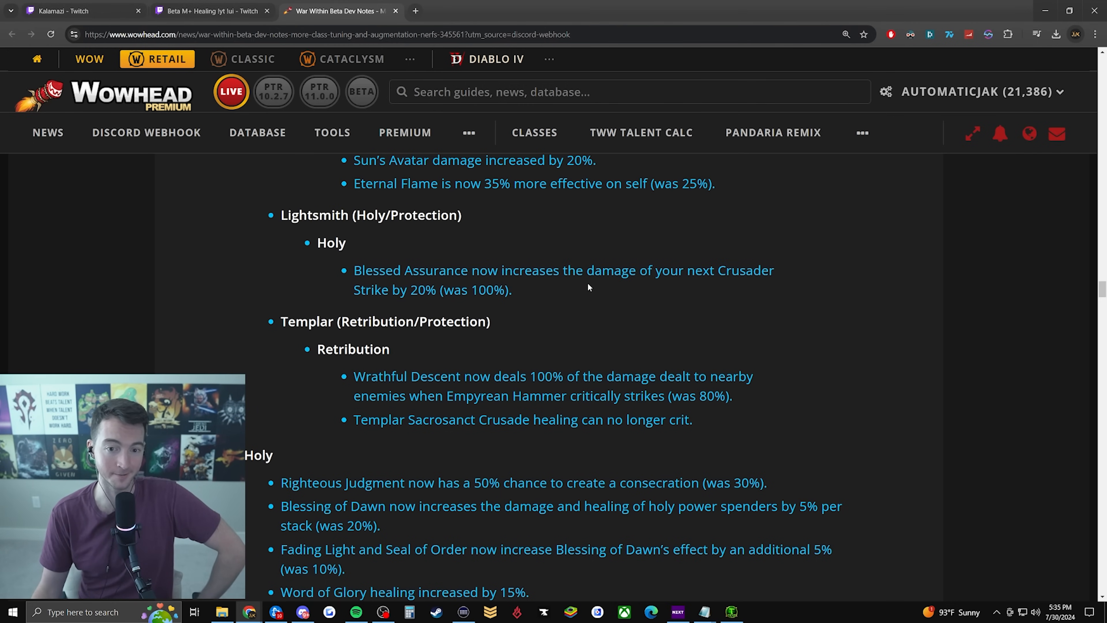
double_click(409, 270)
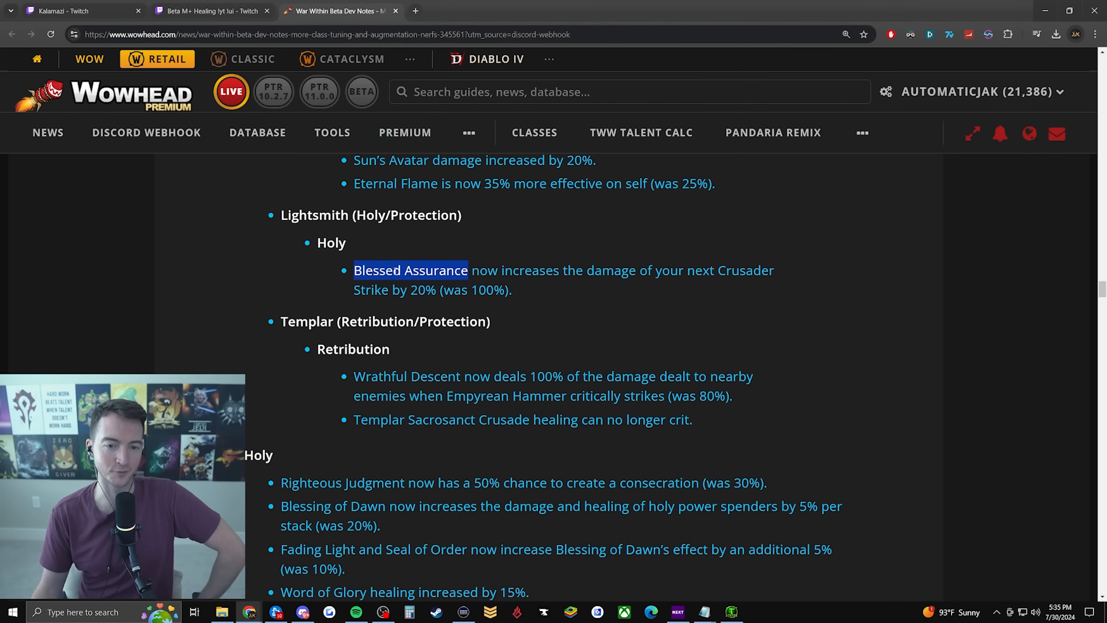
click(409, 269)
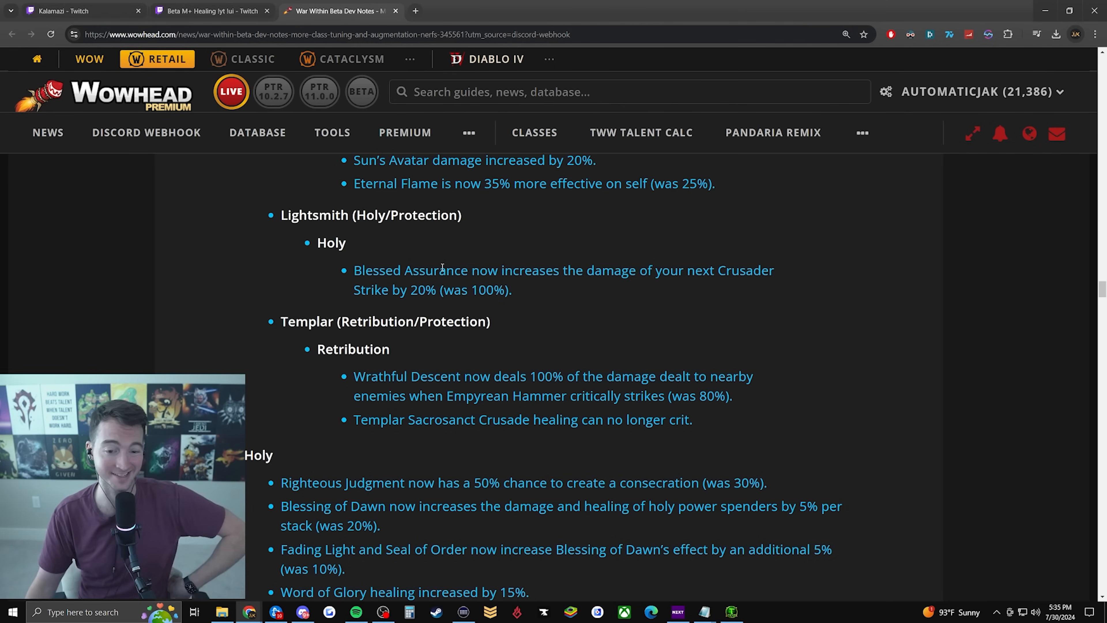
scroll(down, 3)
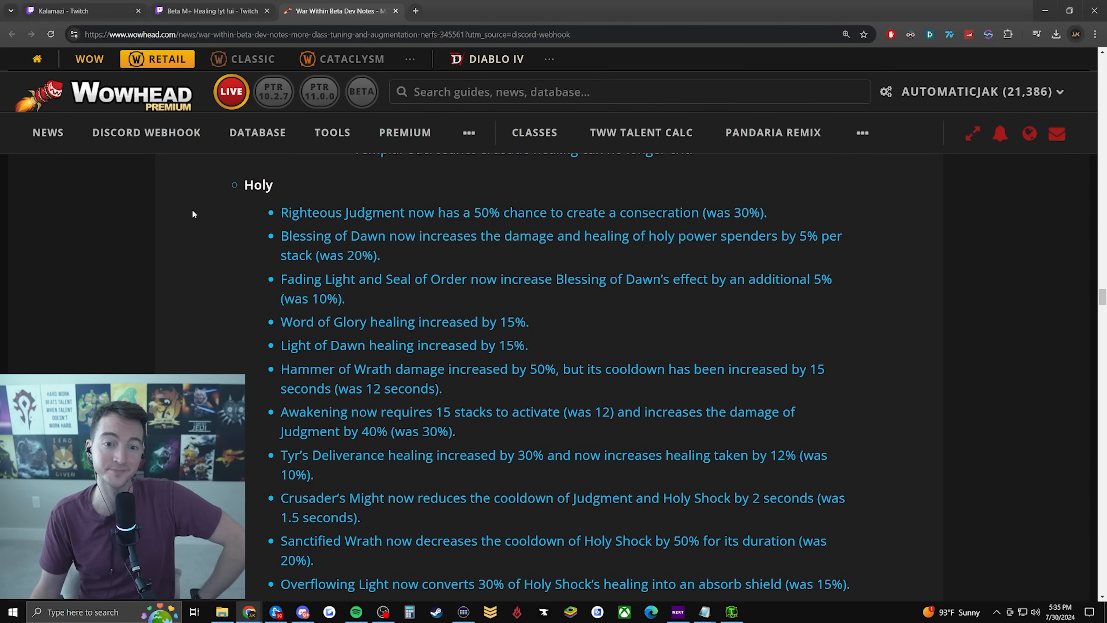
Highlight Blessing of Dawn, the Fading Light and Seal of Order note, and Hammer of Wrath
drag(280, 213, 767, 213)
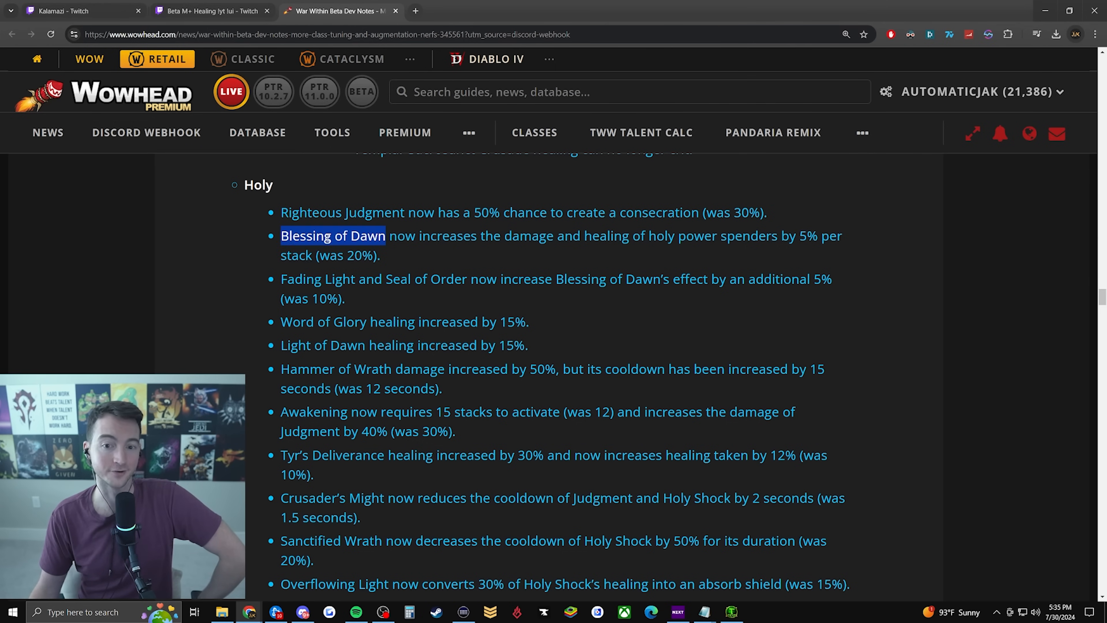
drag(381, 236, 842, 236)
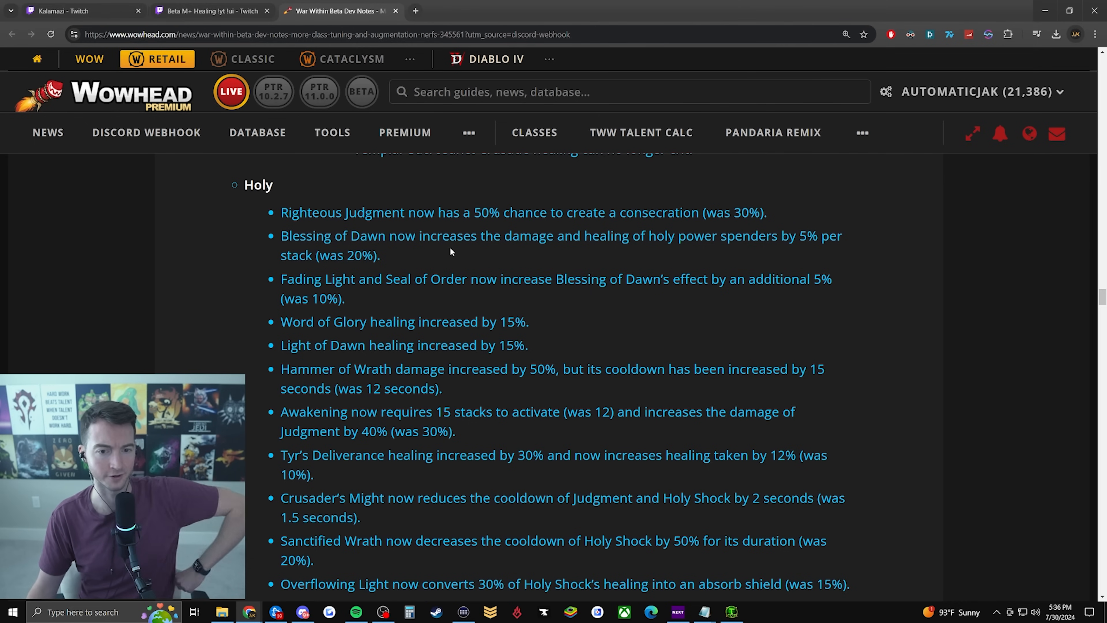
drag(342, 279, 732, 279)
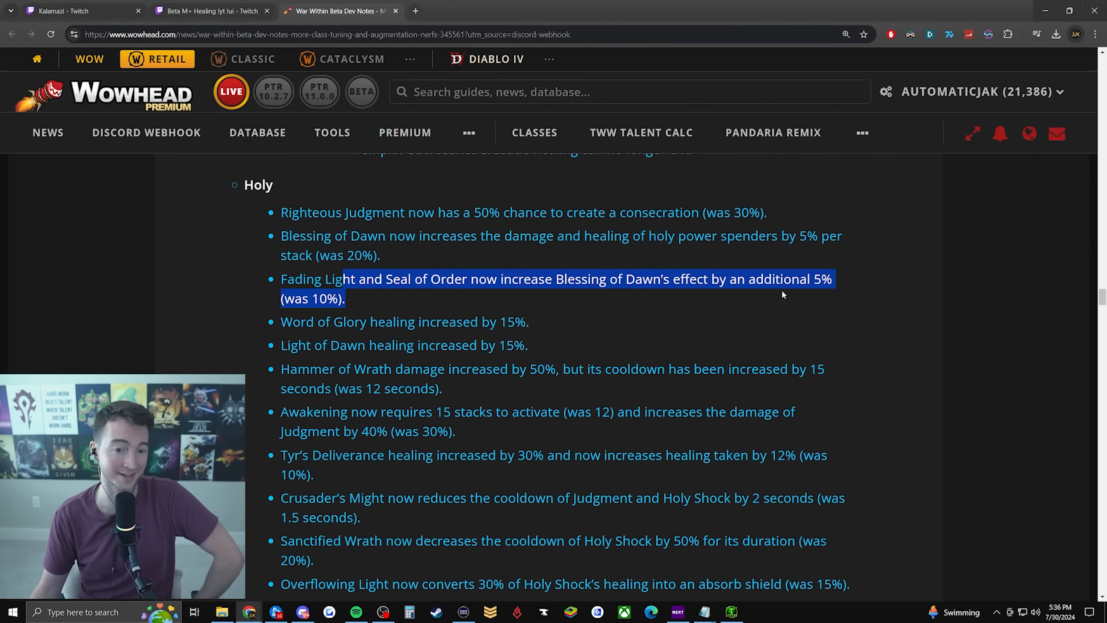
scroll(down, 3)
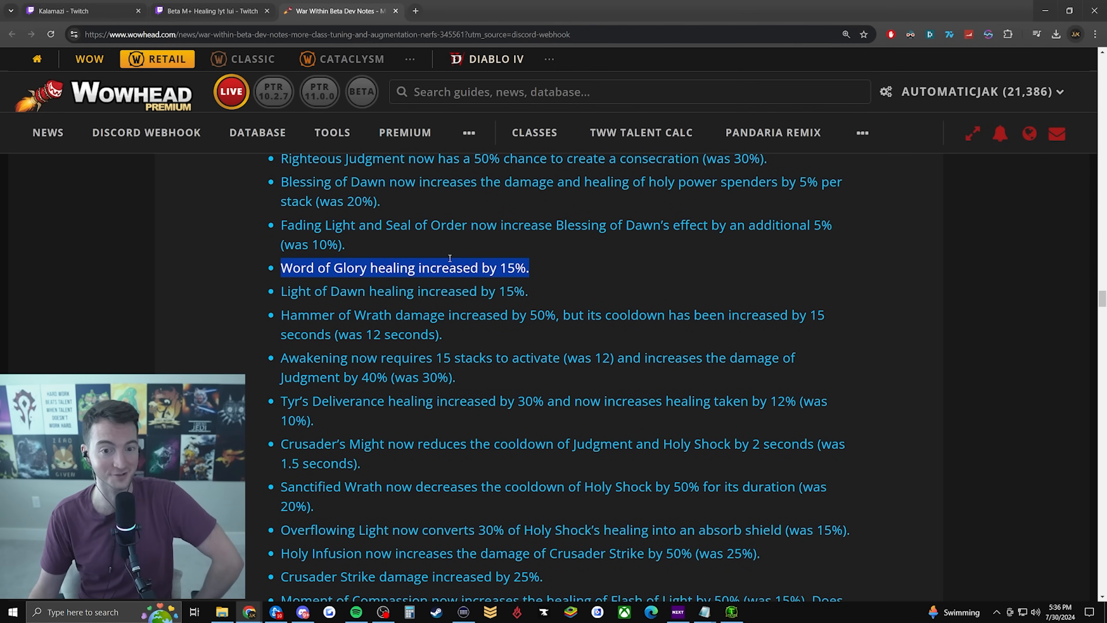
scroll(down, 3)
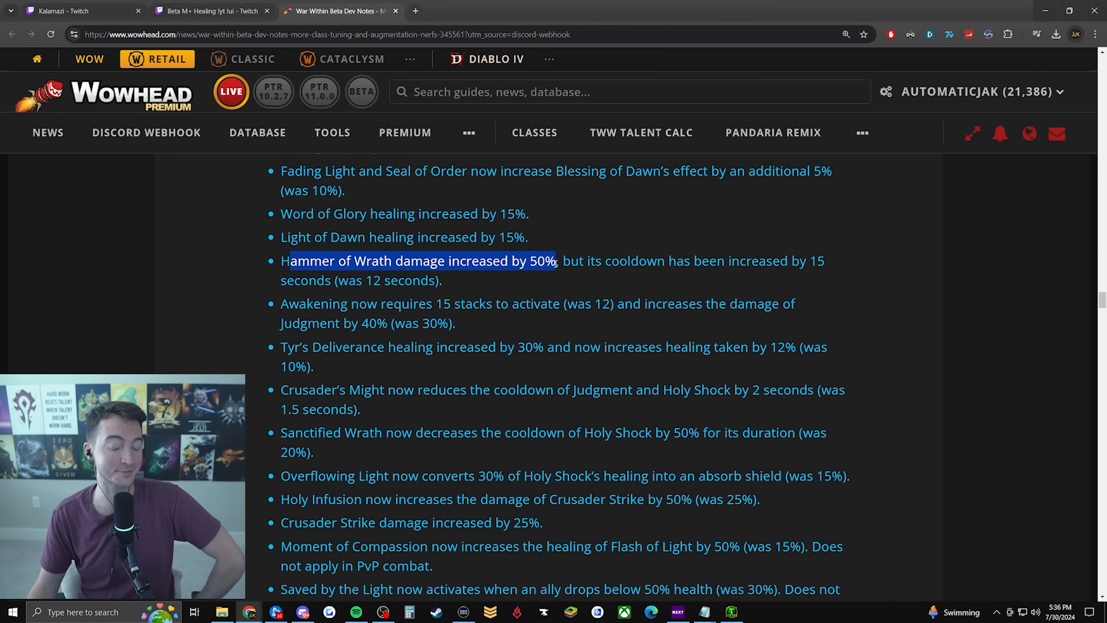
click(850, 266)
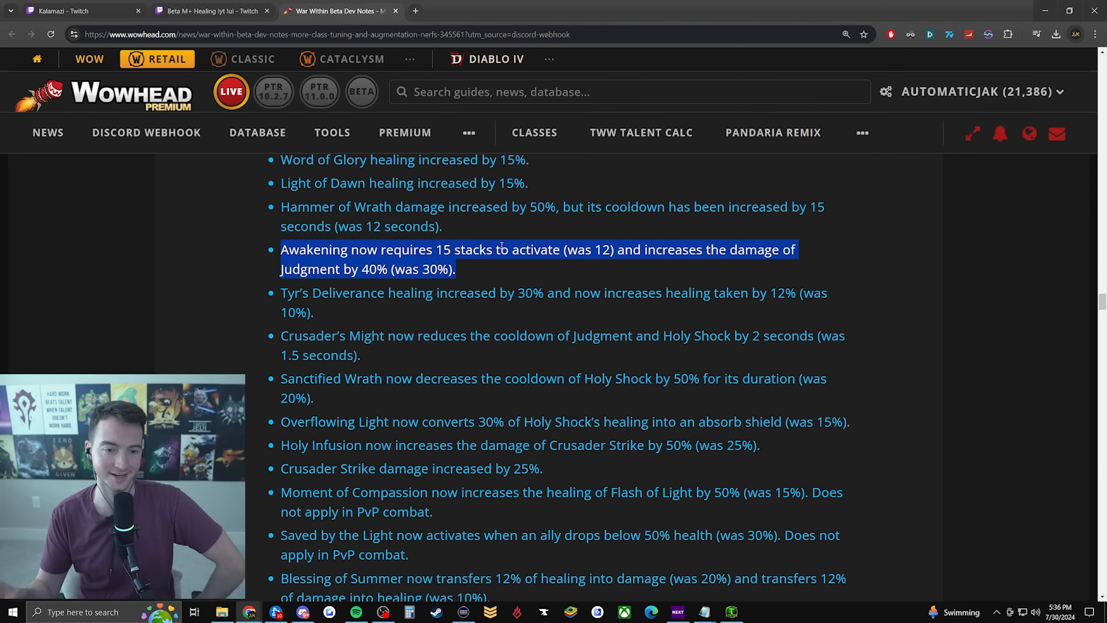
Highlight the Overflowing Light absorb shield note further down the Holy list
scroll(down, 3)
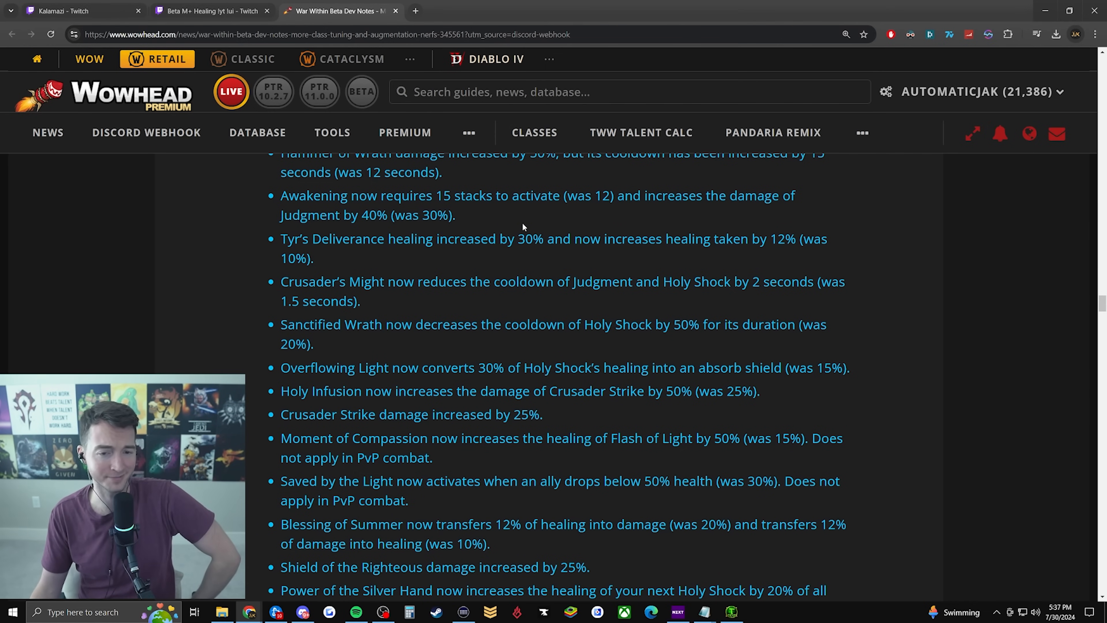
scroll(down, 3)
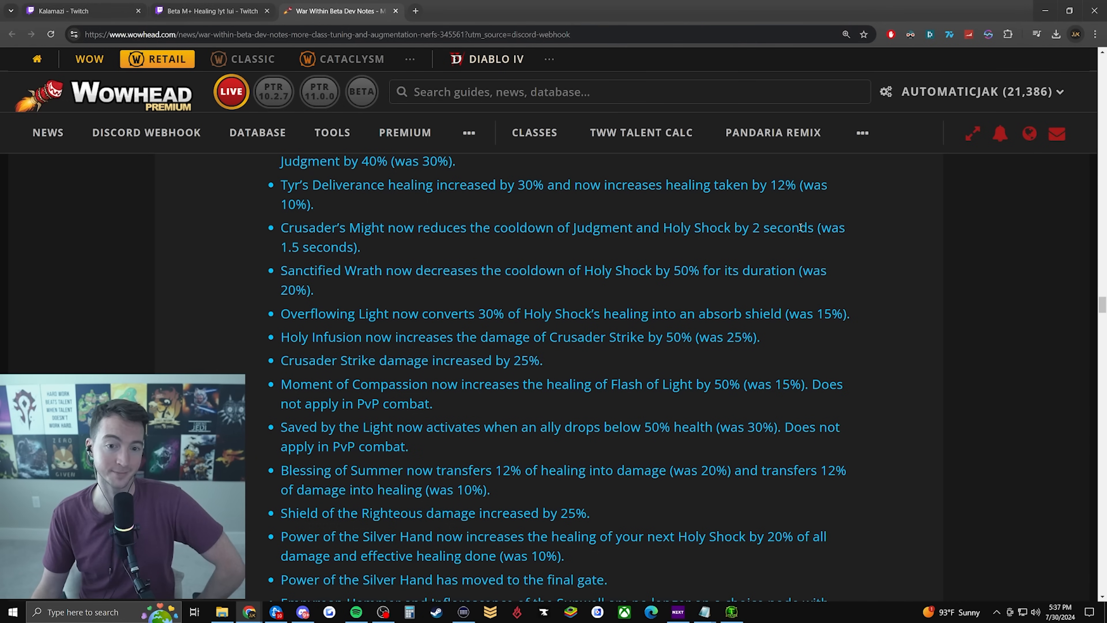
drag(349, 227, 811, 227)
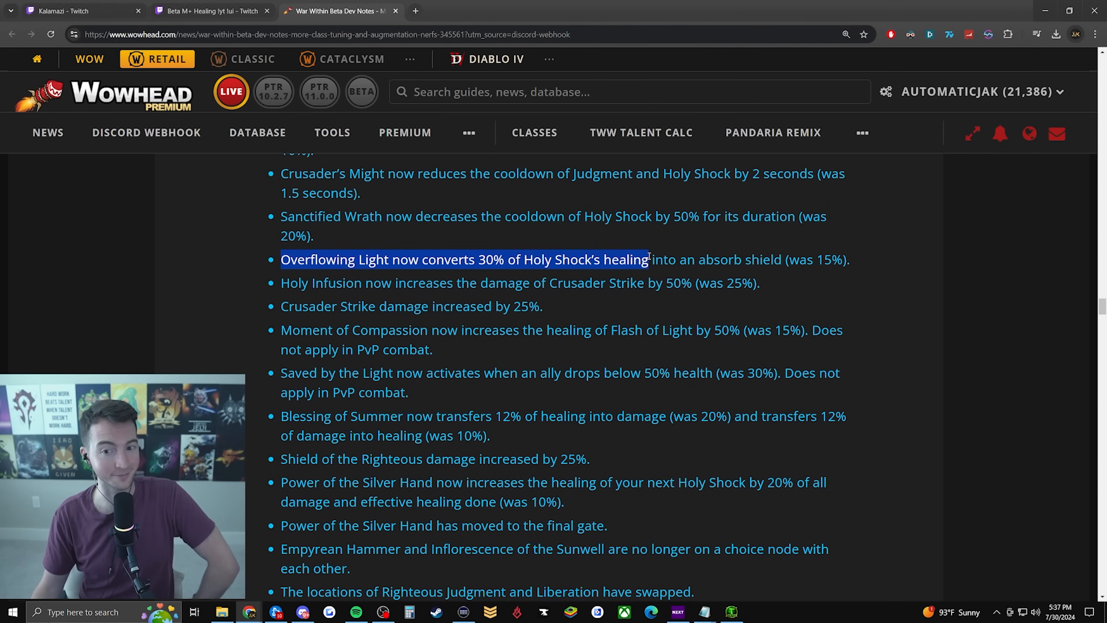
click(466, 259)
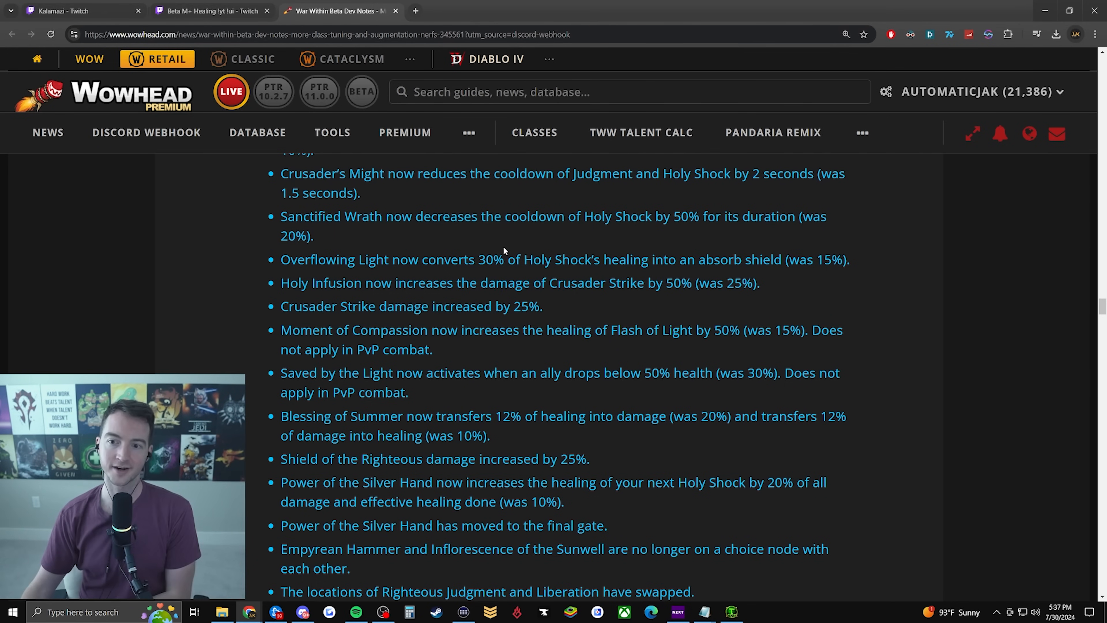
mouse_move(558, 248)
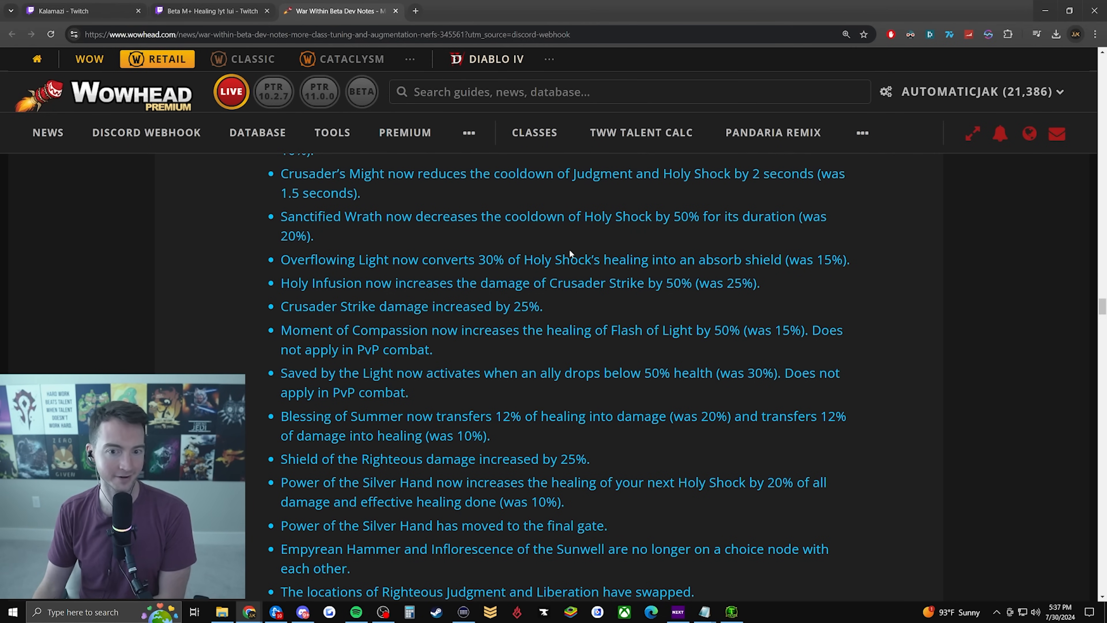
Highlight the whole Saved by the Light note with its 50% health threshold, past Blessing of Summer
scroll(down, 3)
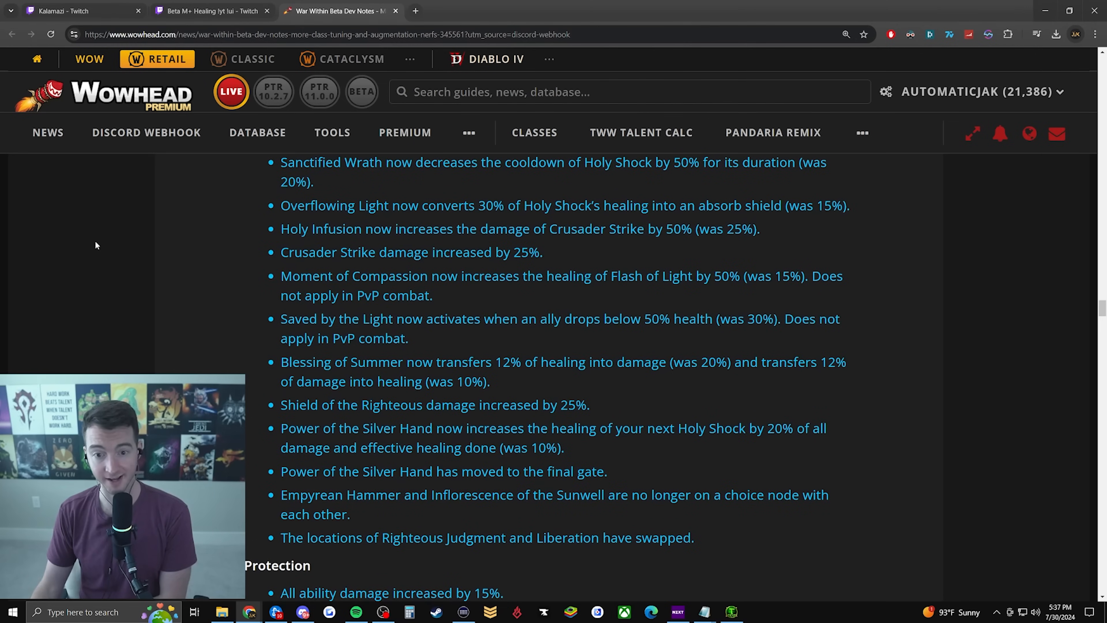
scroll(down, 3)
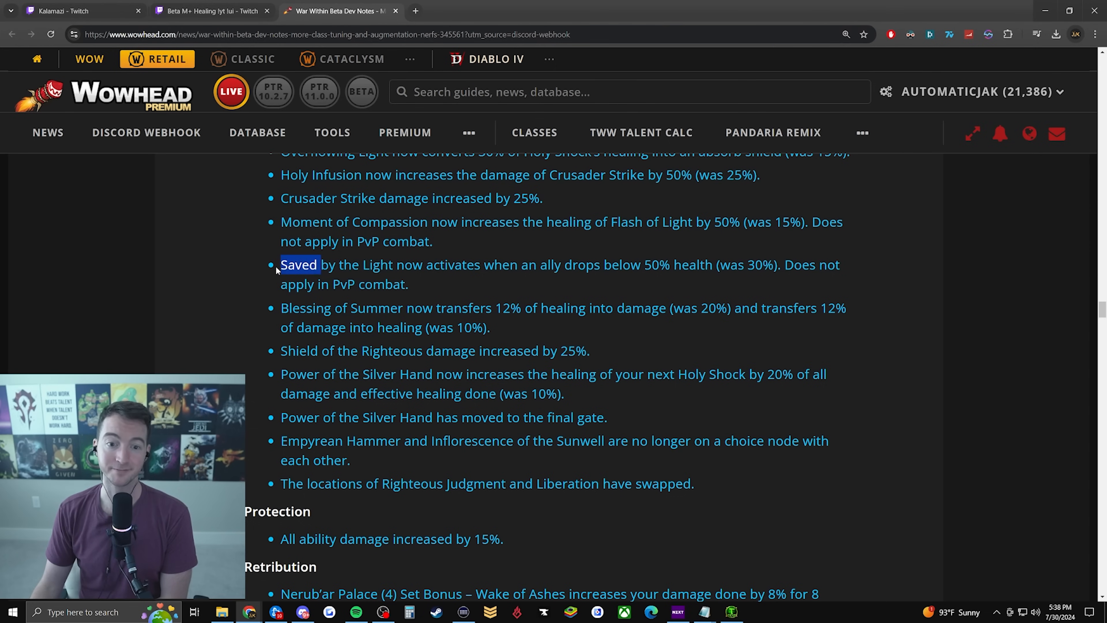
drag(299, 264, 656, 265)
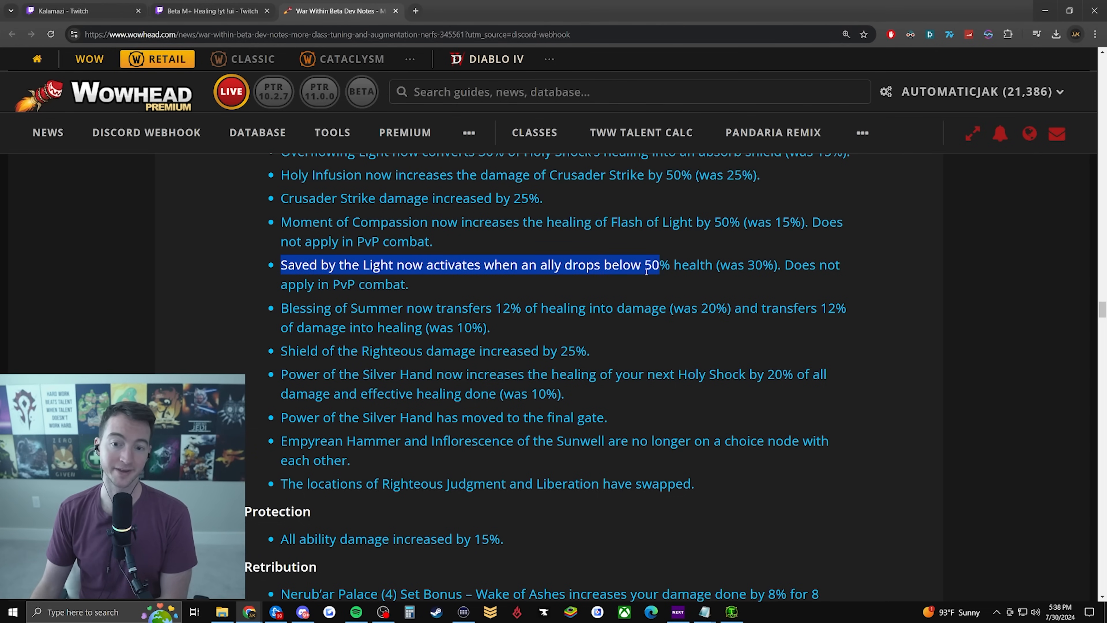
drag(656, 264, 713, 265)
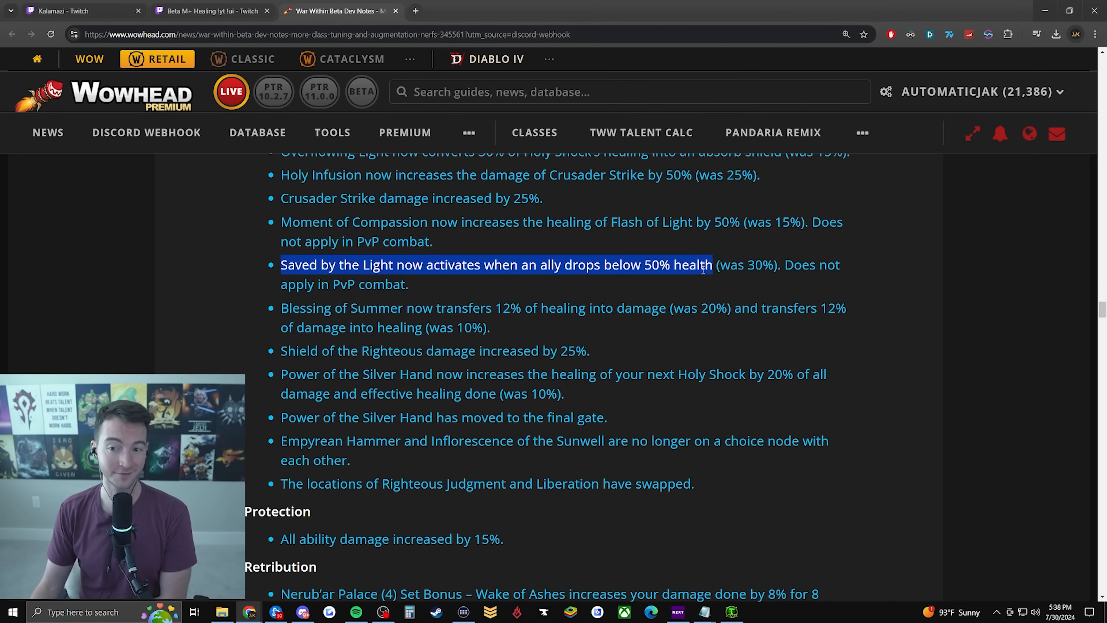
drag(713, 265, 408, 283)
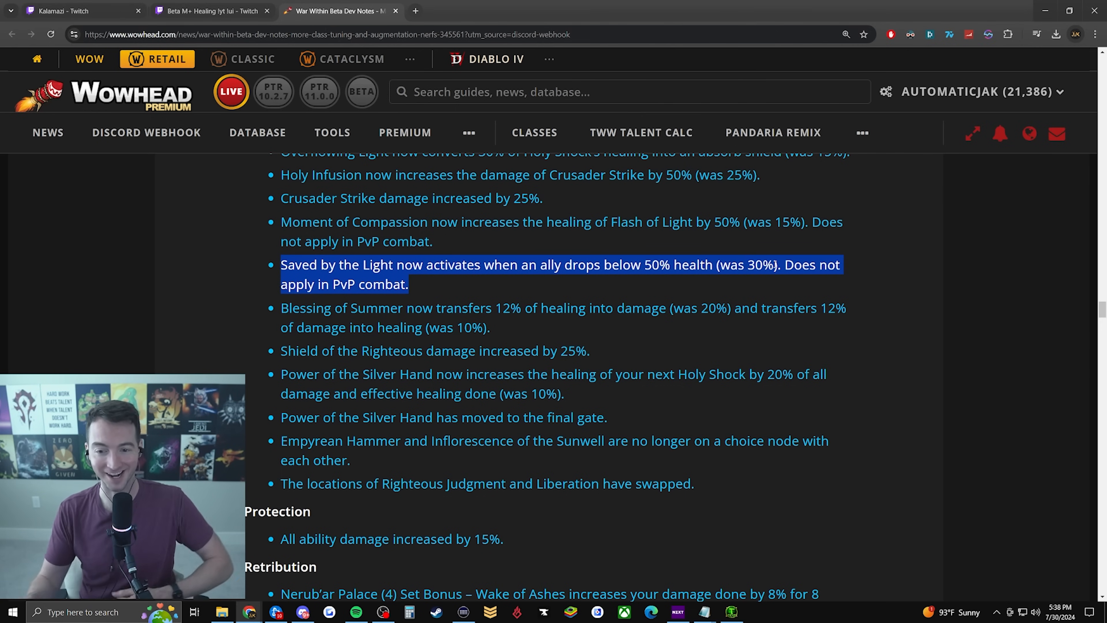
scroll(down, 3)
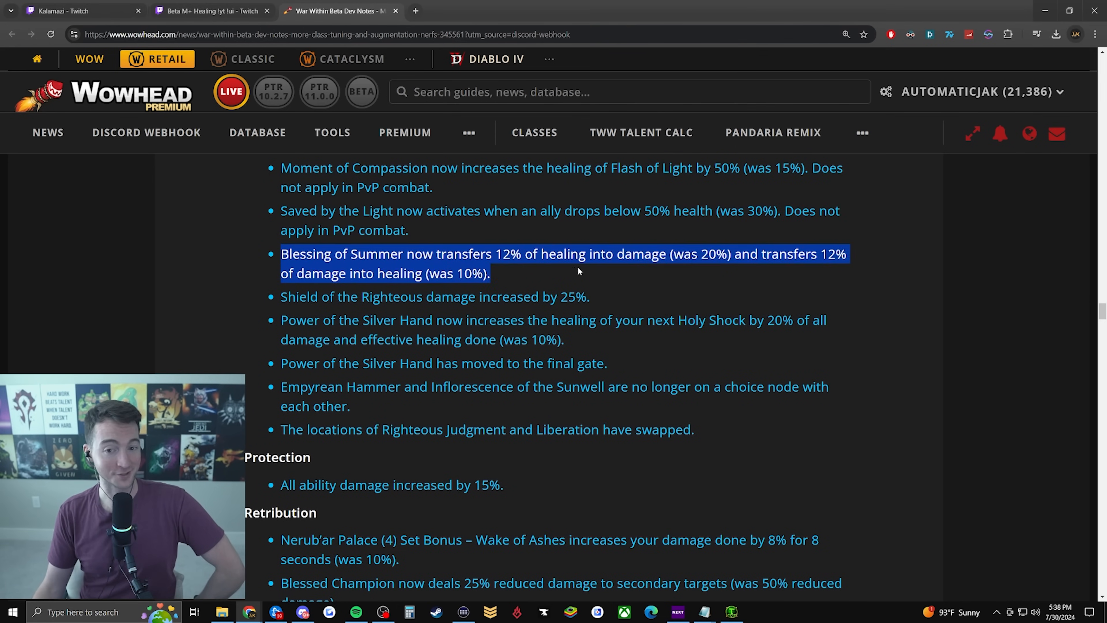
click(757, 271)
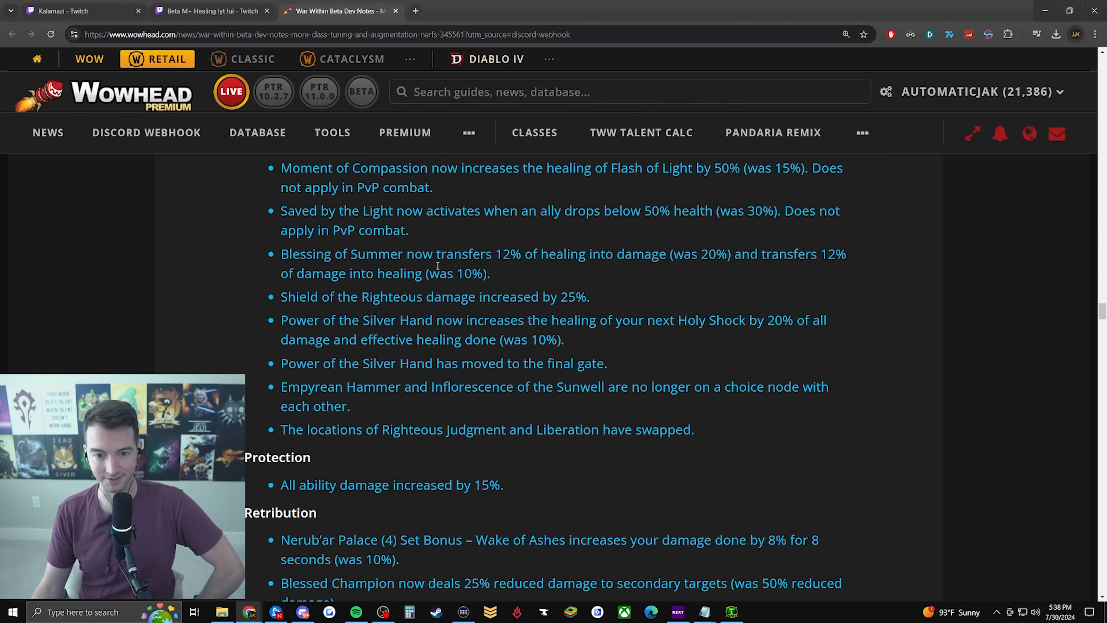
mouse_move(515, 252)
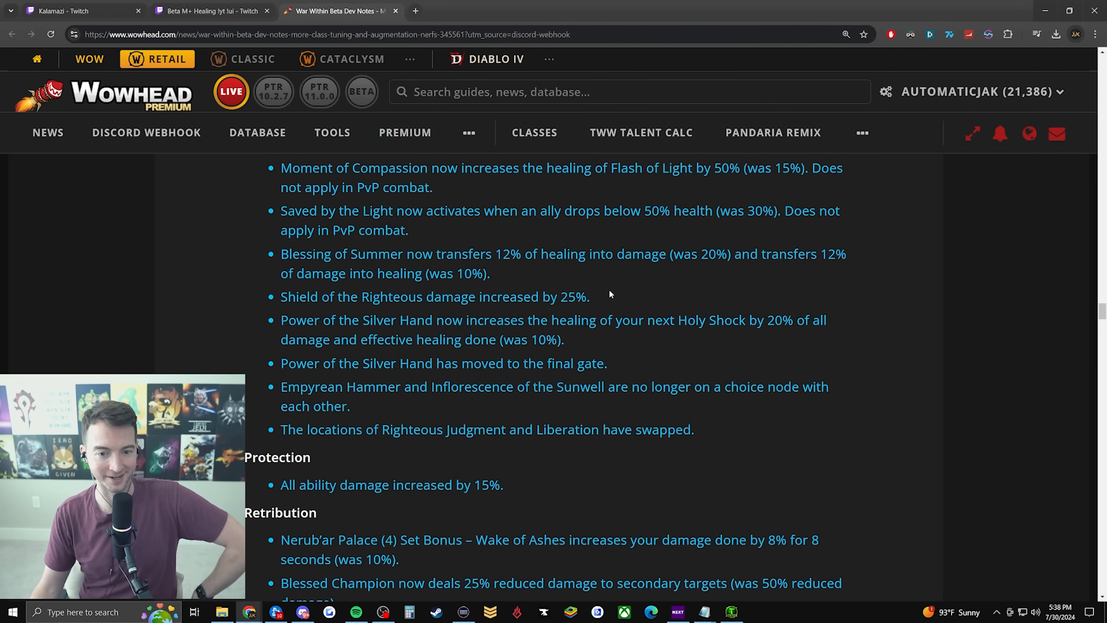
mouse_move(614, 290)
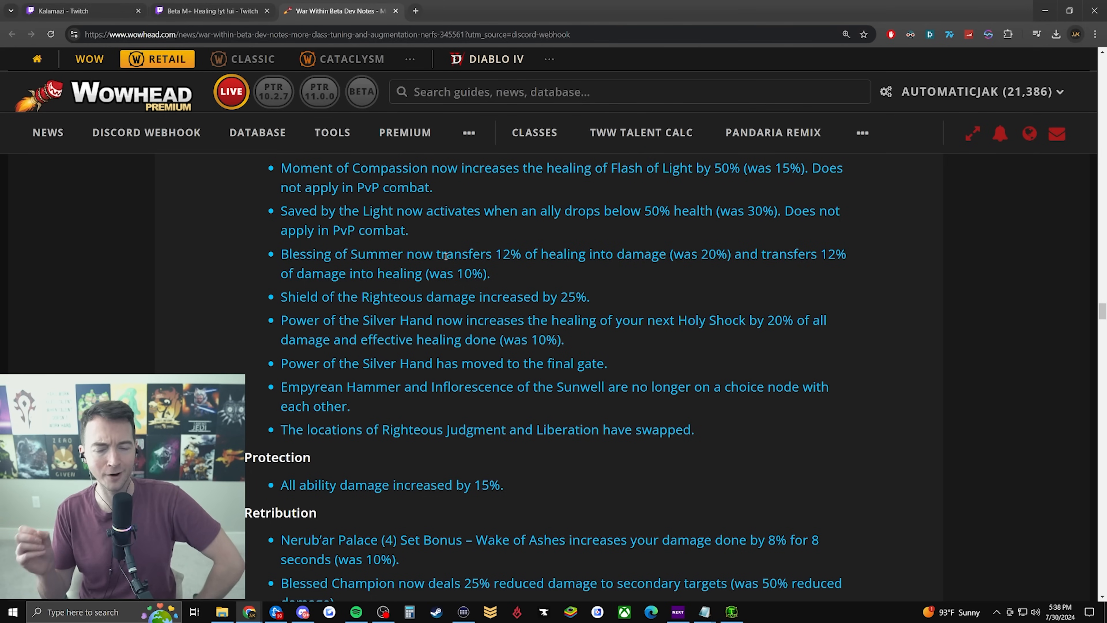
Highlight Shield of the Righteous's 25% damage increase and the Power of the Silver Hand Holy Shock sentence
drag(479, 296, 588, 297)
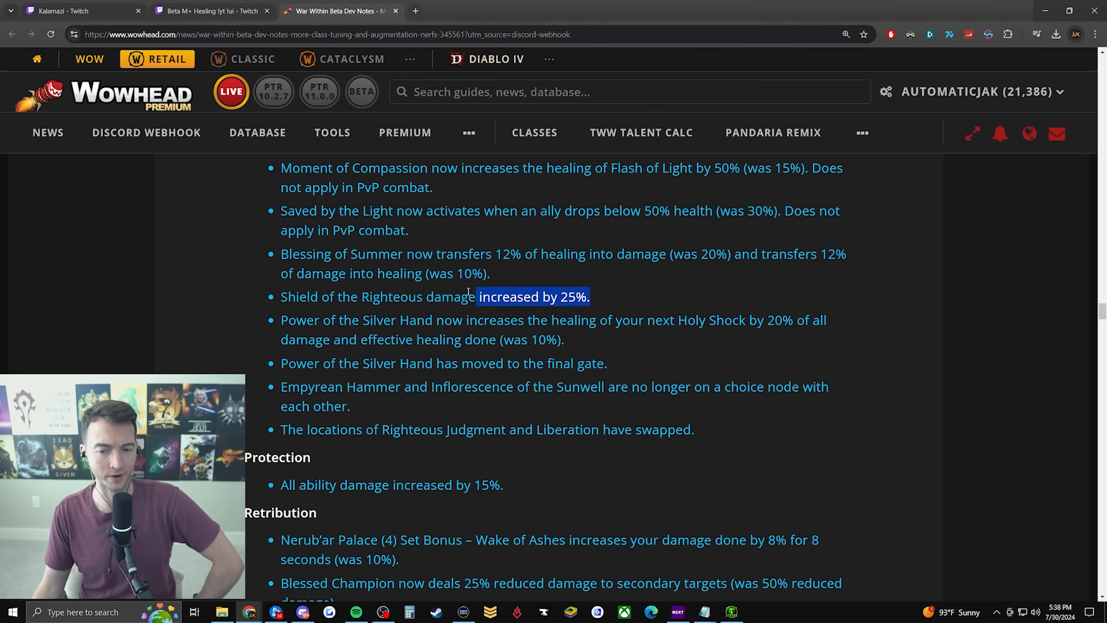
scroll(down, 3)
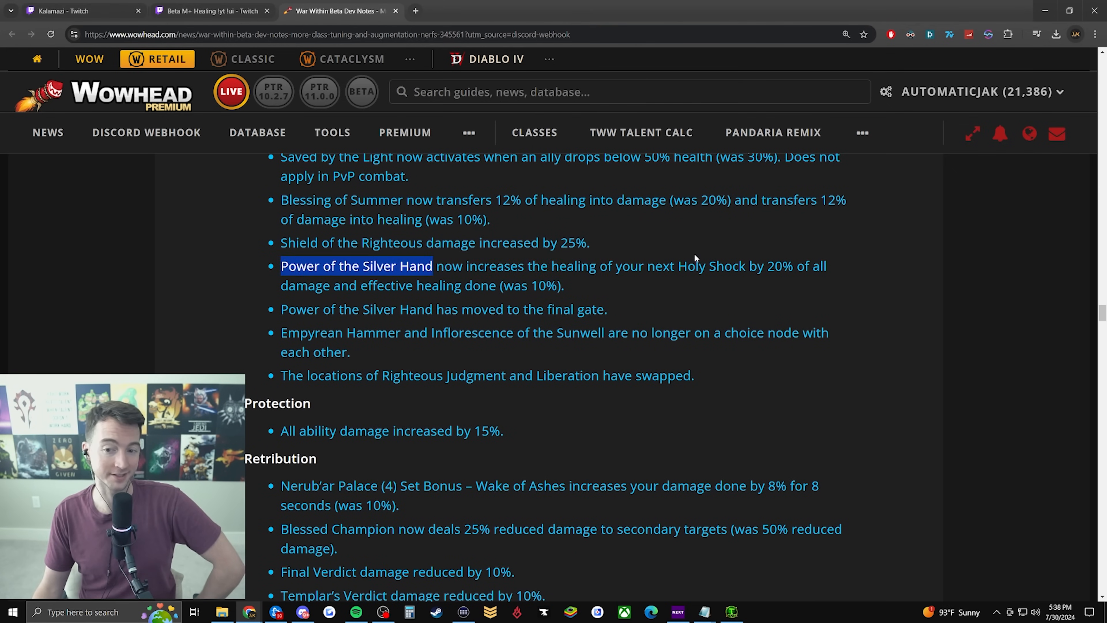
drag(433, 266, 745, 266)
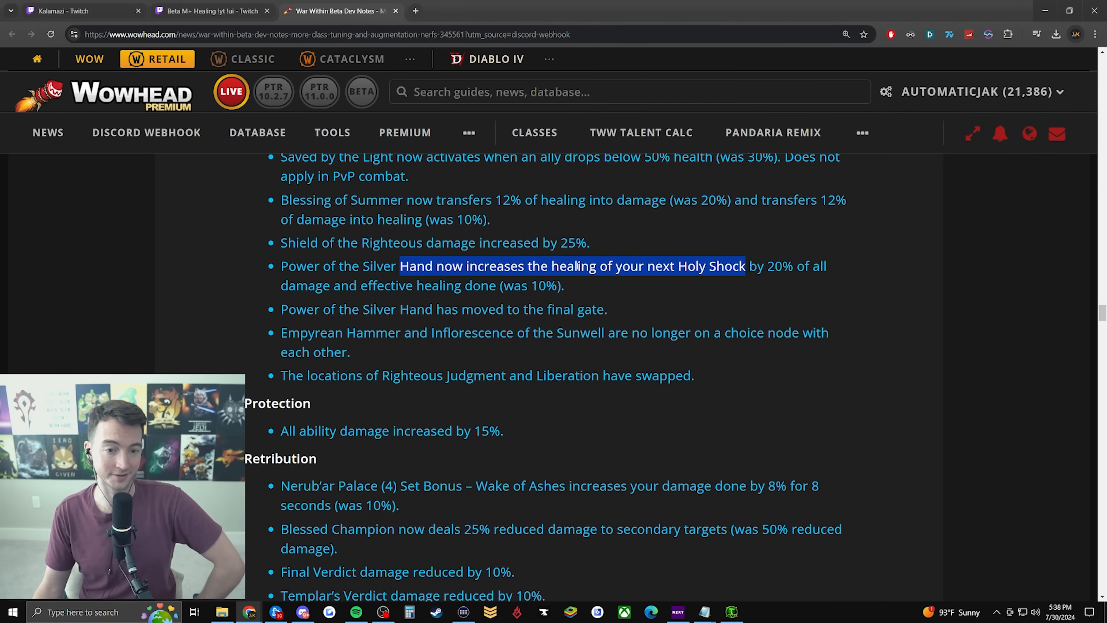
drag(745, 266, 565, 285)
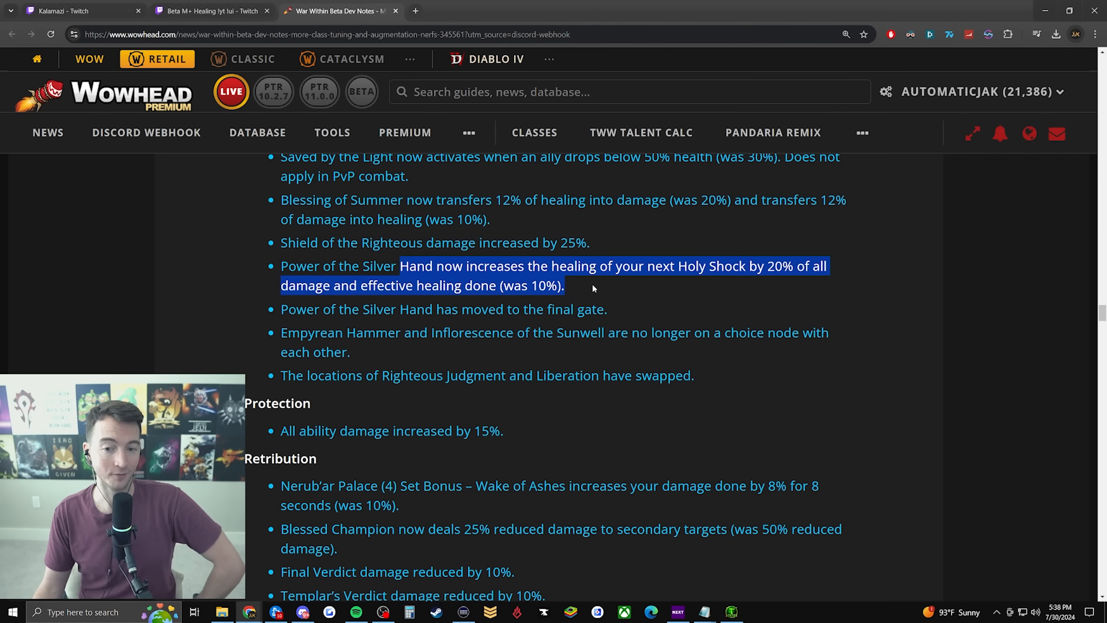
mouse_move(598, 284)
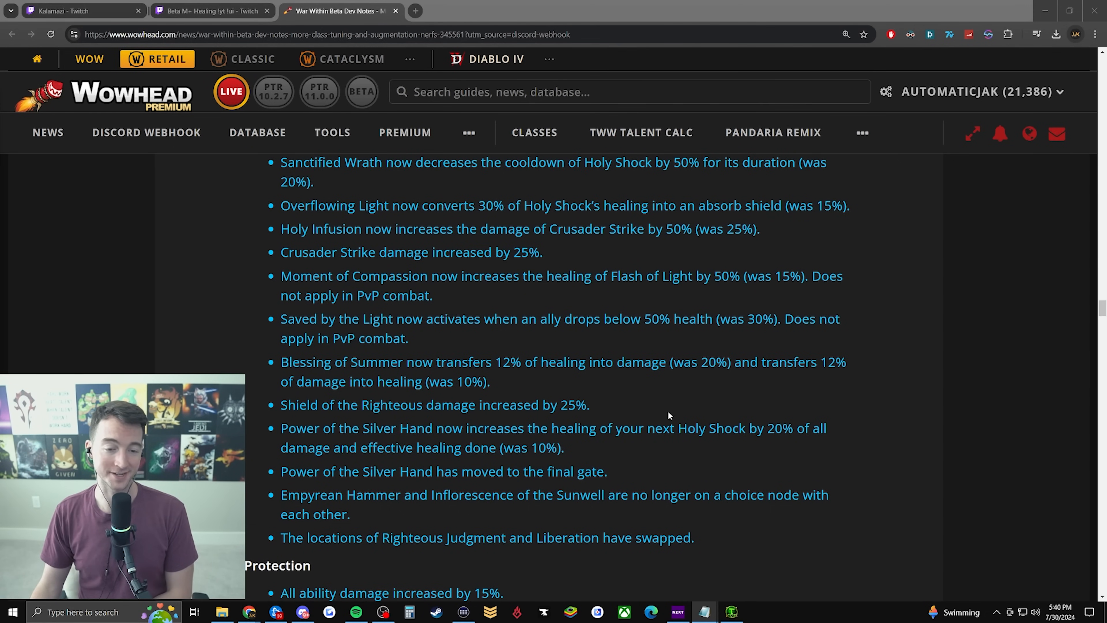
scroll(up, 3)
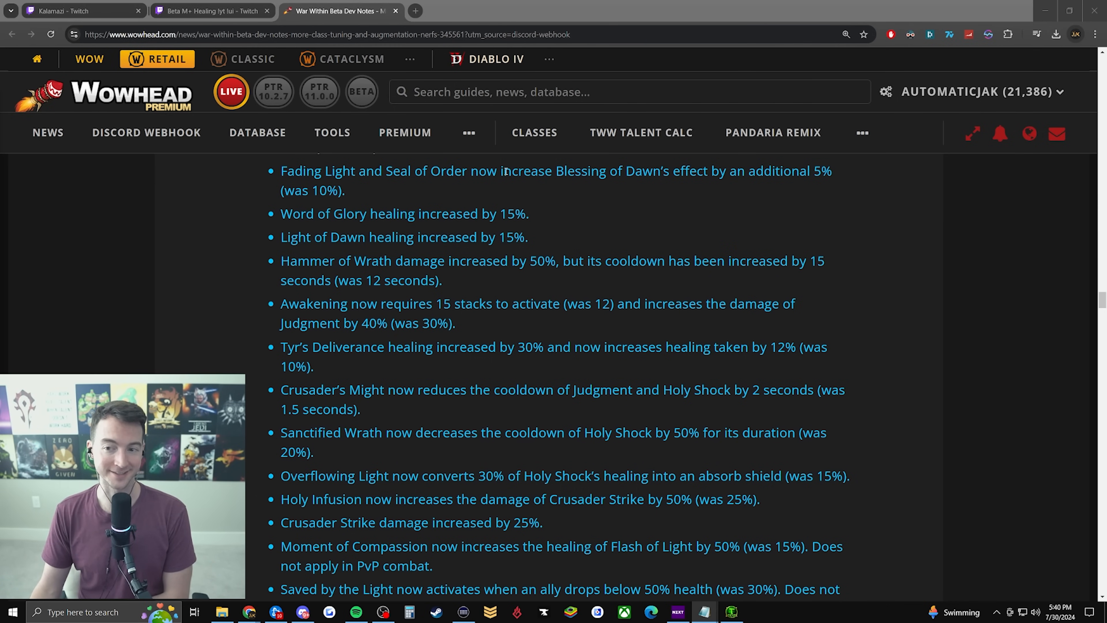
click(468, 132)
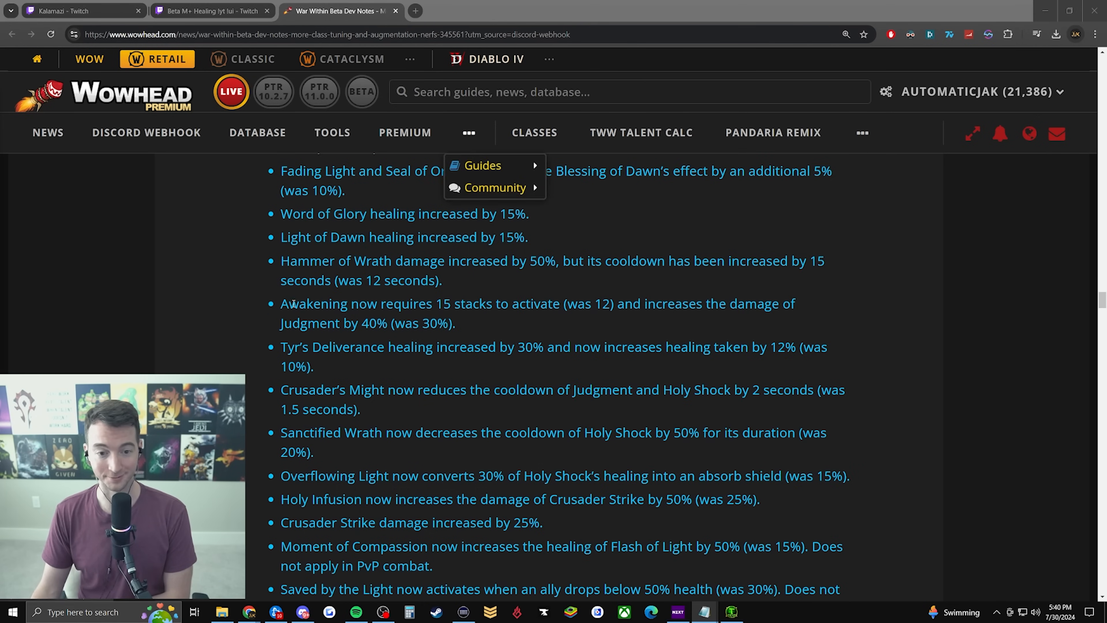
scroll(down, 3)
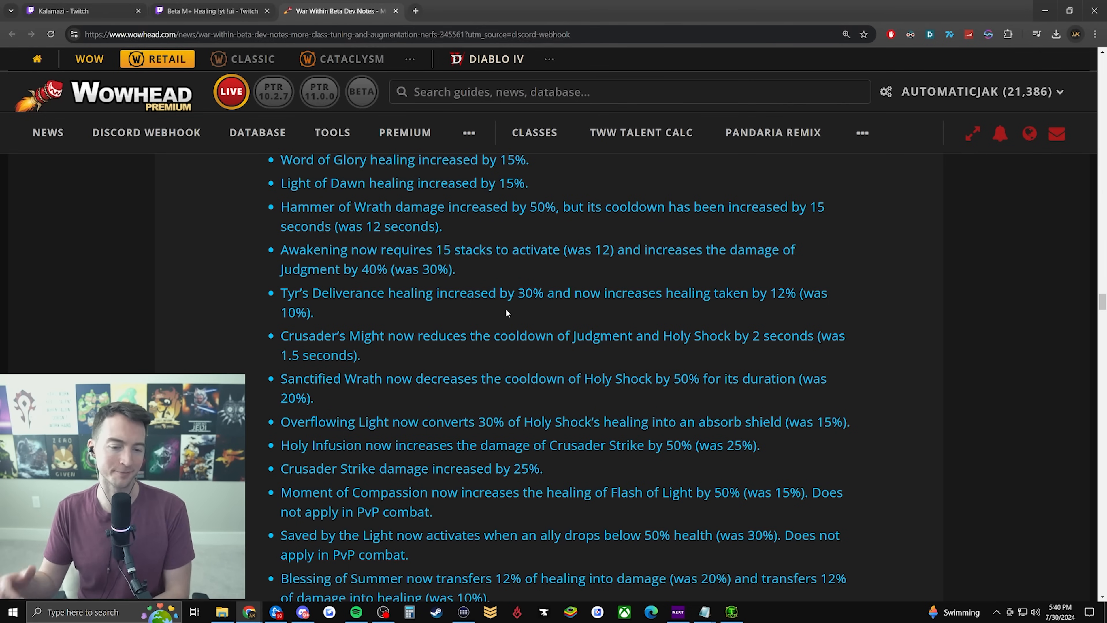
mouse_move(740, 284)
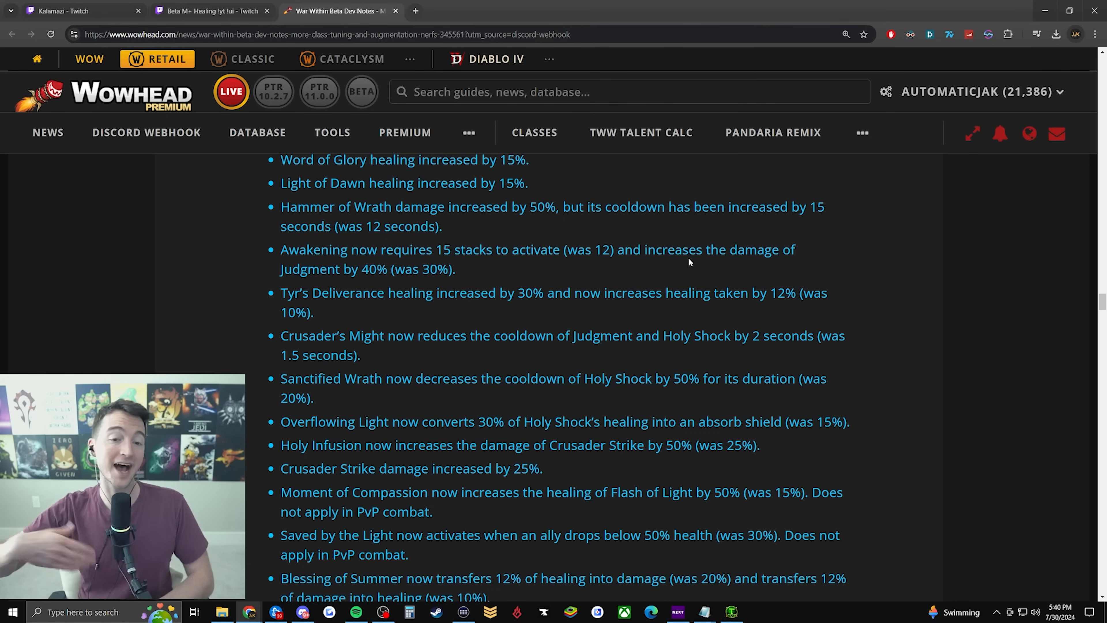
scroll(down, 3)
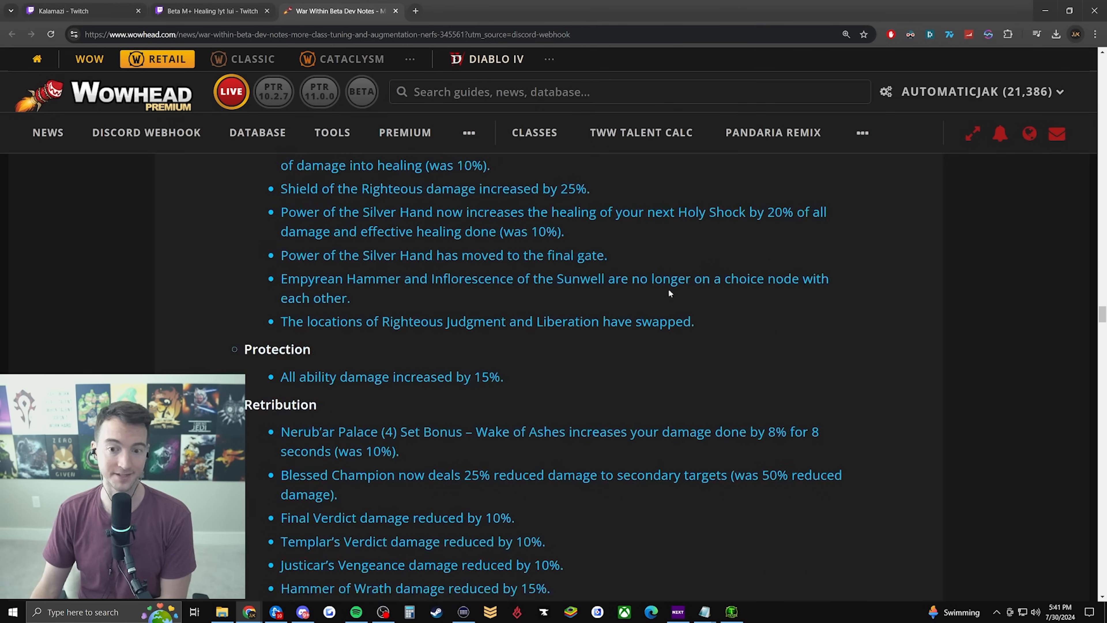
Highlight the From Darkness Comes Light talent name and read on into the Archon and Oracle notes
scroll(down, 3)
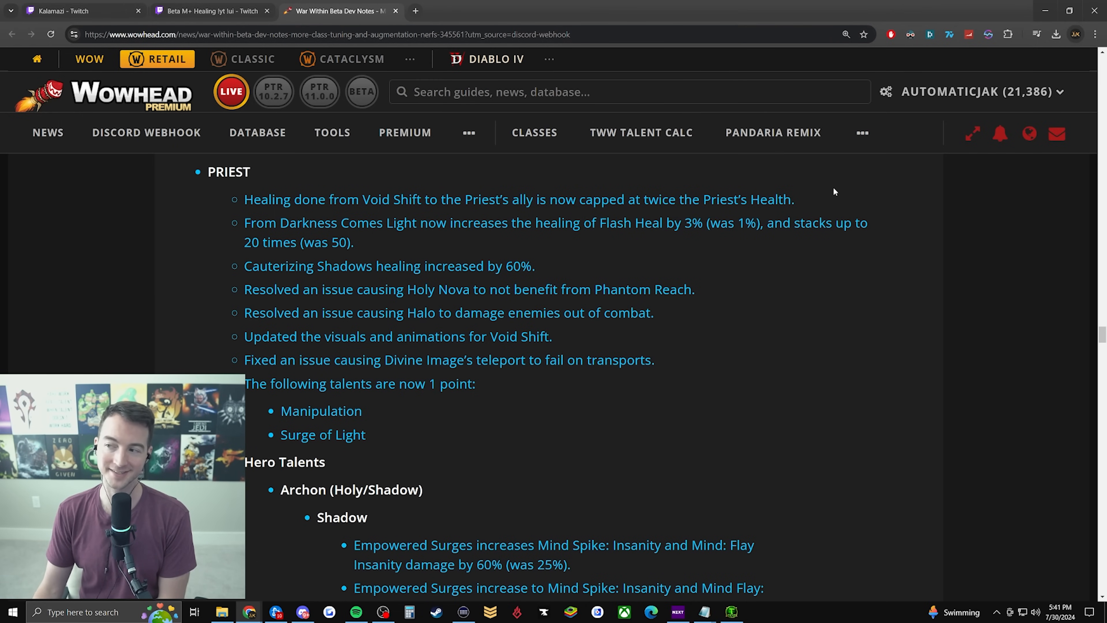
mouse_move(850, 201)
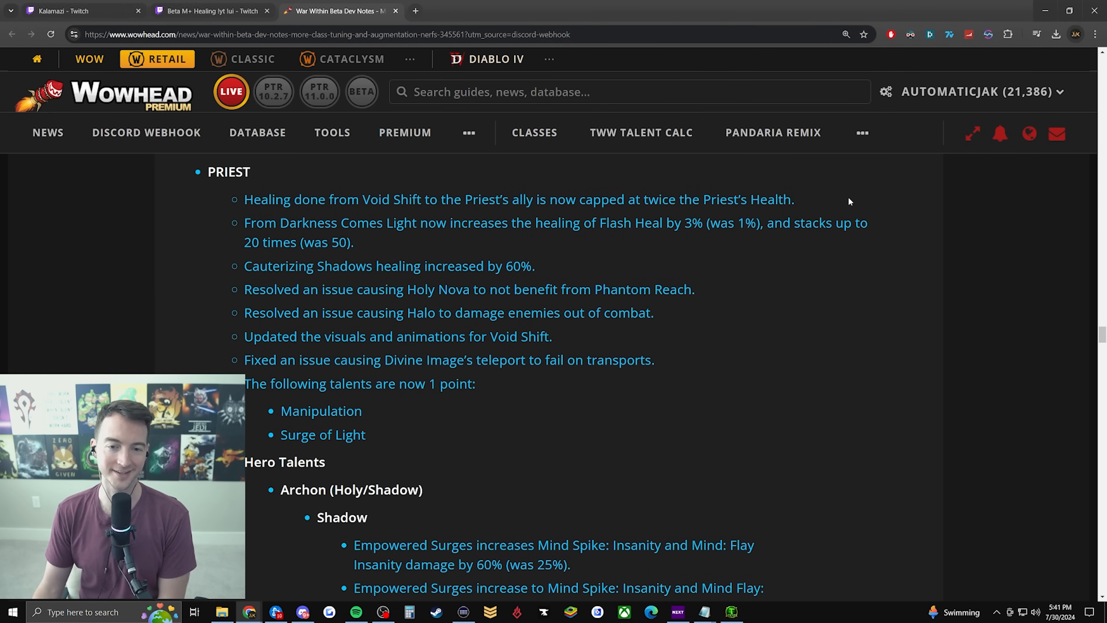
mouse_move(839, 191)
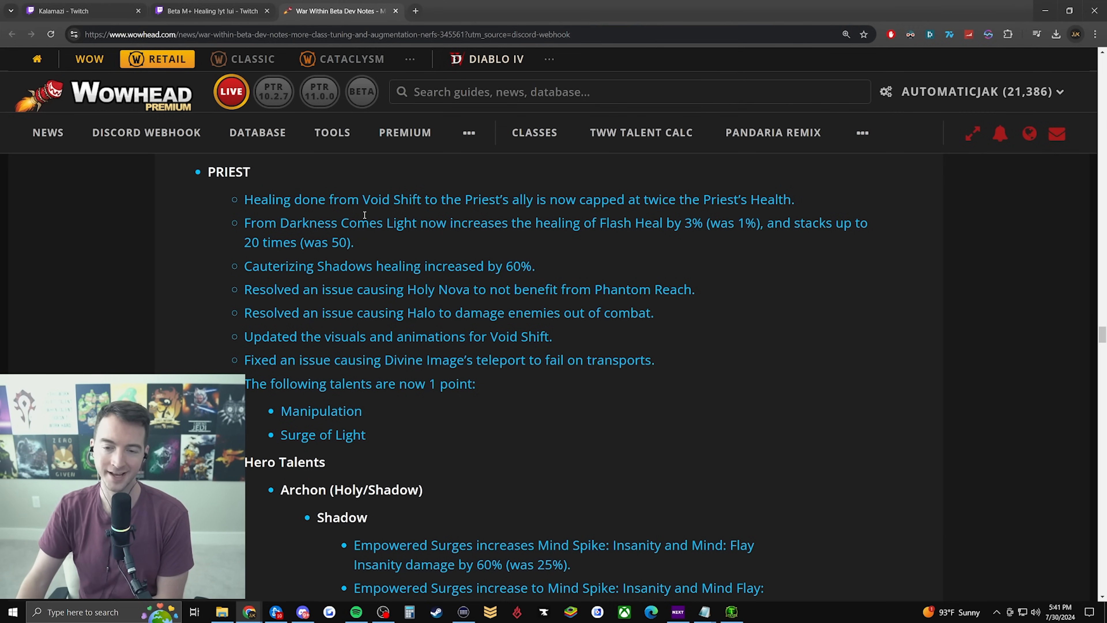
drag(258, 223, 427, 222)
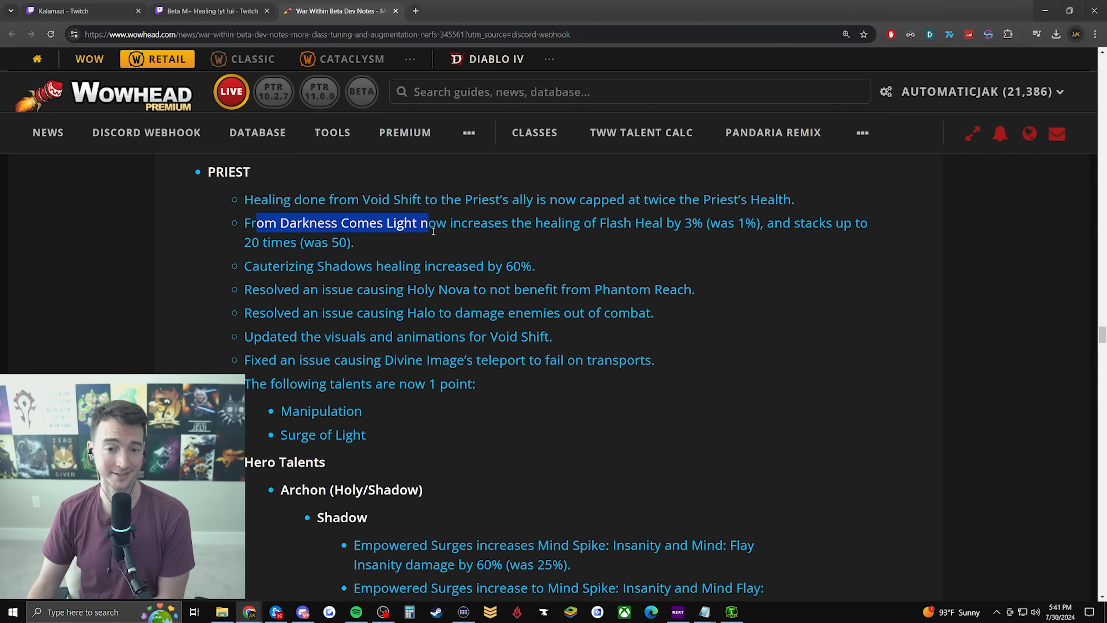
click(440, 223)
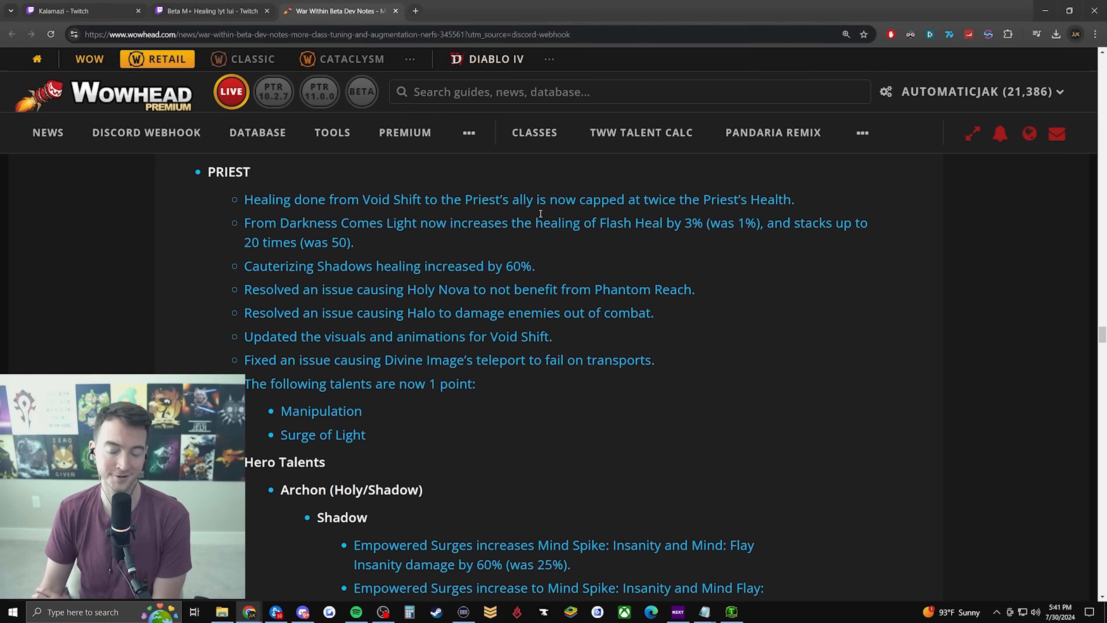
scroll(down, 3)
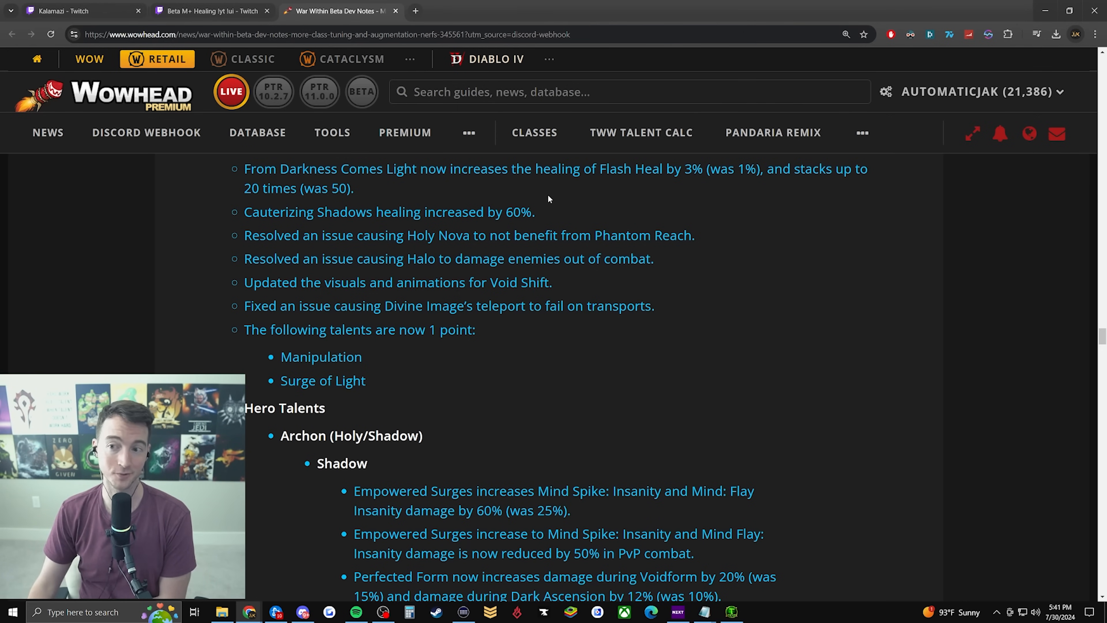
mouse_move(565, 215)
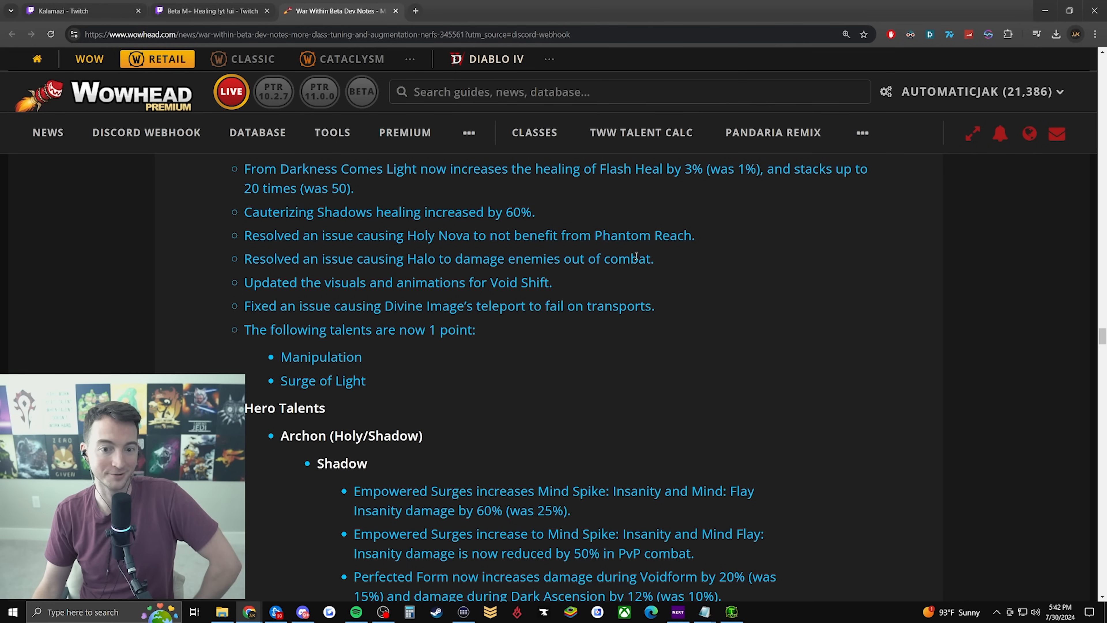
scroll(down, 3)
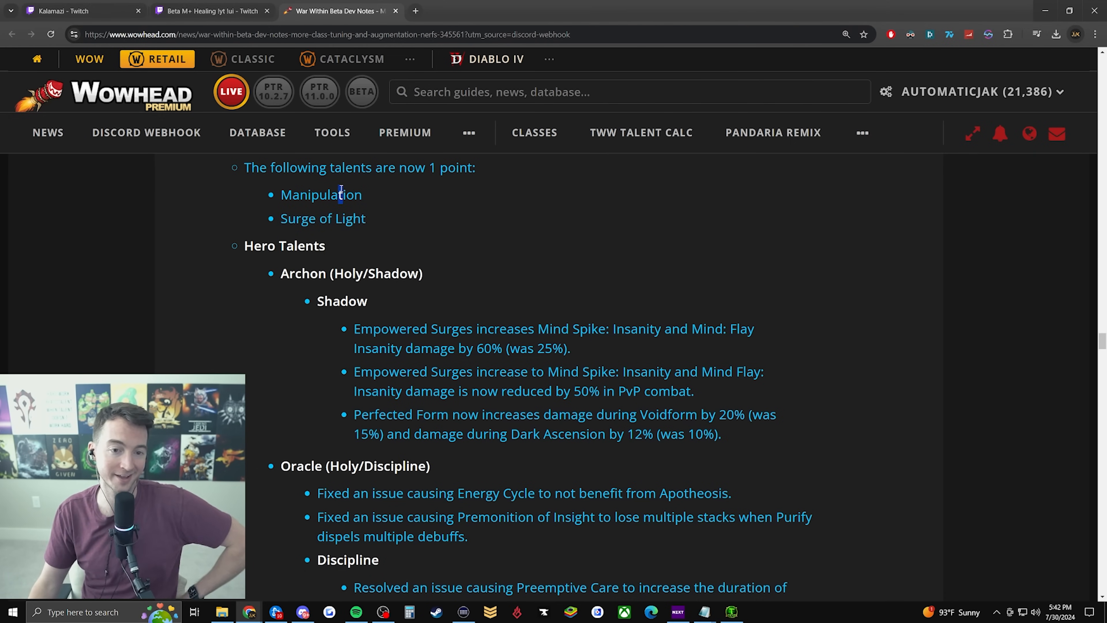
Highlight the Premonition of Insight fix and the Preventive Measures 40% damage buff, then read on past Voidweaver
scroll(down, 3)
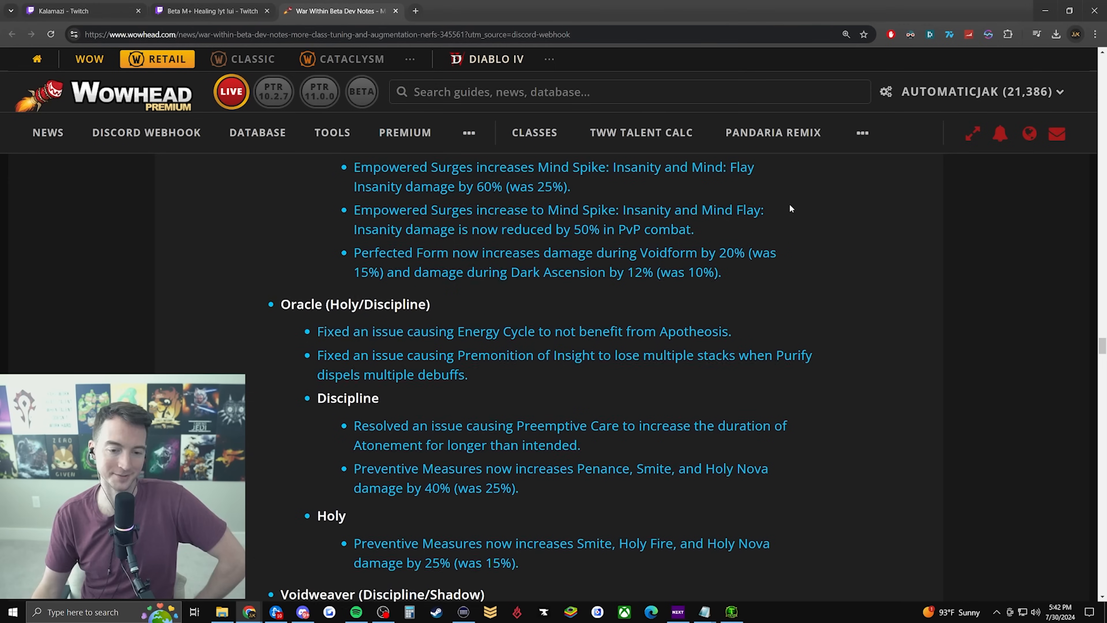
scroll(down, 3)
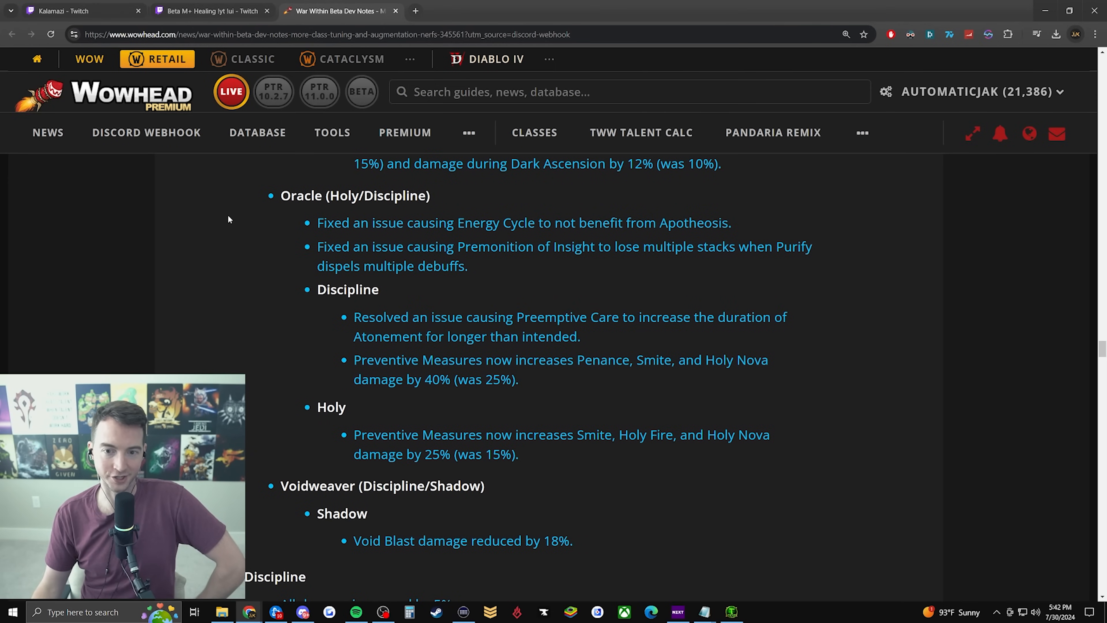
drag(317, 246, 811, 246)
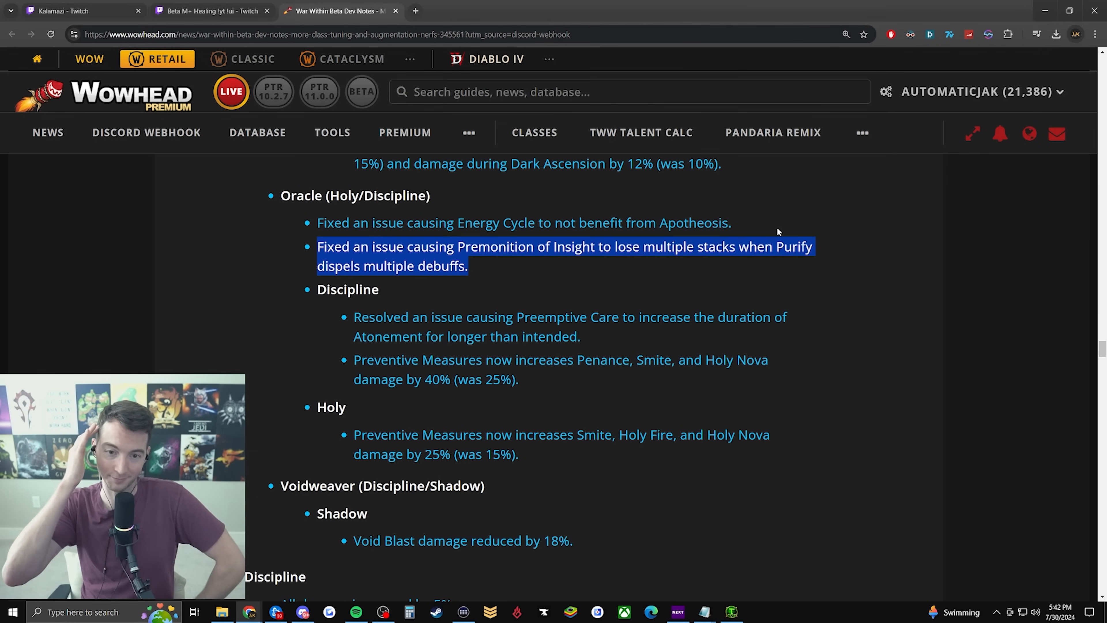
mouse_move(763, 247)
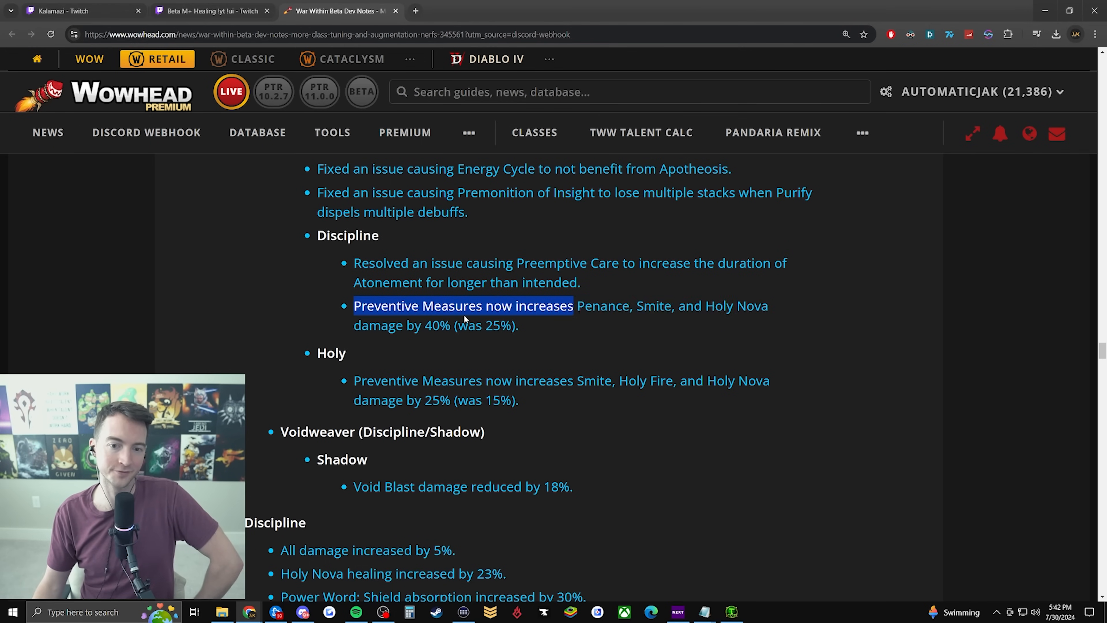
drag(574, 306, 449, 325)
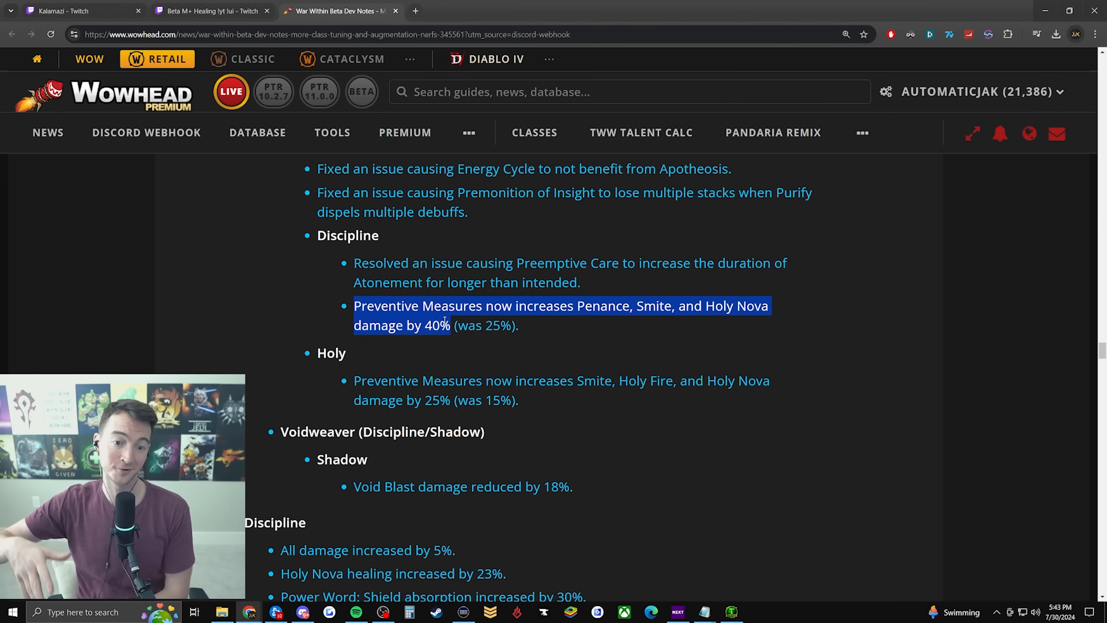
scroll(down, 3)
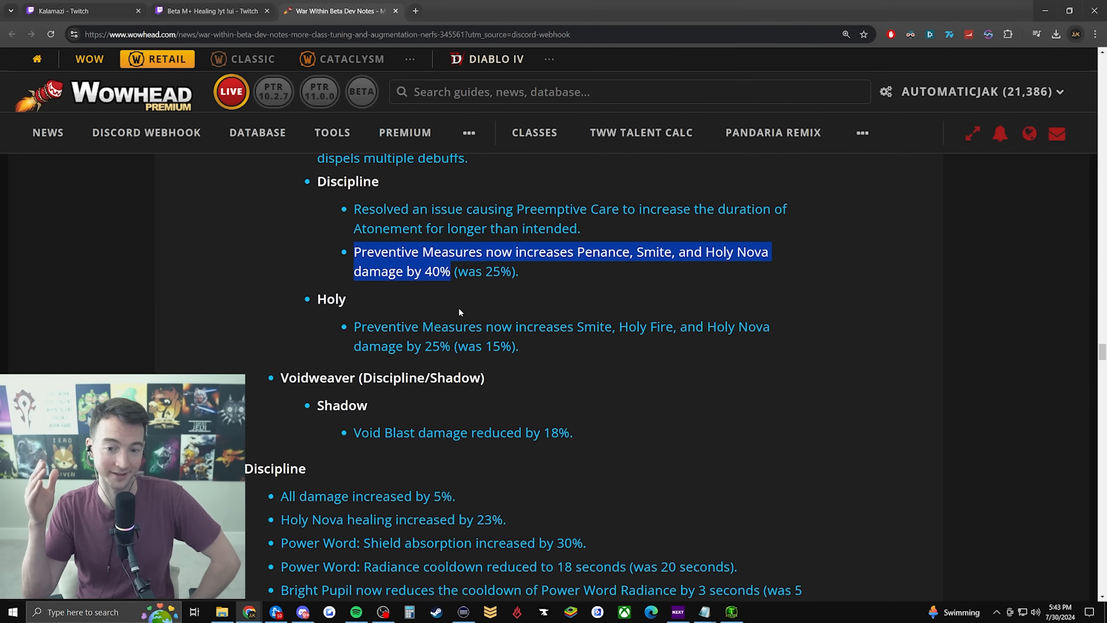
scroll(down, 3)
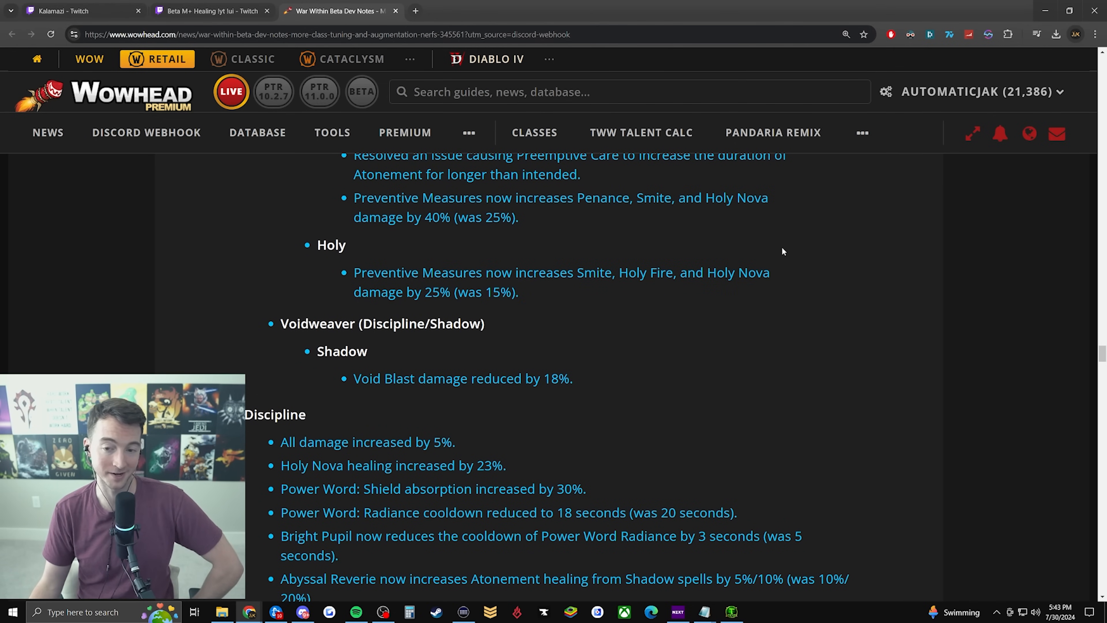
double_click(644, 273)
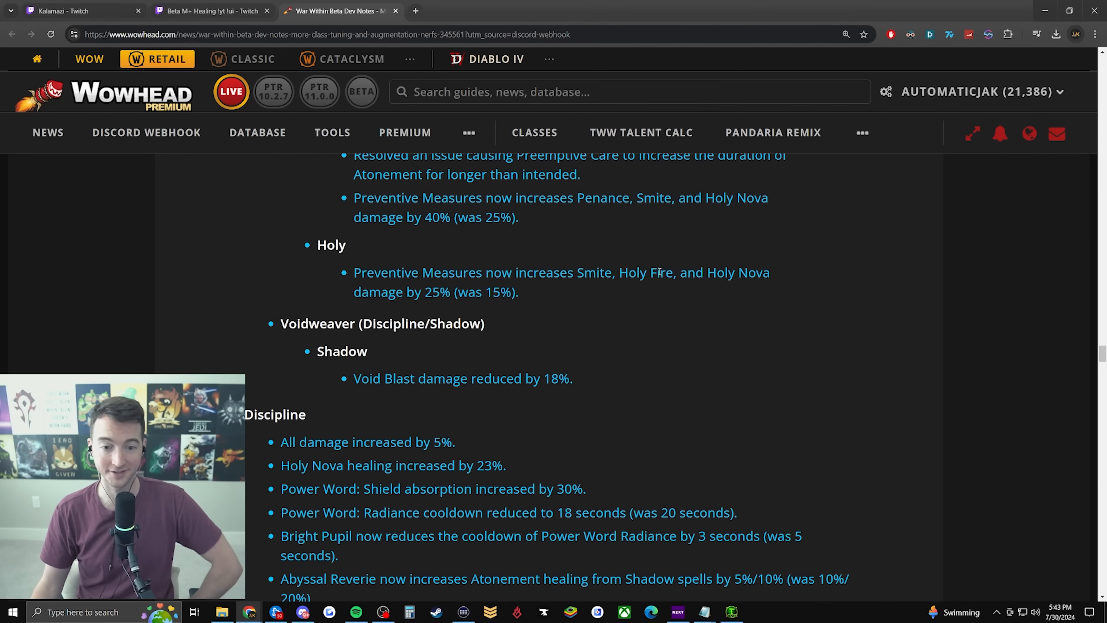
scroll(down, 3)
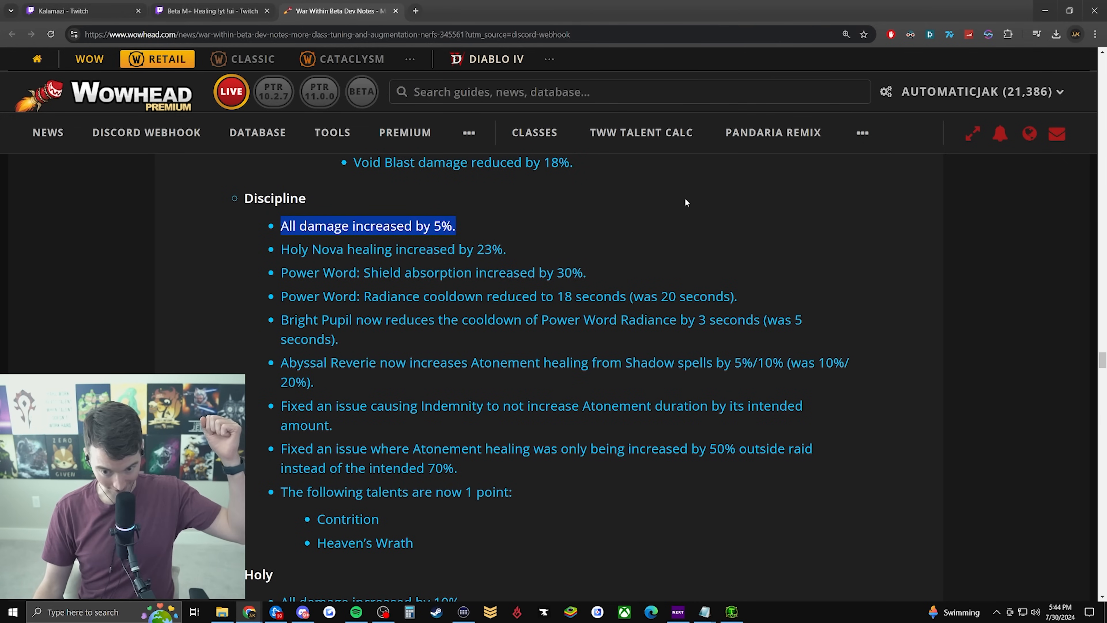
mouse_move(701, 188)
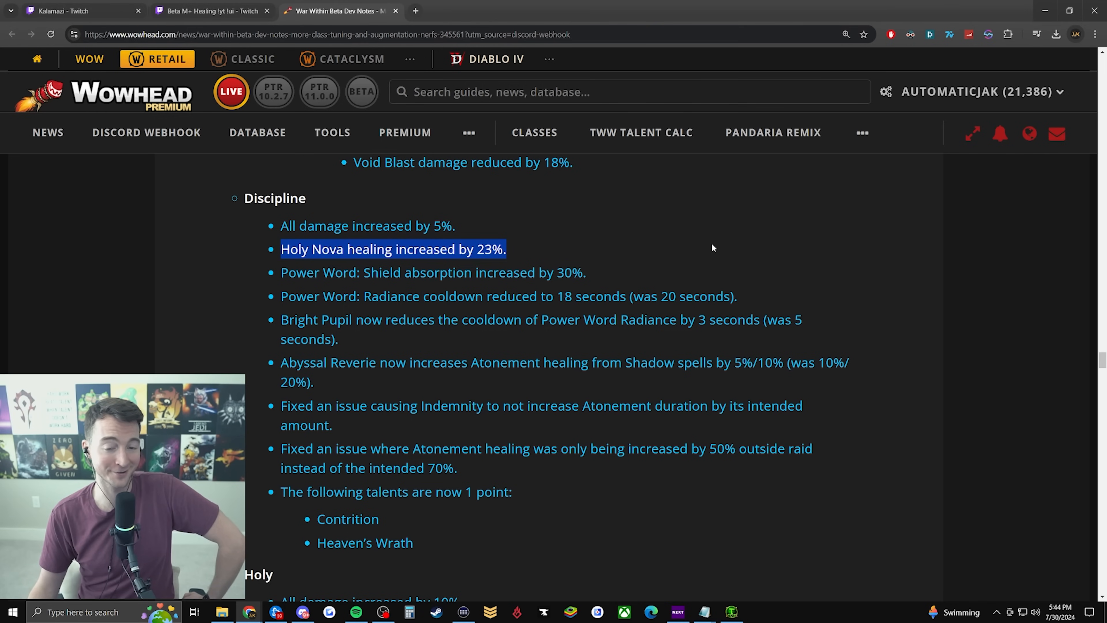
mouse_move(708, 245)
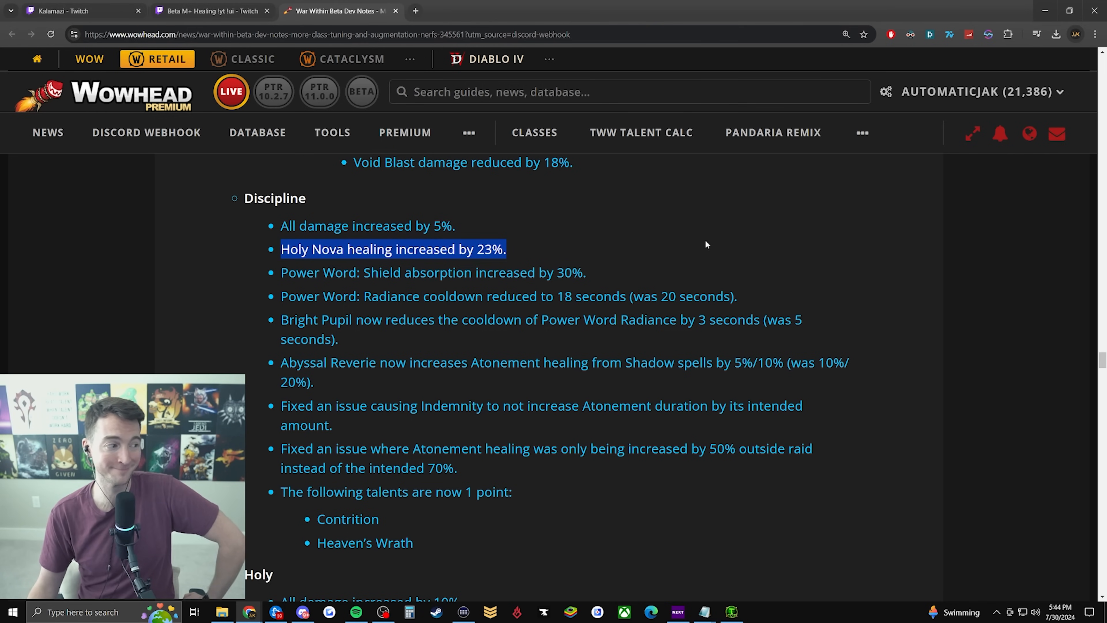
mouse_move(575, 237)
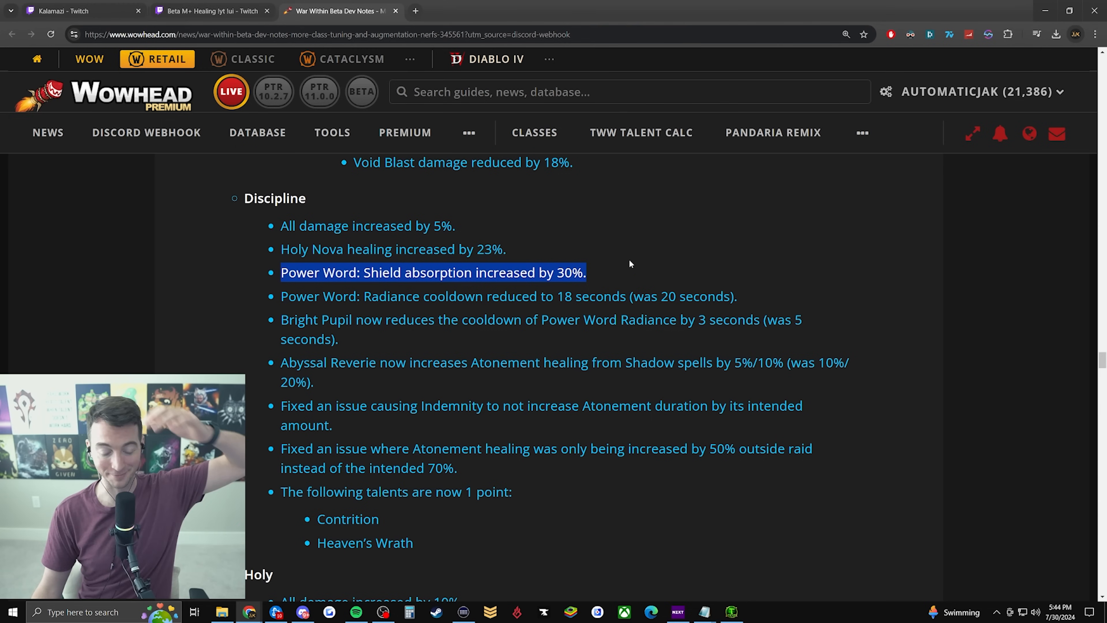
mouse_move(638, 201)
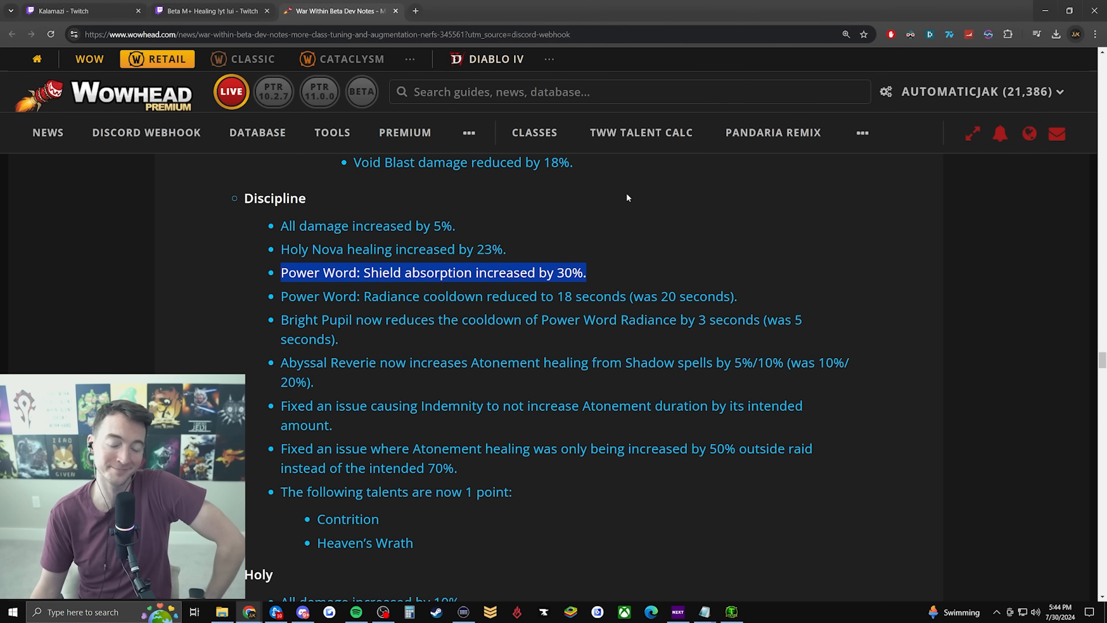
Highlight the Bright Pupil cooldown reduction line in the Discipline notes
scroll(down, 3)
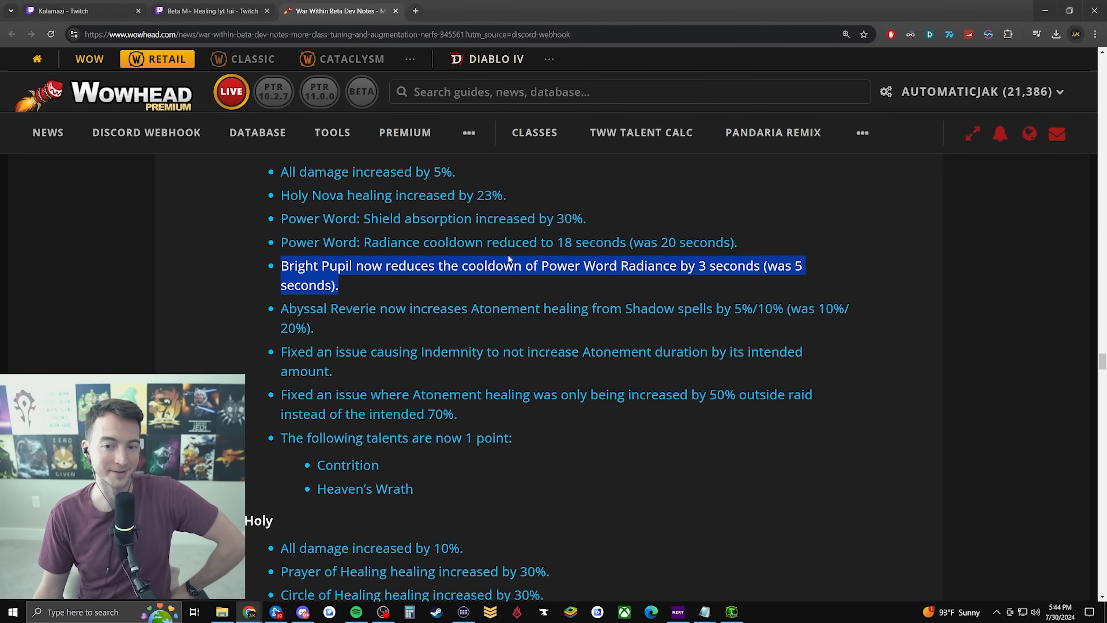
mouse_move(164, 255)
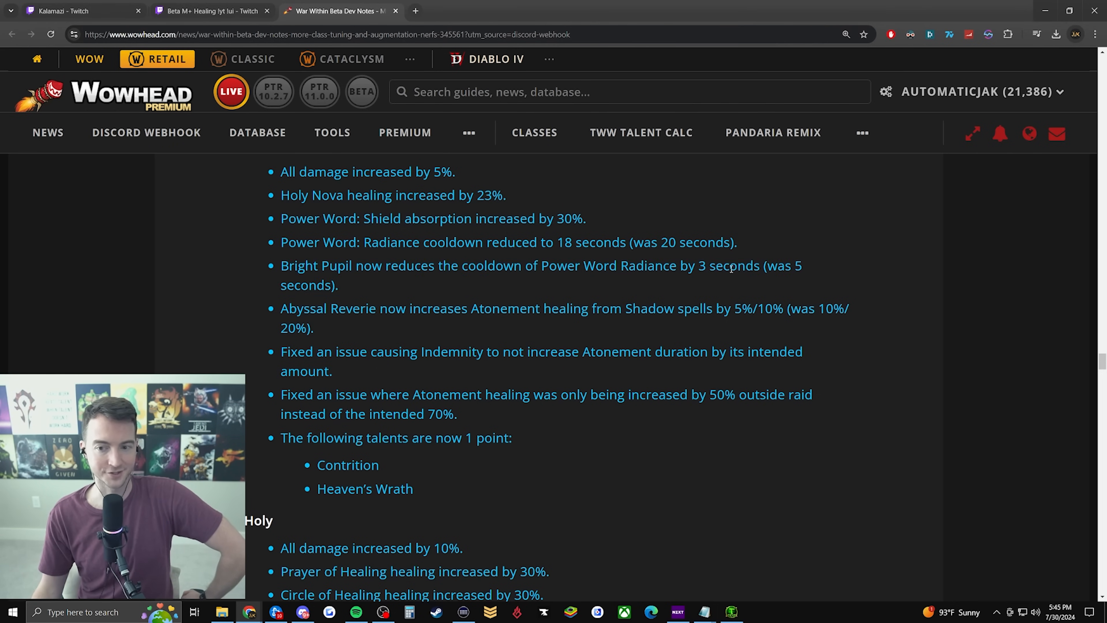
drag(280, 266, 759, 265)
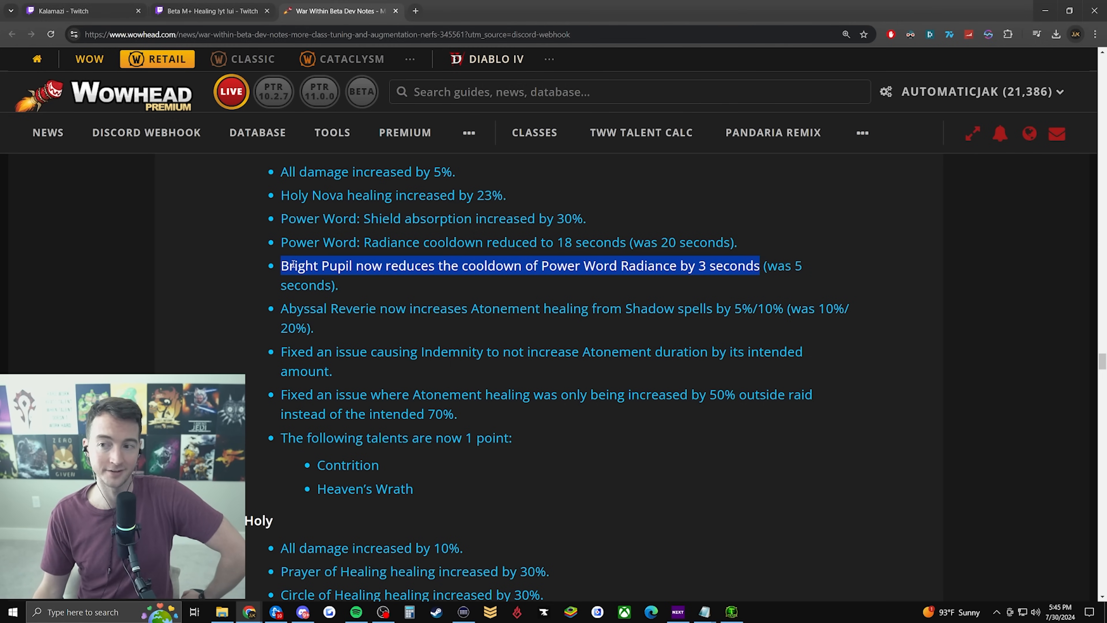
mouse_move(692, 256)
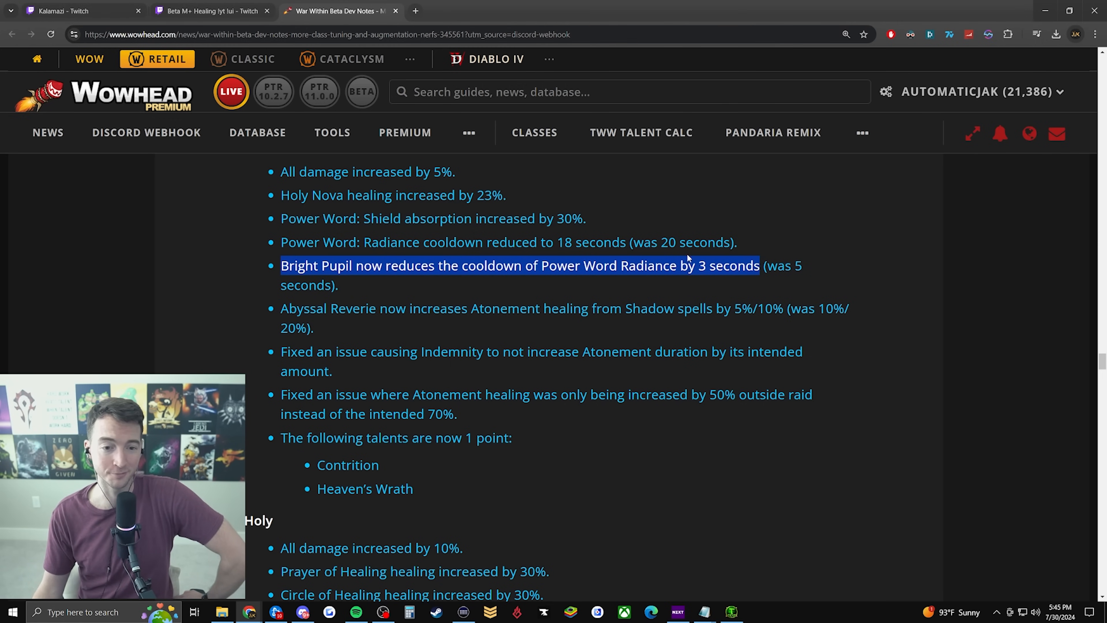
scroll(down, 3)
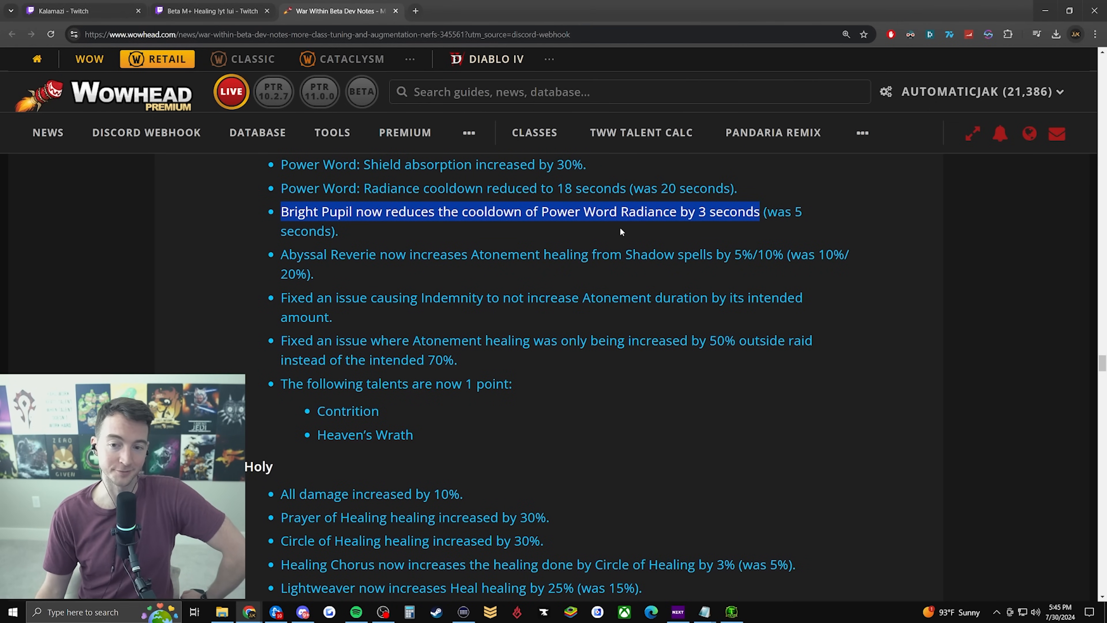
click(509, 211)
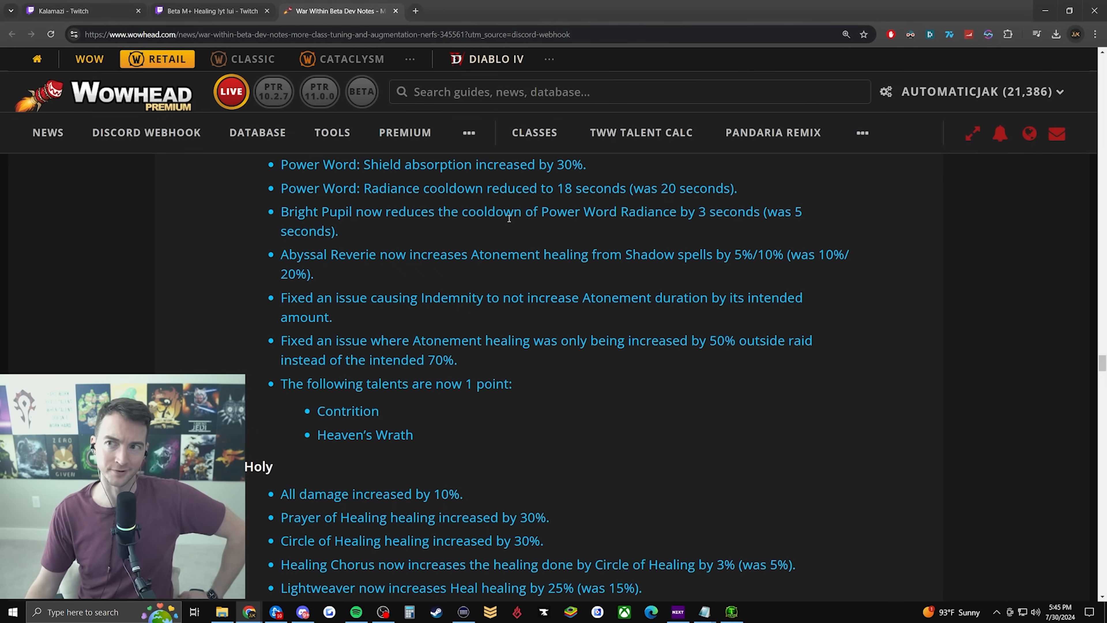
Highlight Abyssal Reverie and read through the Indemnity and Atonement fixes toward Holy
double_click(304, 254)
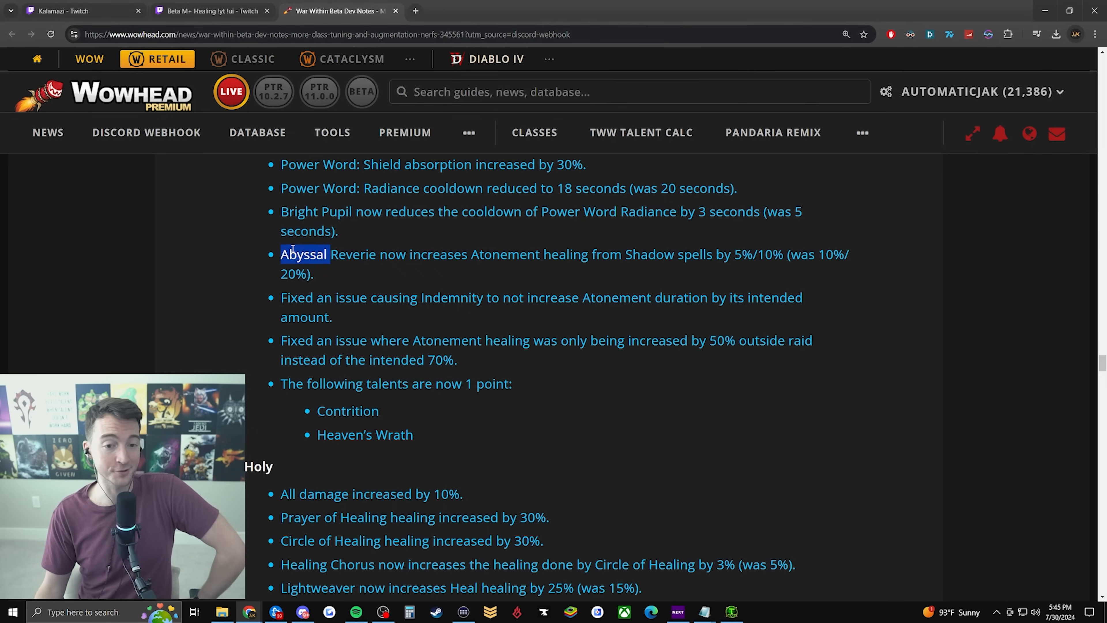
drag(304, 255, 376, 255)
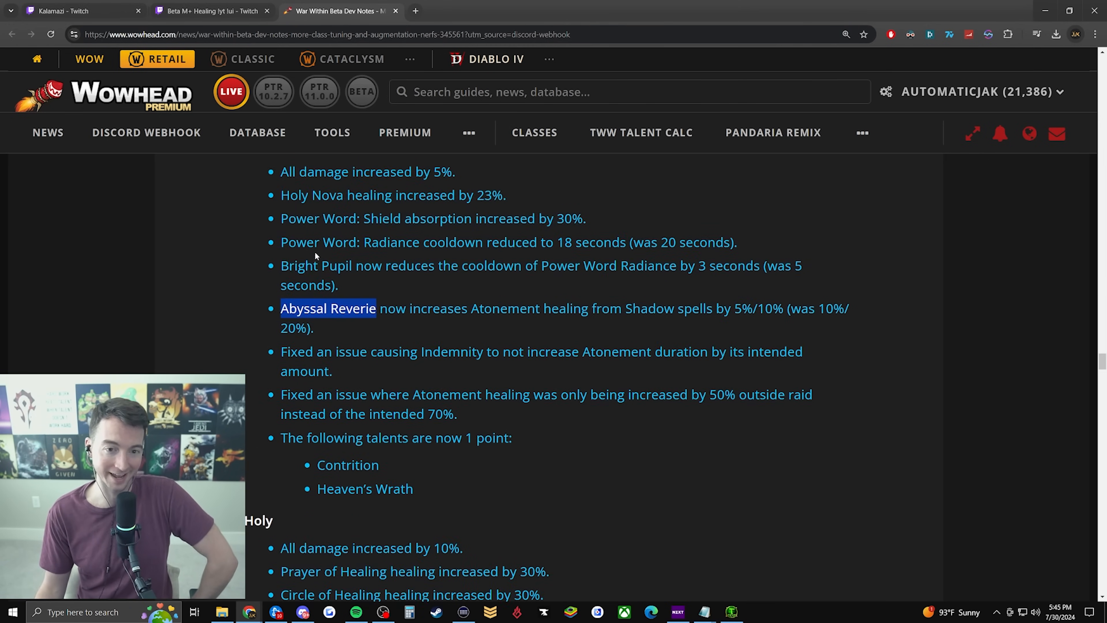
scroll(down, 3)
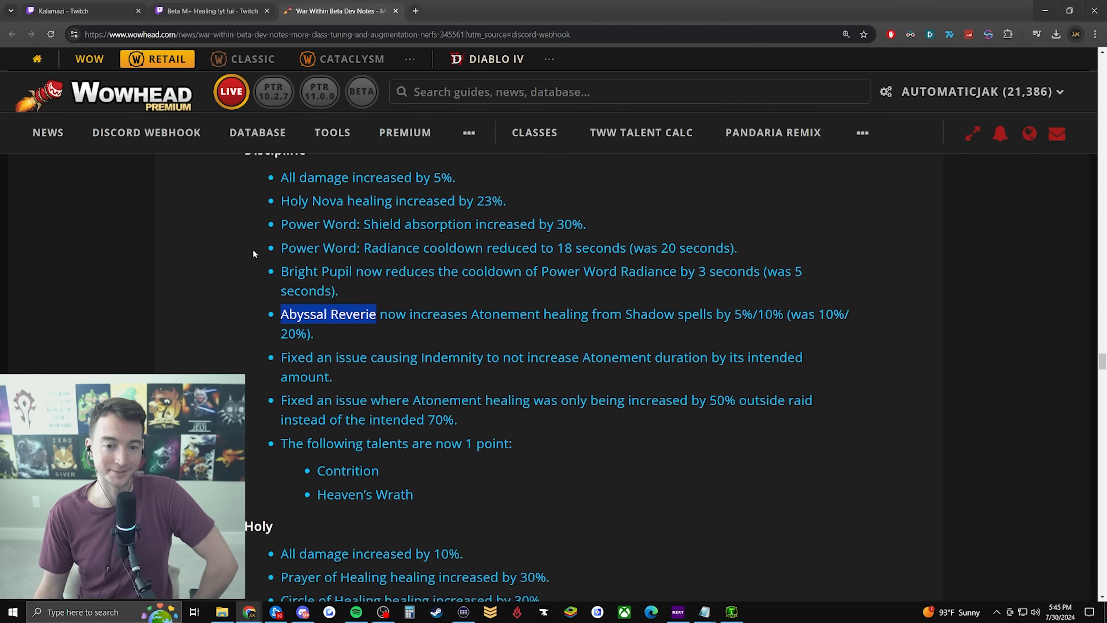
scroll(down, 3)
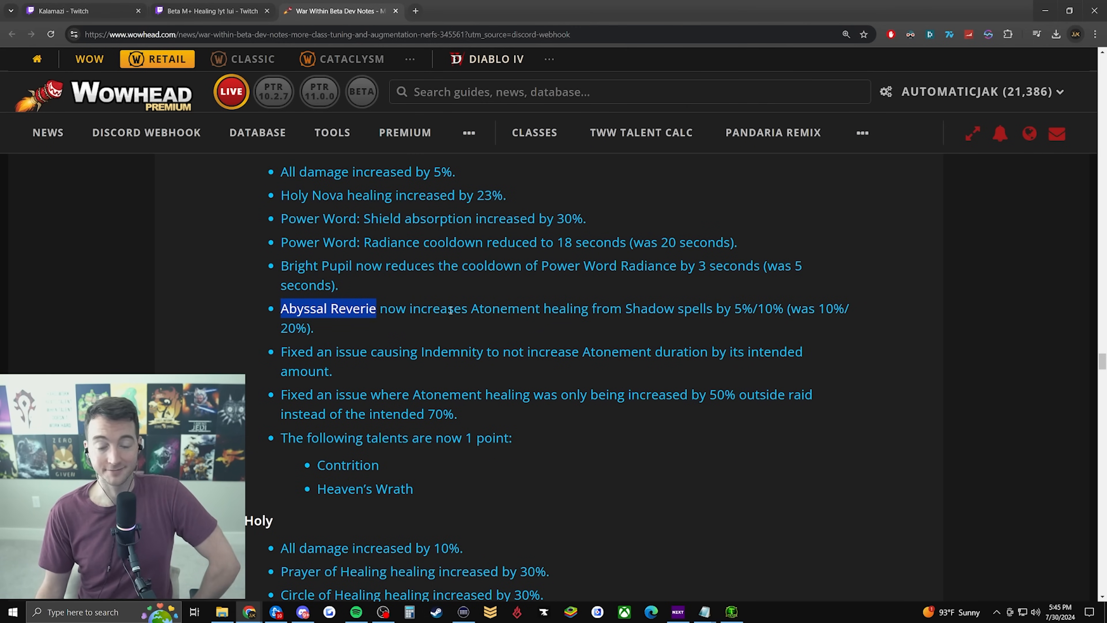
scroll(down, 3)
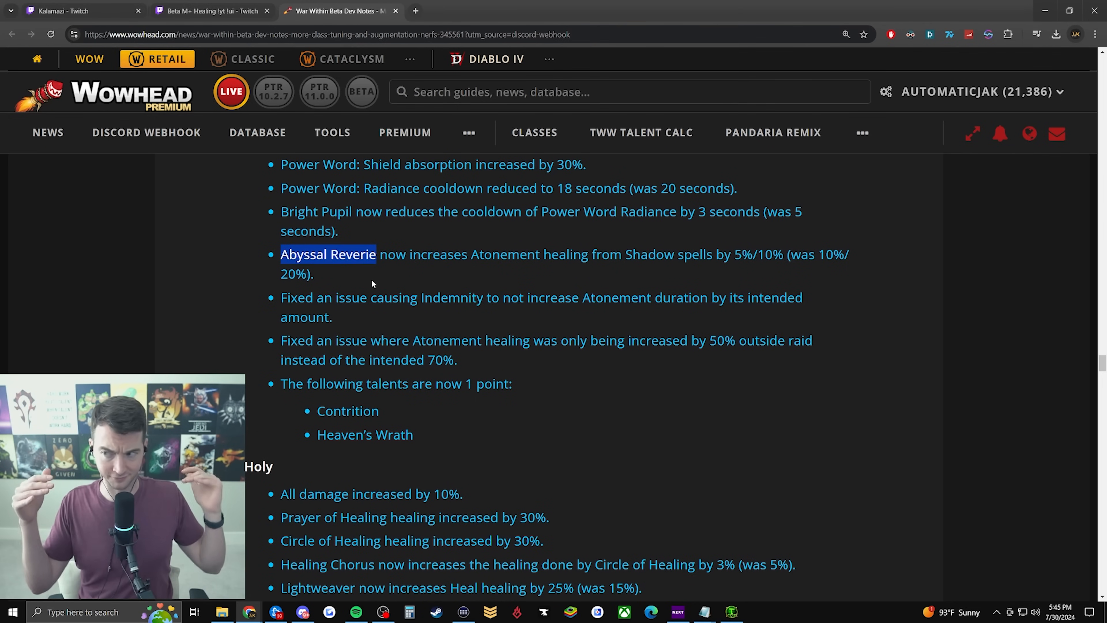
mouse_move(624, 269)
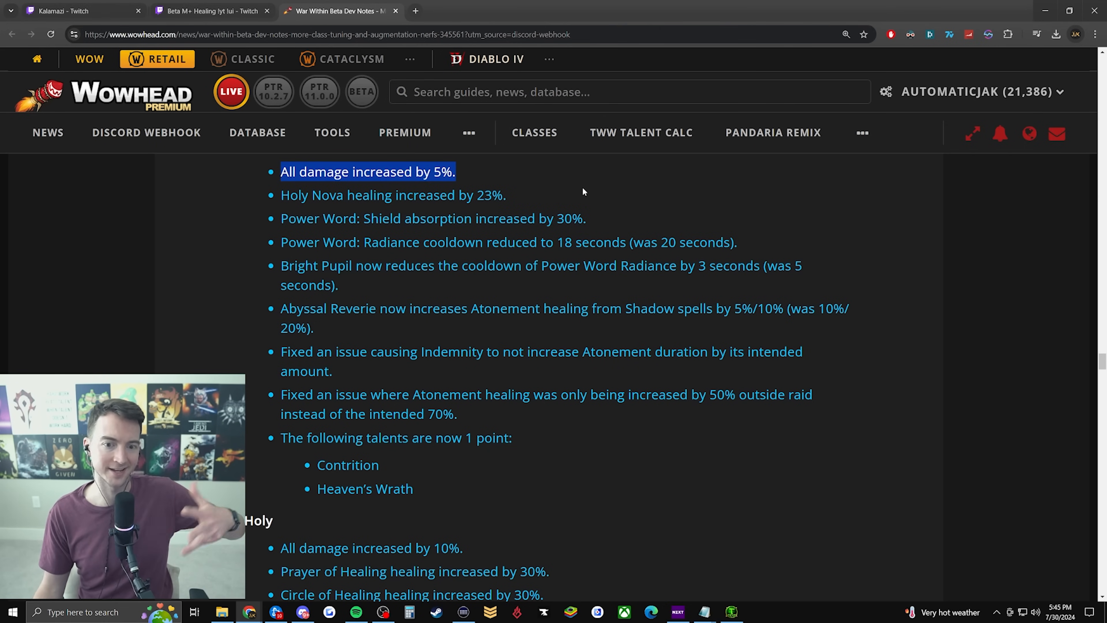
scroll(down, 3)
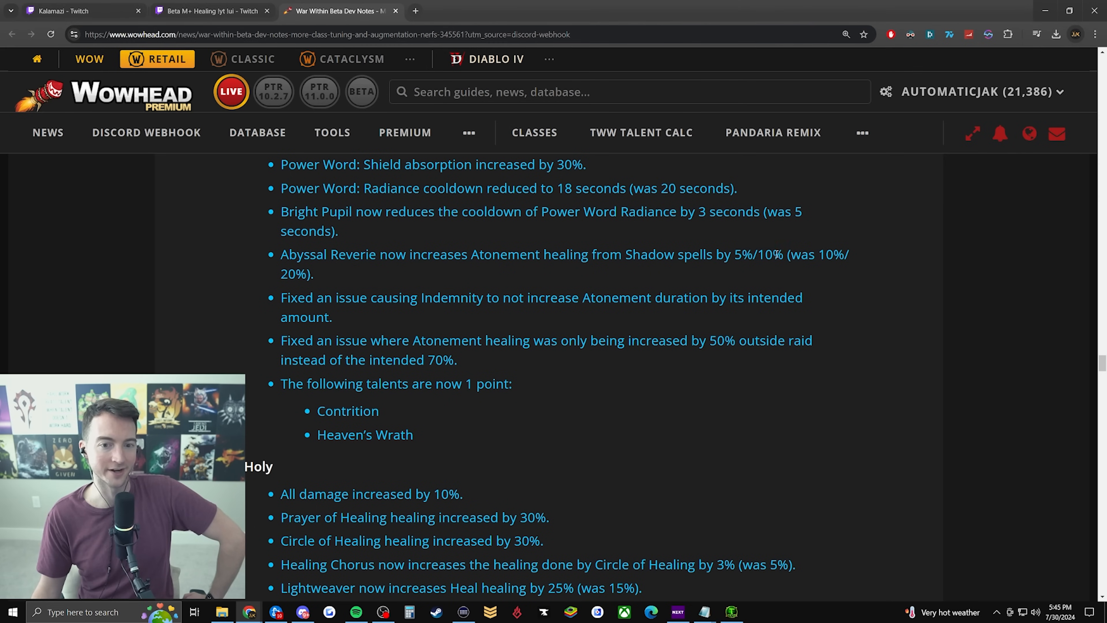
mouse_move(324, 282)
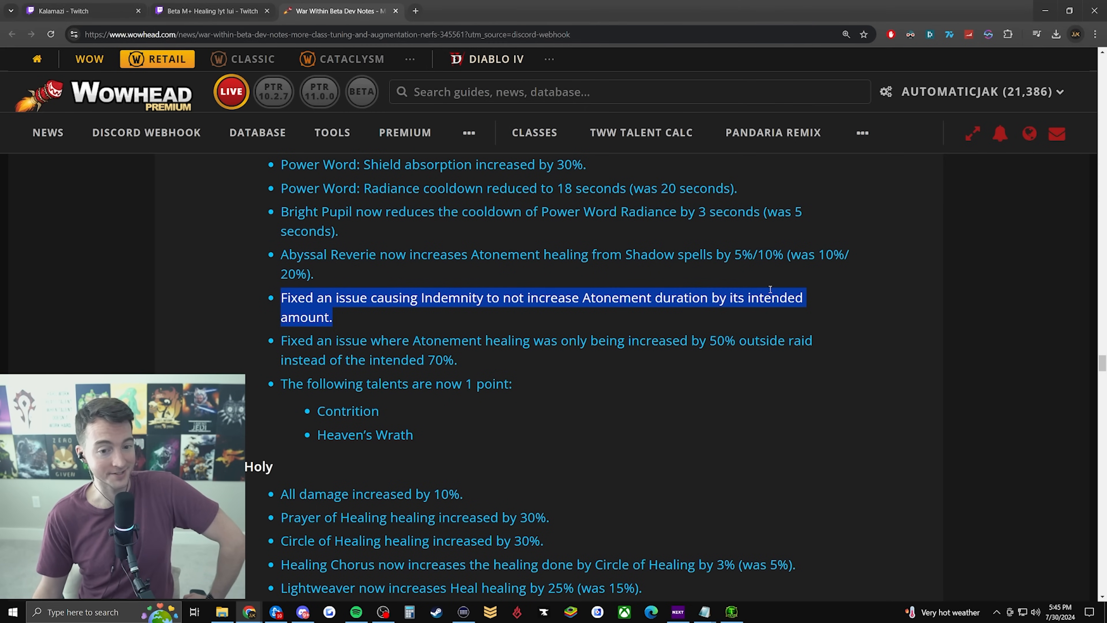
scroll(down, 3)
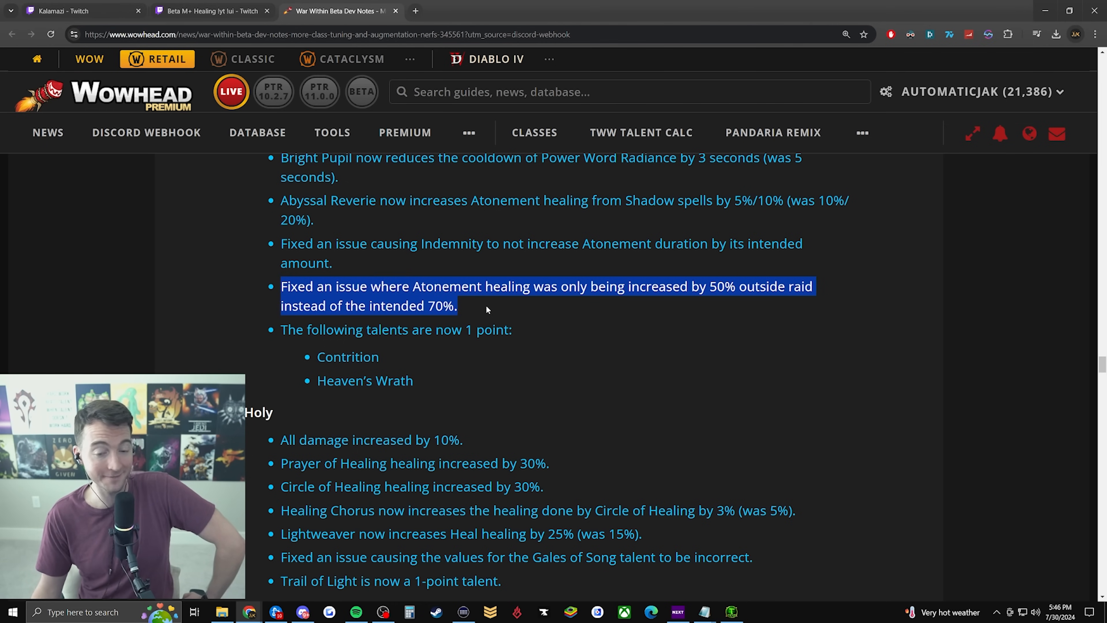
click(487, 305)
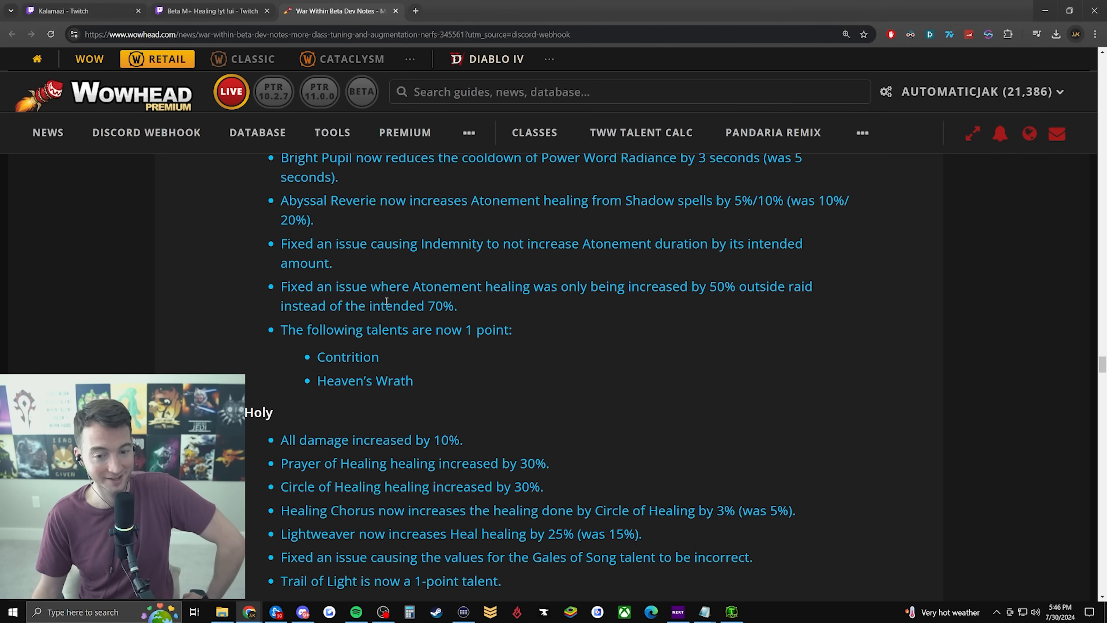
Highlight the Holy 10% damage increase line, then move back toward Discipline
scroll(down, 3)
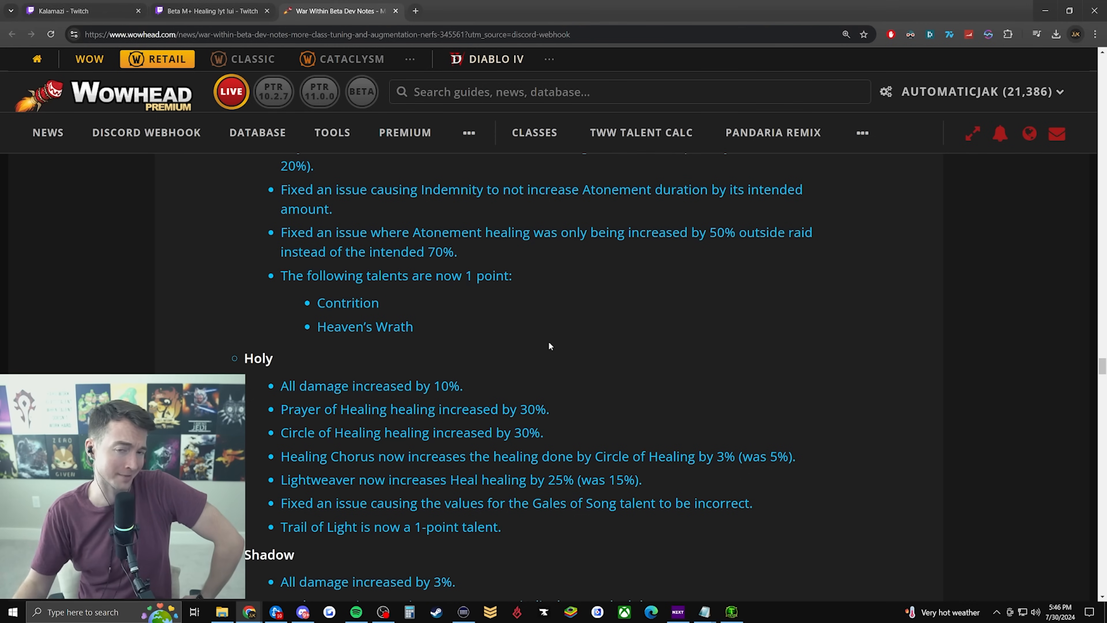
mouse_move(413, 239)
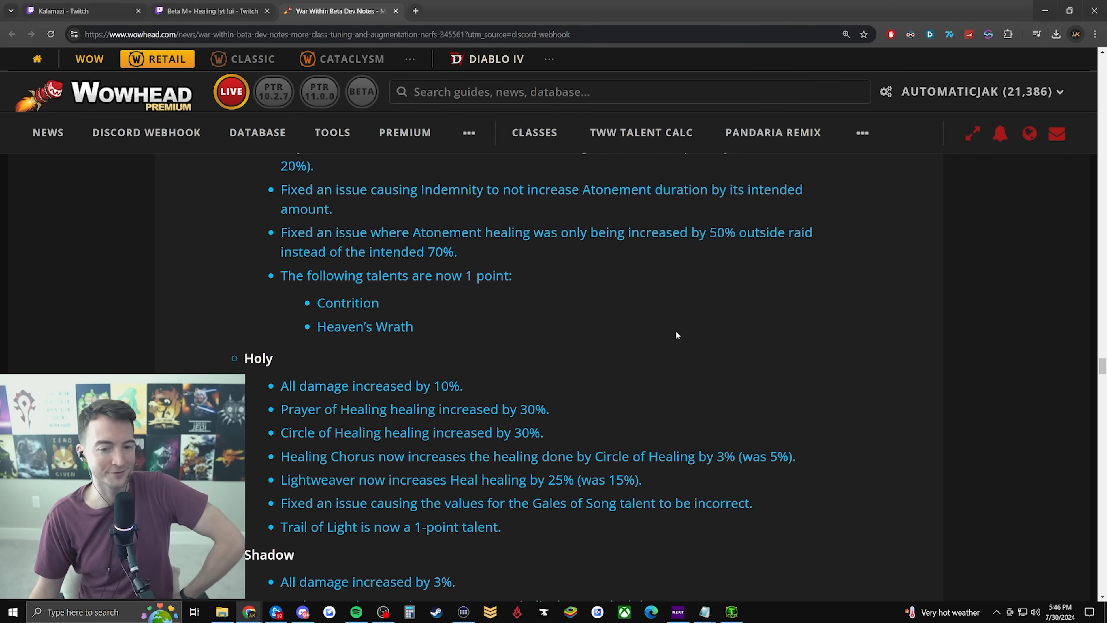
mouse_move(732, 337)
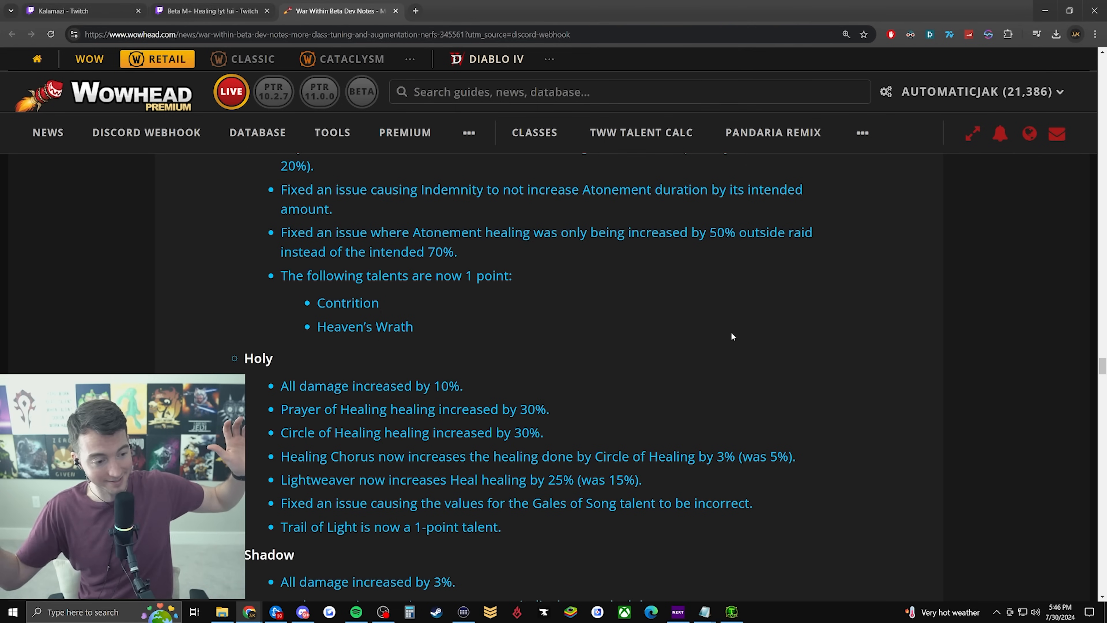
click(773, 132)
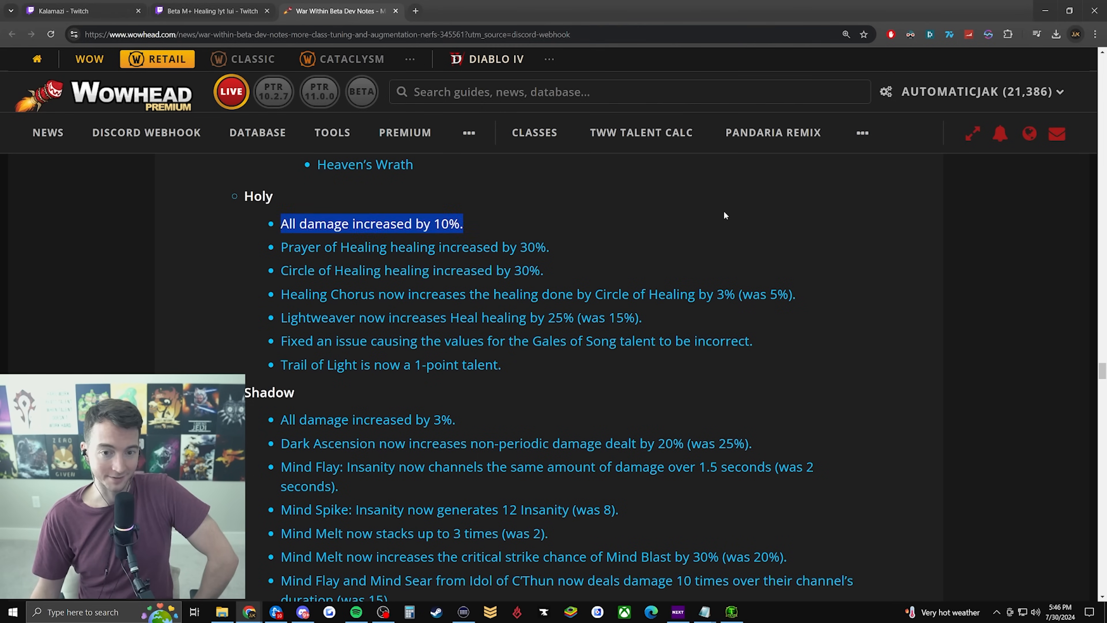
scroll(up, 3)
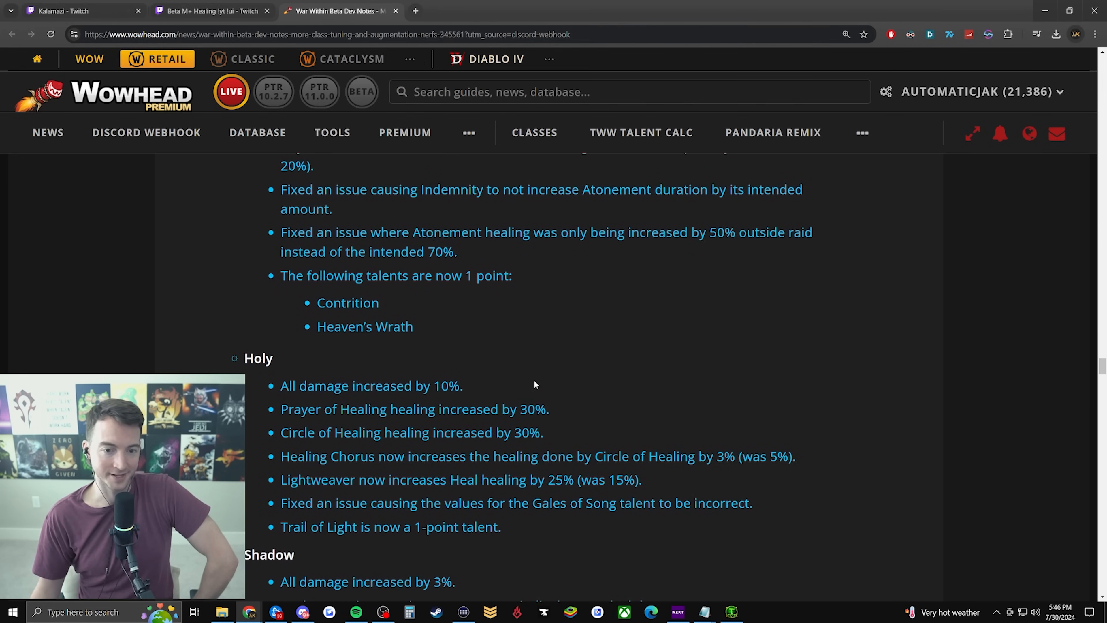
scroll(down, 3)
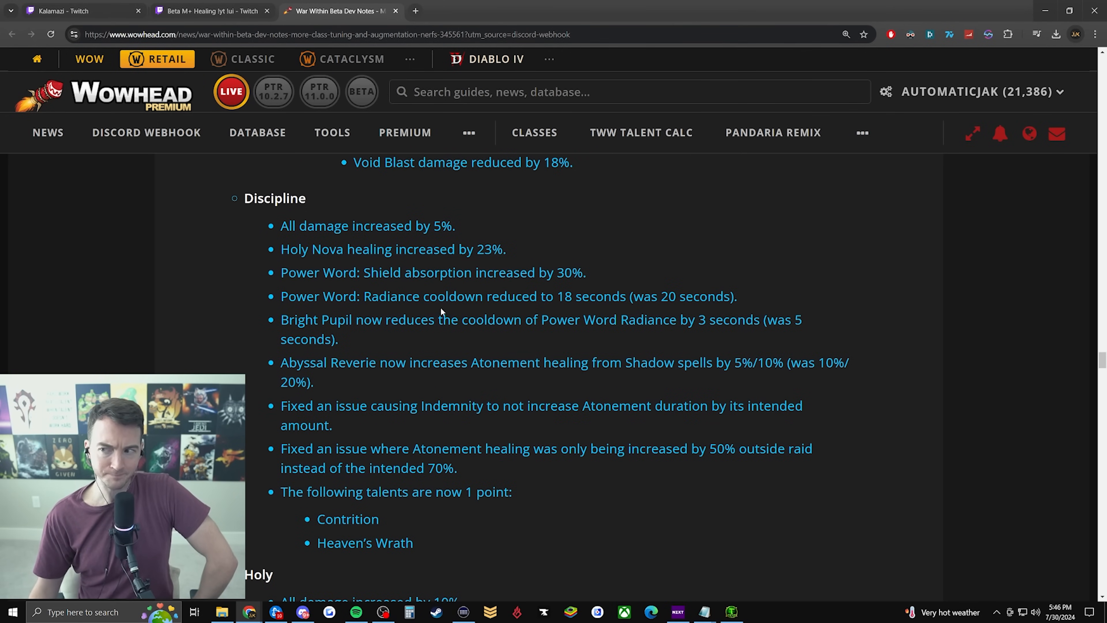
scroll(down, 3)
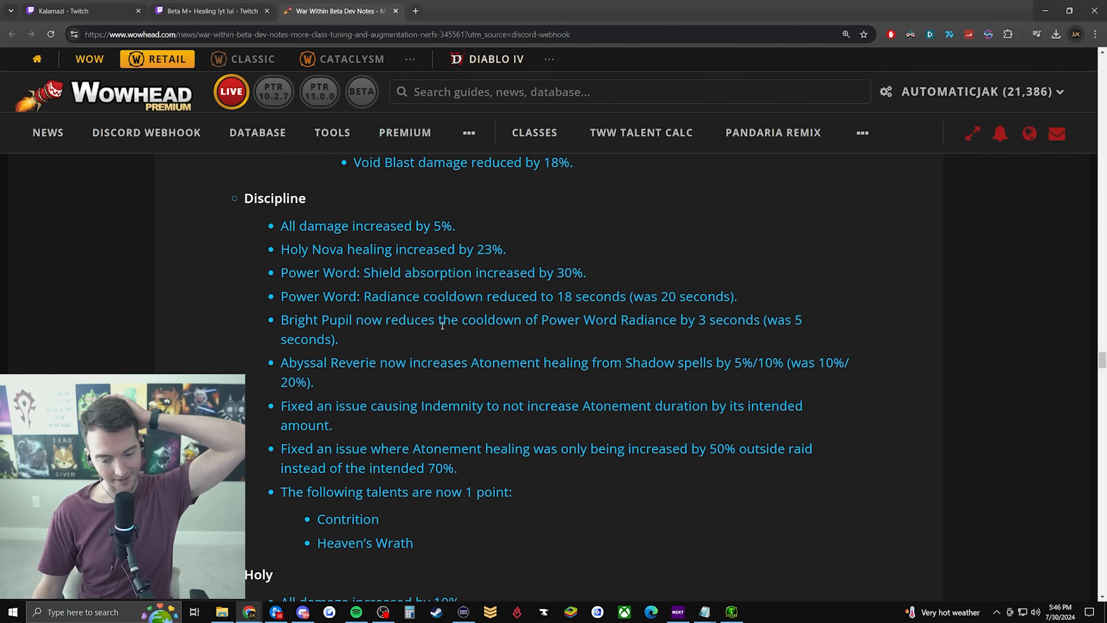
Highlight the Power Word: Shield 30% absorption increase line
double_click(299, 273)
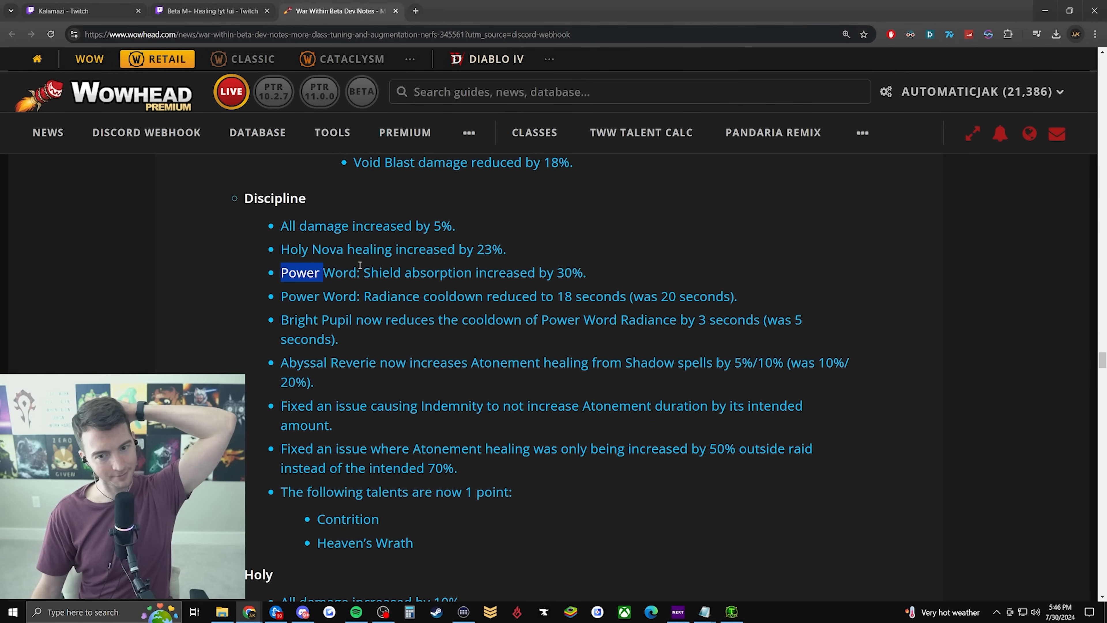
drag(300, 272, 586, 273)
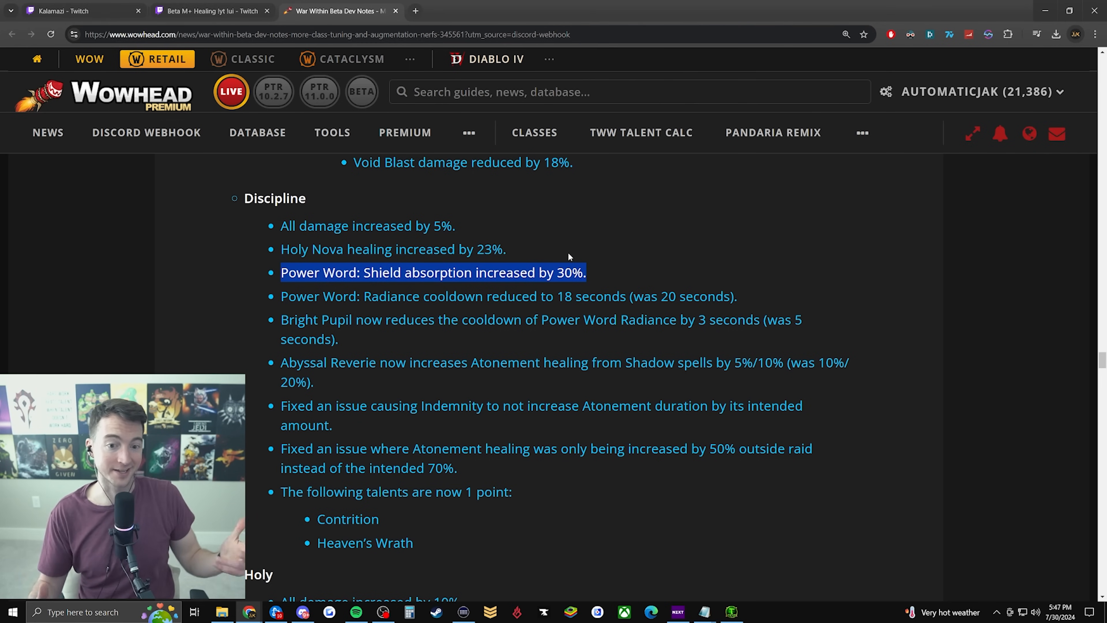
mouse_move(554, 231)
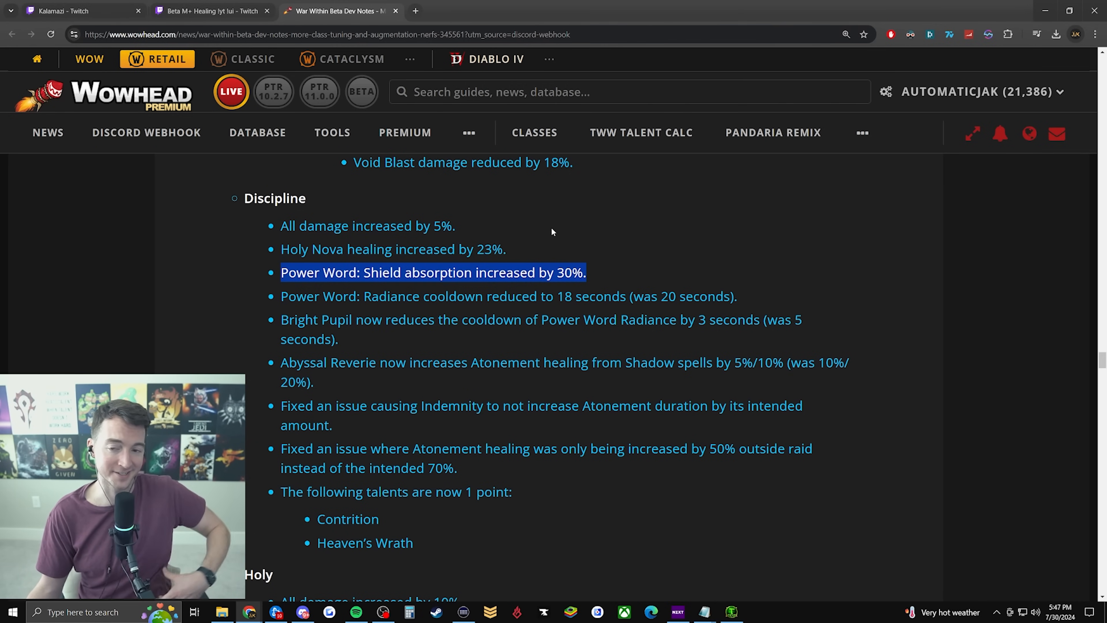
click(639, 132)
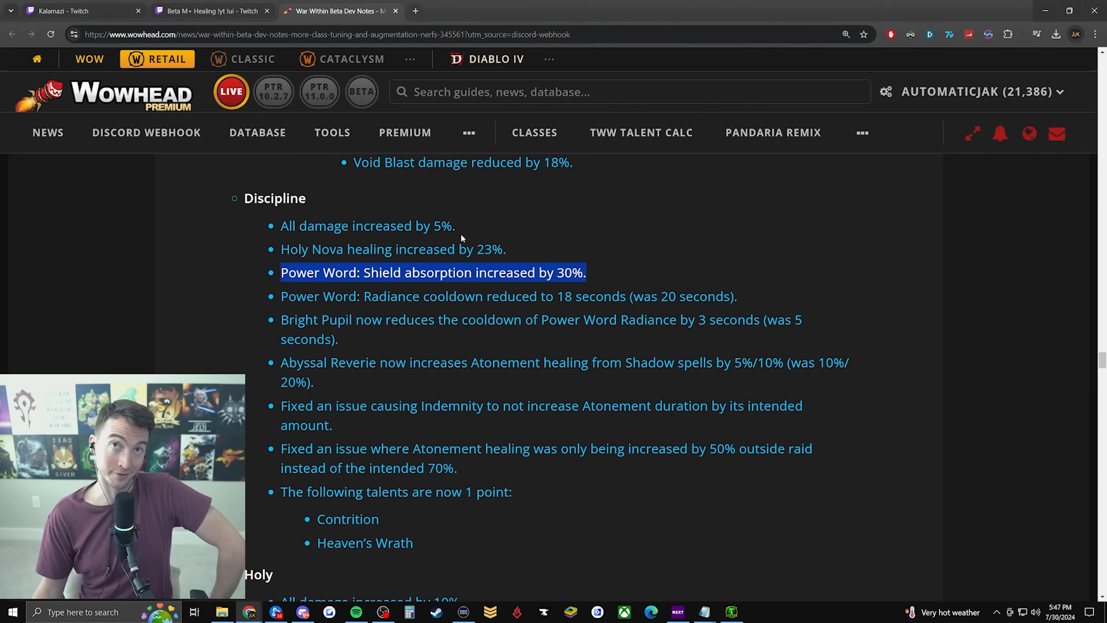
mouse_move(773, 132)
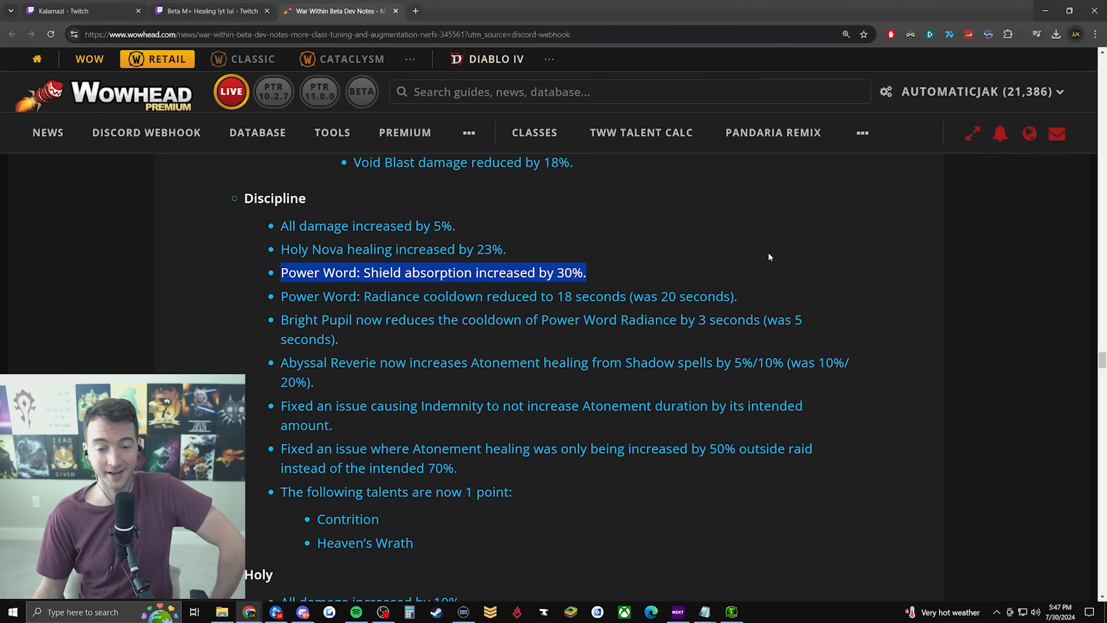
mouse_move(795, 290)
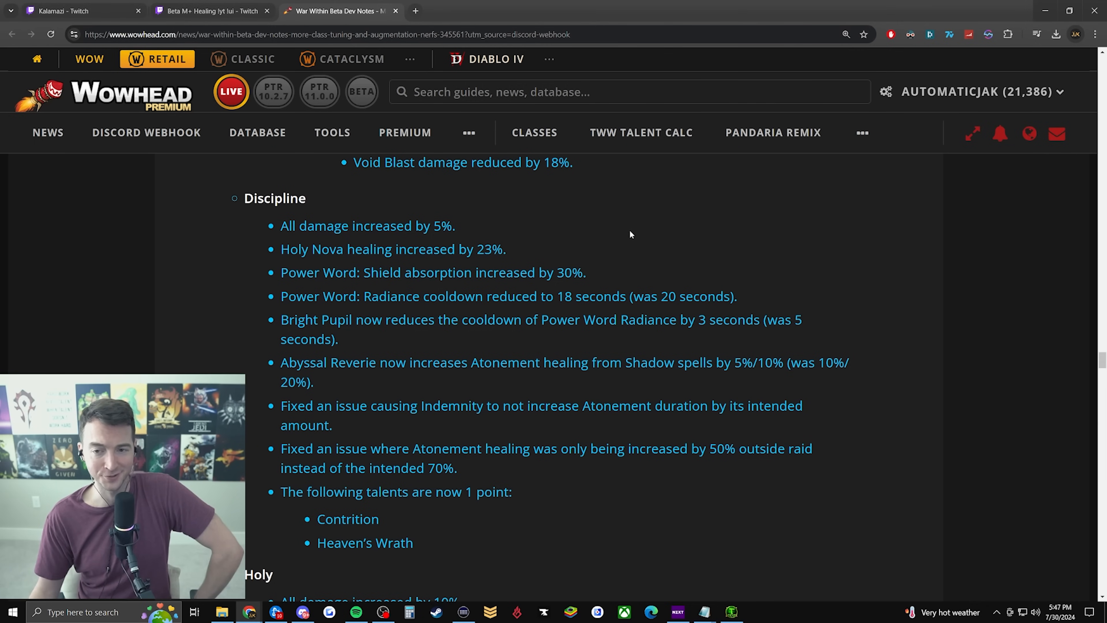
mouse_move(625, 249)
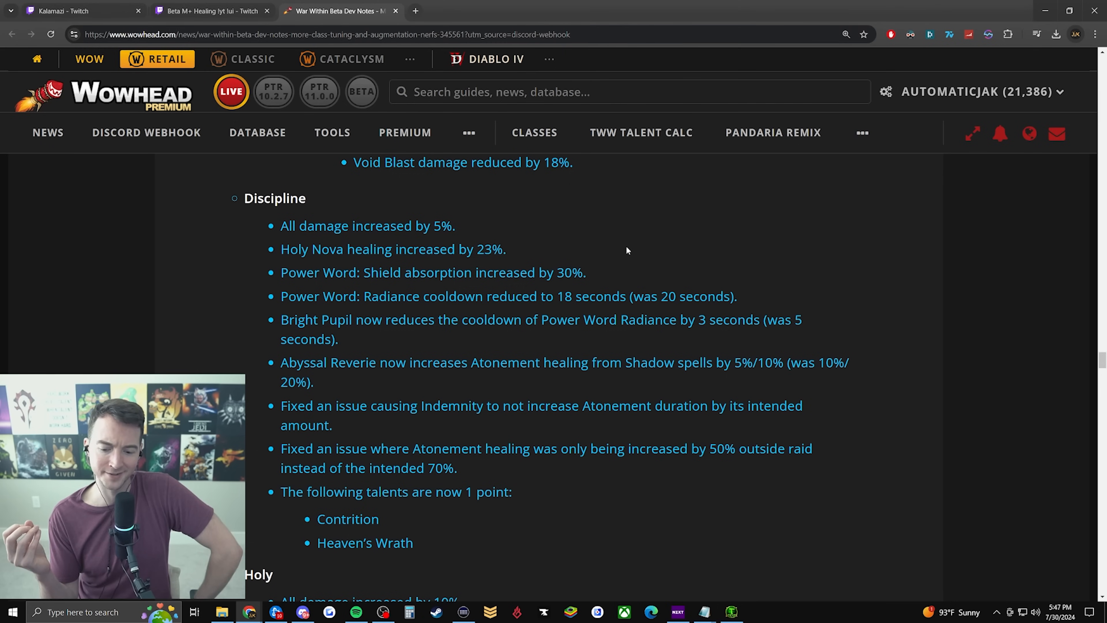
mouse_move(618, 273)
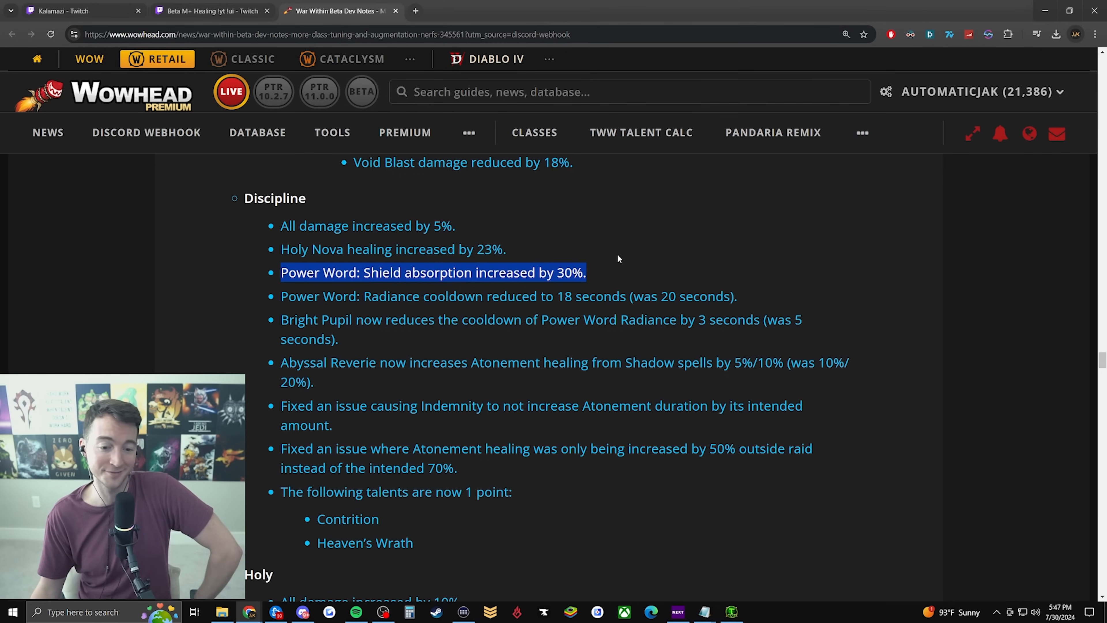
Highlight the Healing Chorus line and clear the Gales of Song highlight
scroll(down, 3)
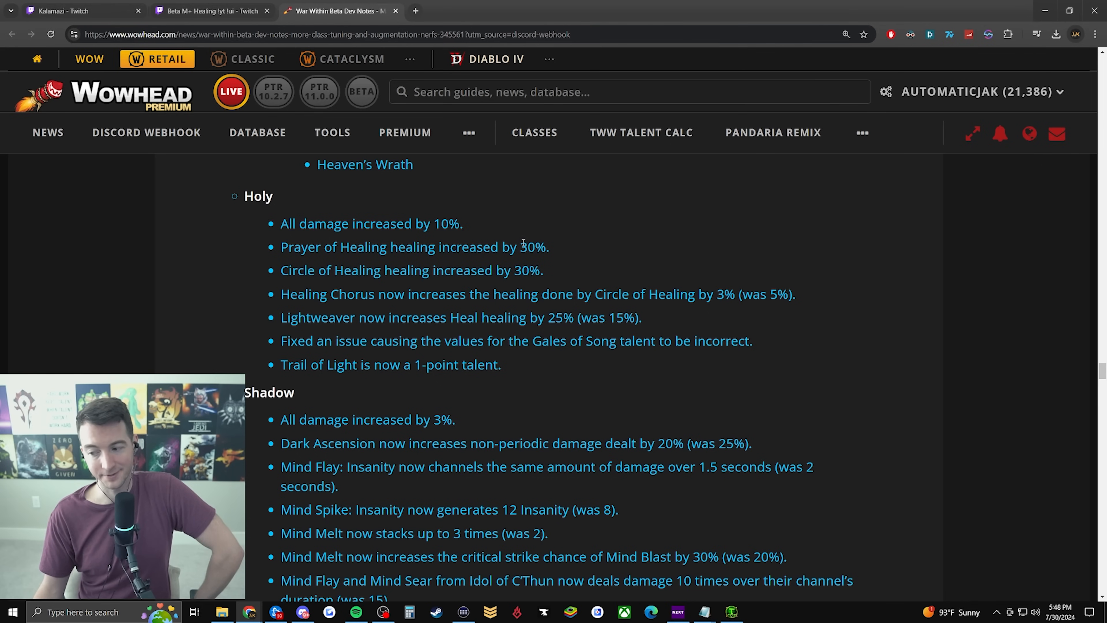
mouse_move(500, 261)
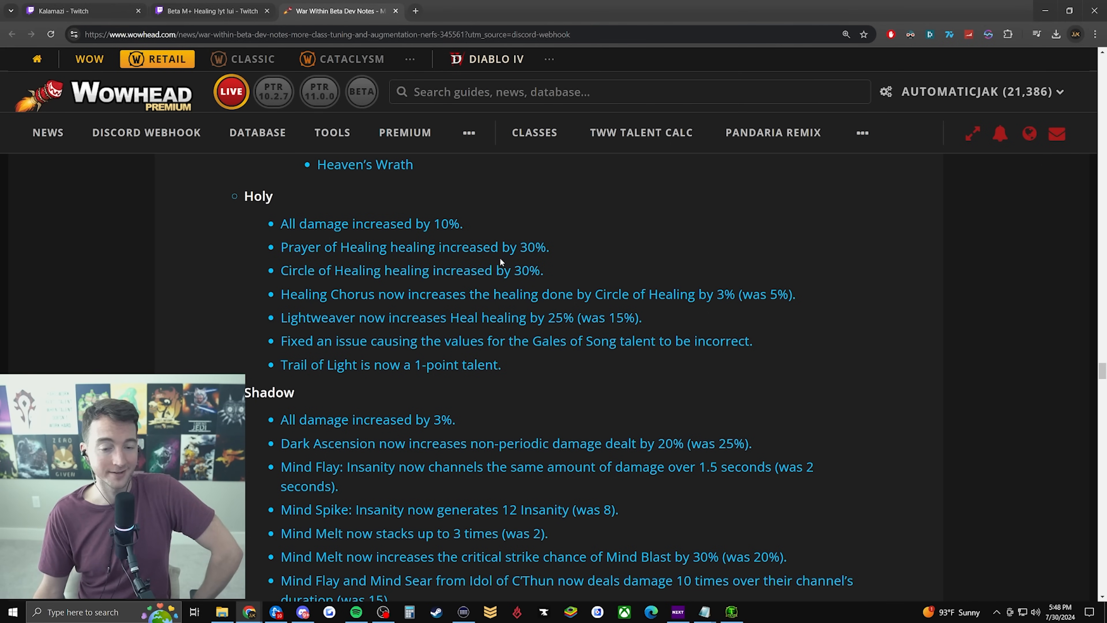
mouse_move(492, 265)
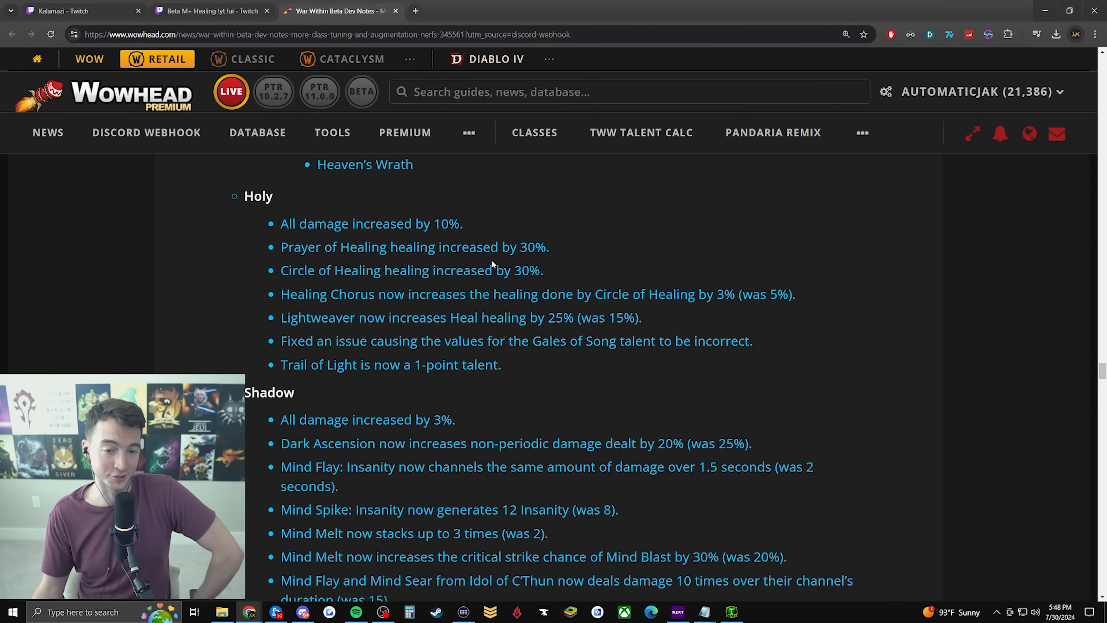
drag(289, 294, 634, 293)
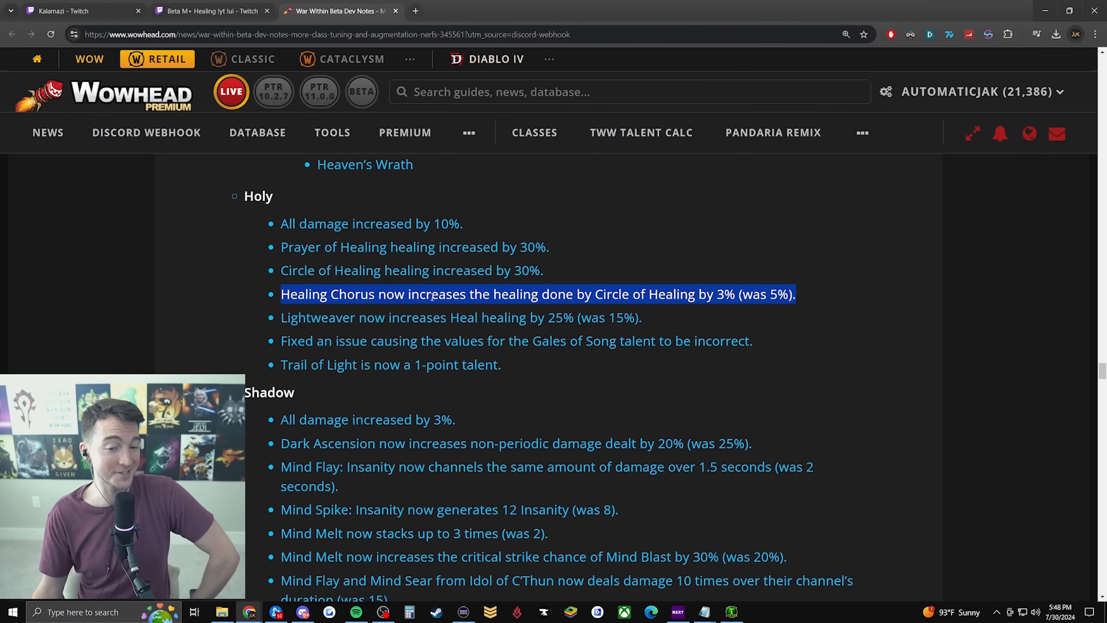
scroll(down, 3)
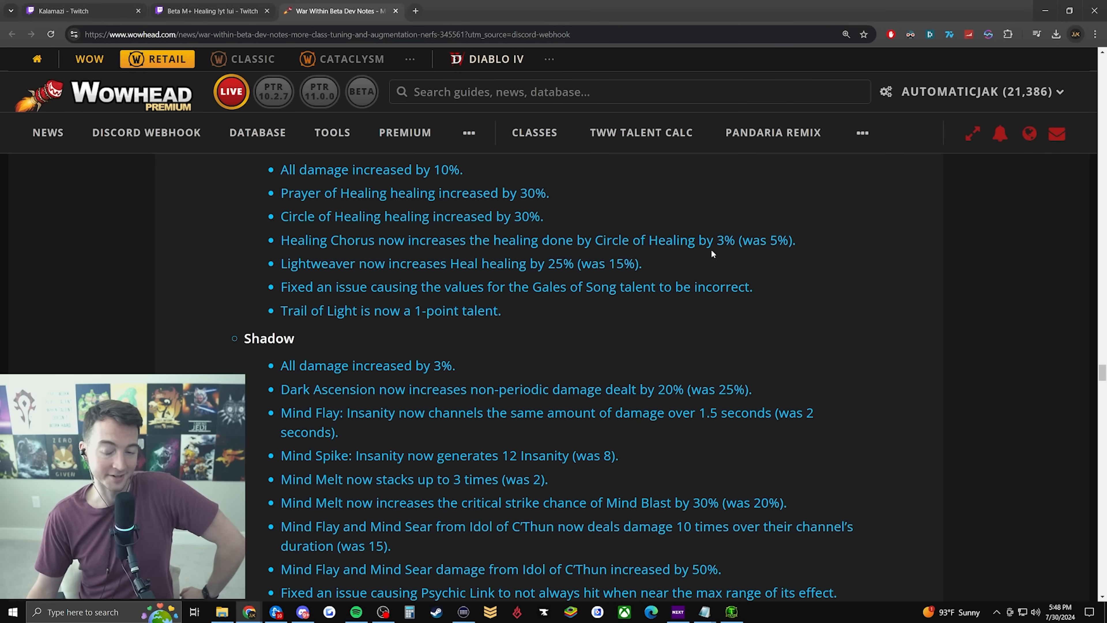
mouse_move(717, 254)
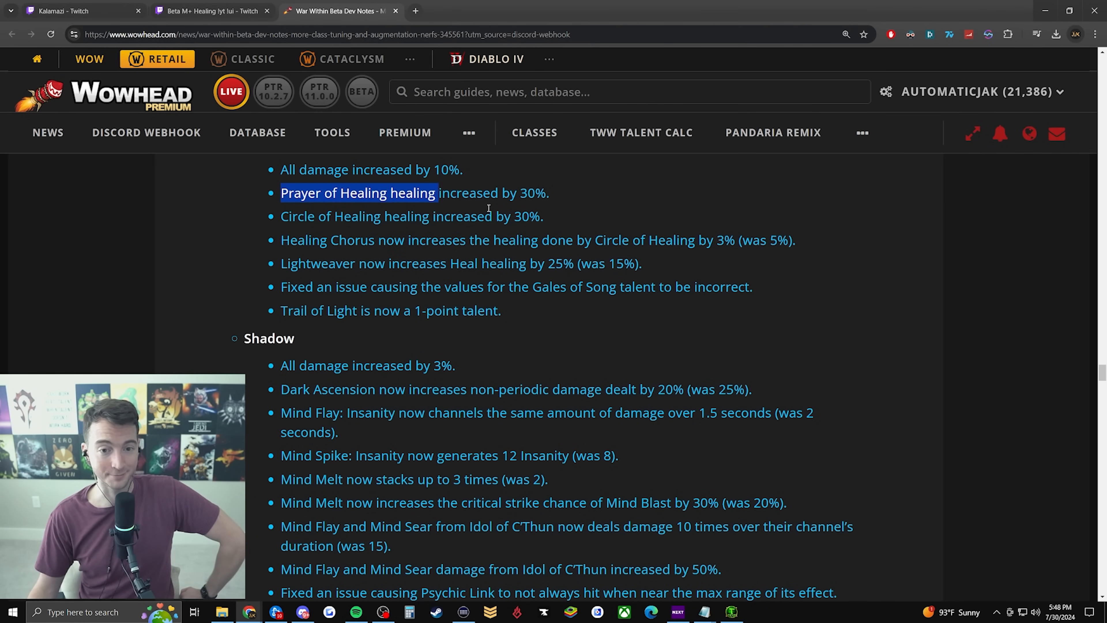
click(550, 201)
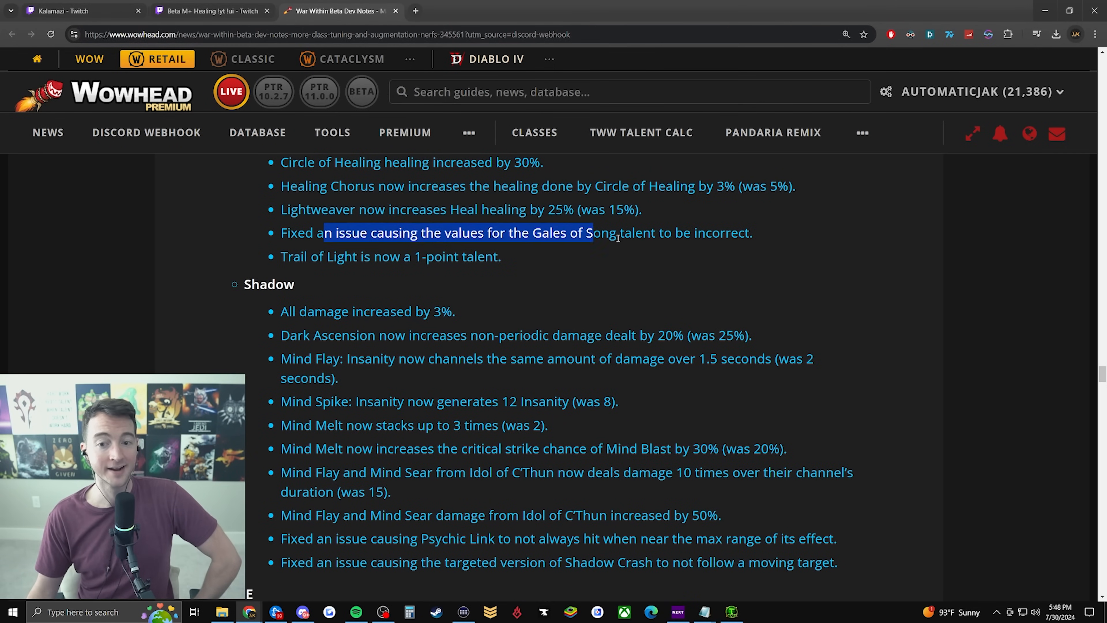
click(258, 252)
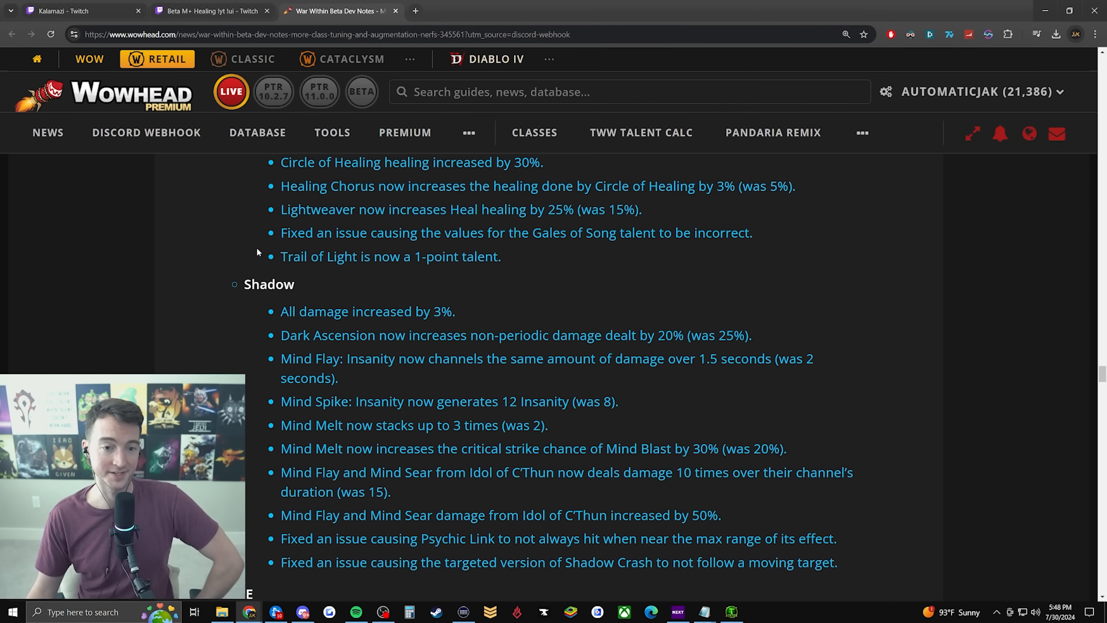
Highlight Trail of Light, then the Prayer of Healing and Circle of Healing 30% increases
drag(280, 256, 501, 256)
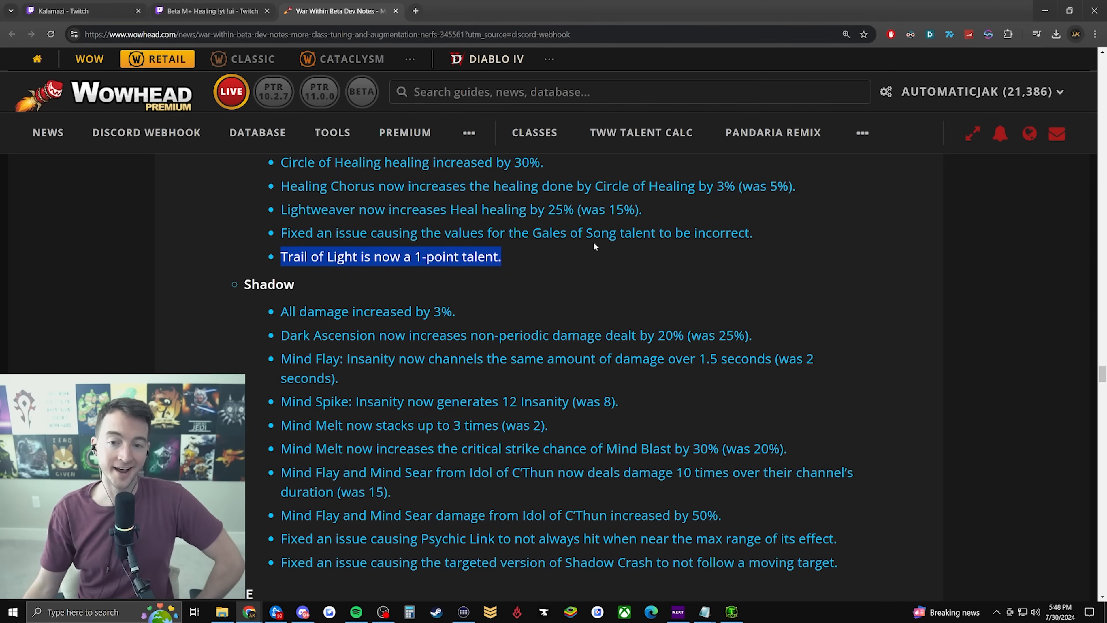
click(519, 256)
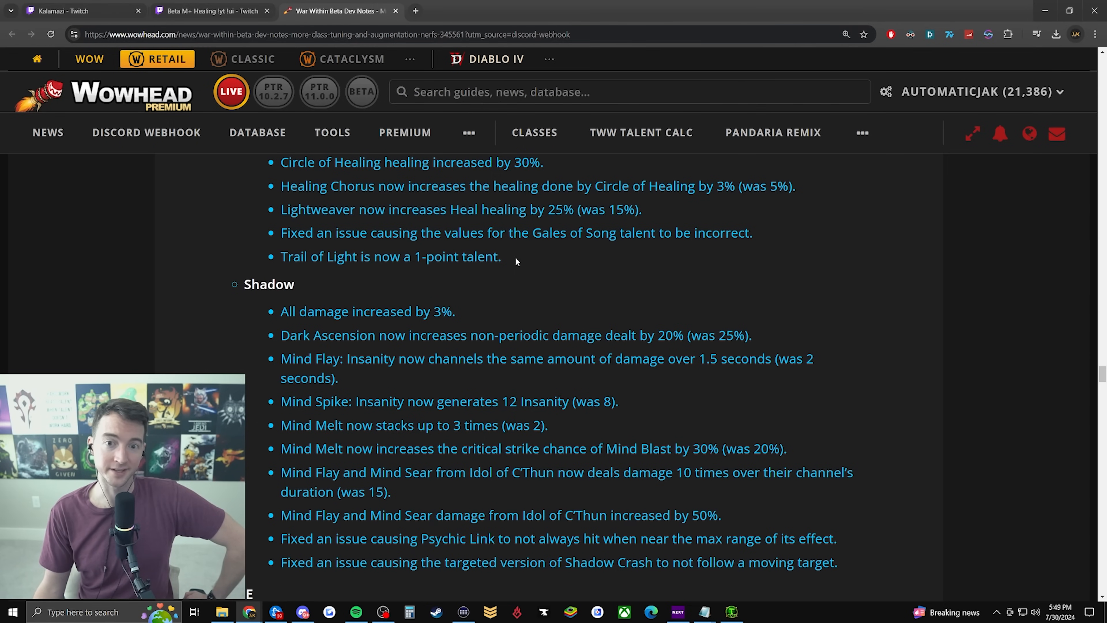
drag(286, 232, 379, 256)
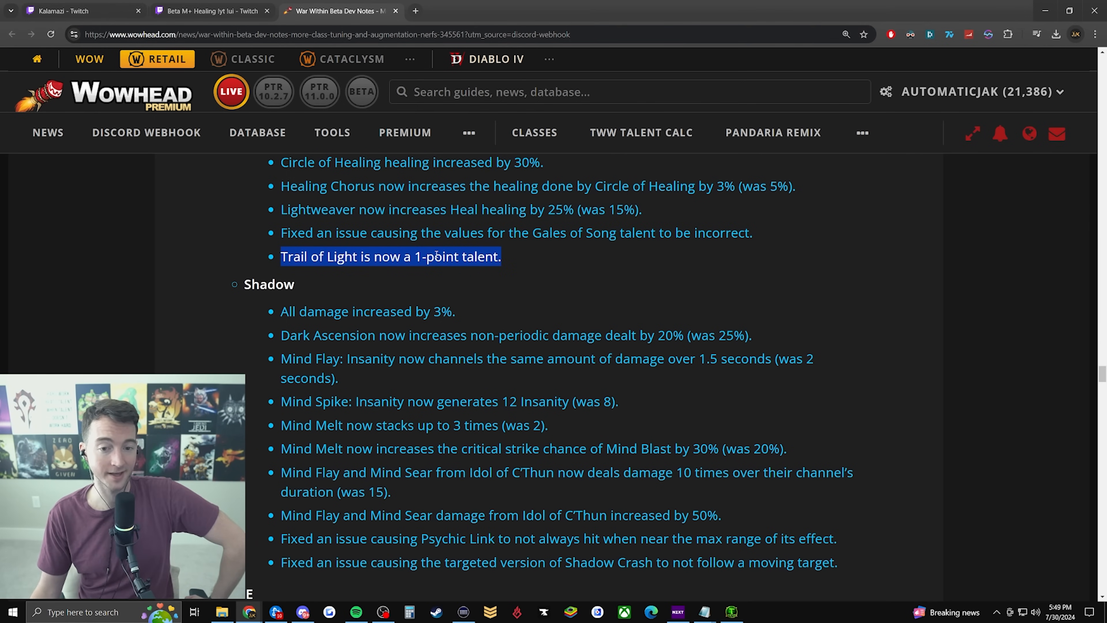
scroll(up, 3)
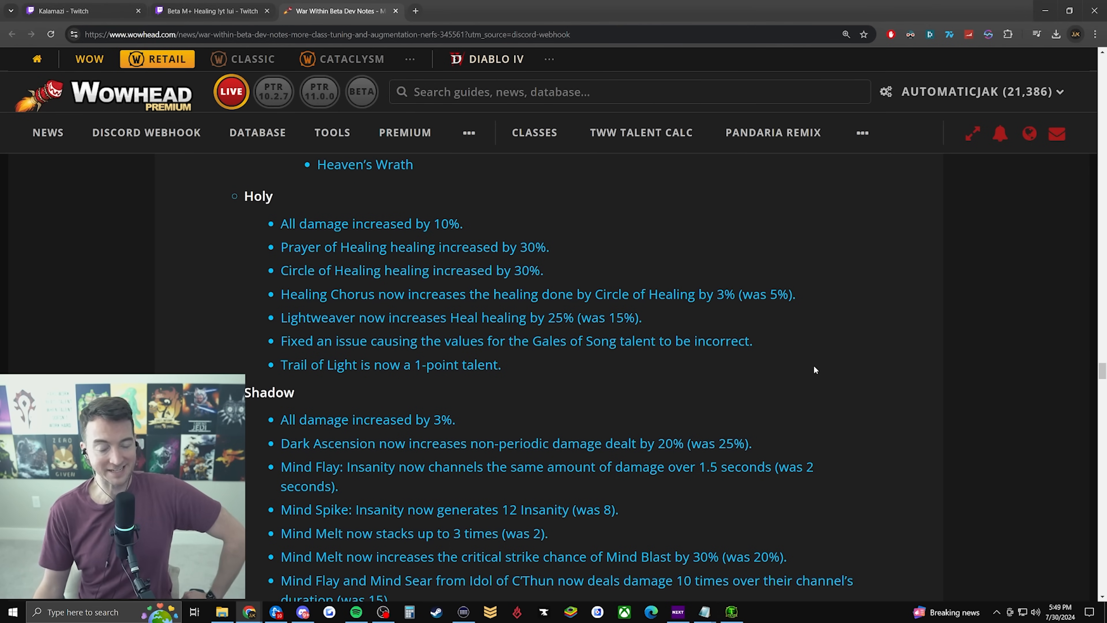
mouse_move(657, 340)
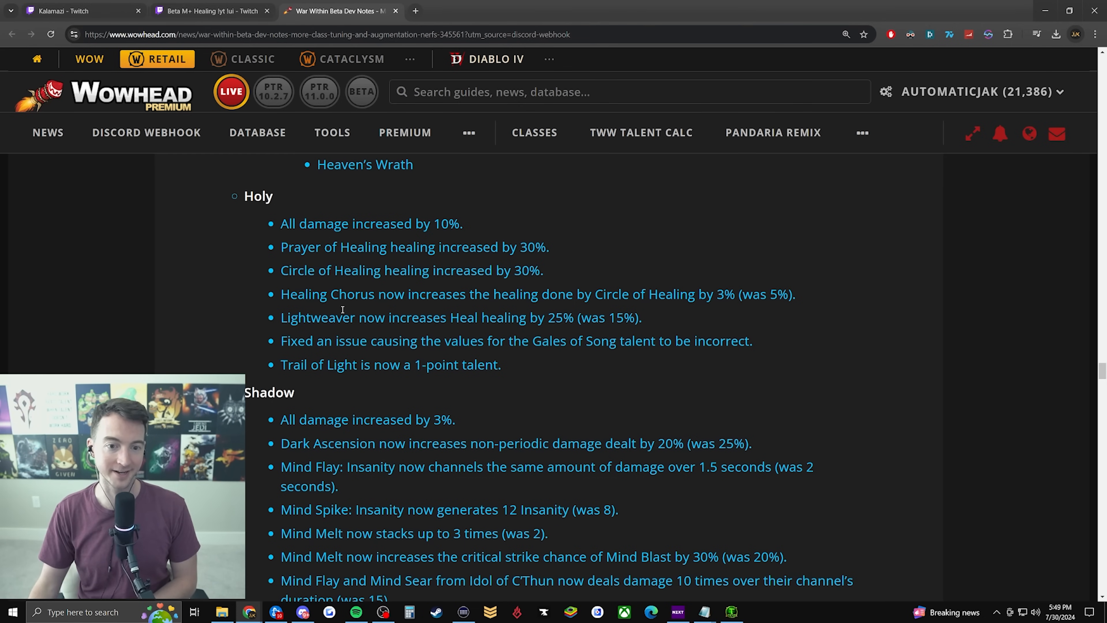
drag(280, 247, 544, 270)
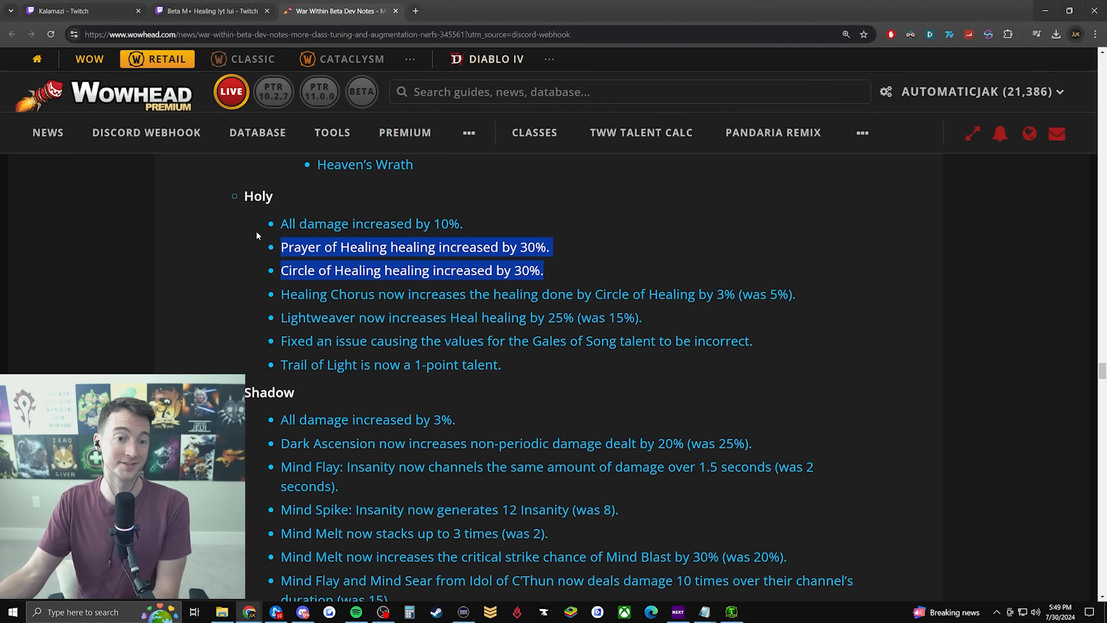
Highlight the Farseer Restoration heading and the Hydrobubble 200% absorption increase
scroll(down, 3)
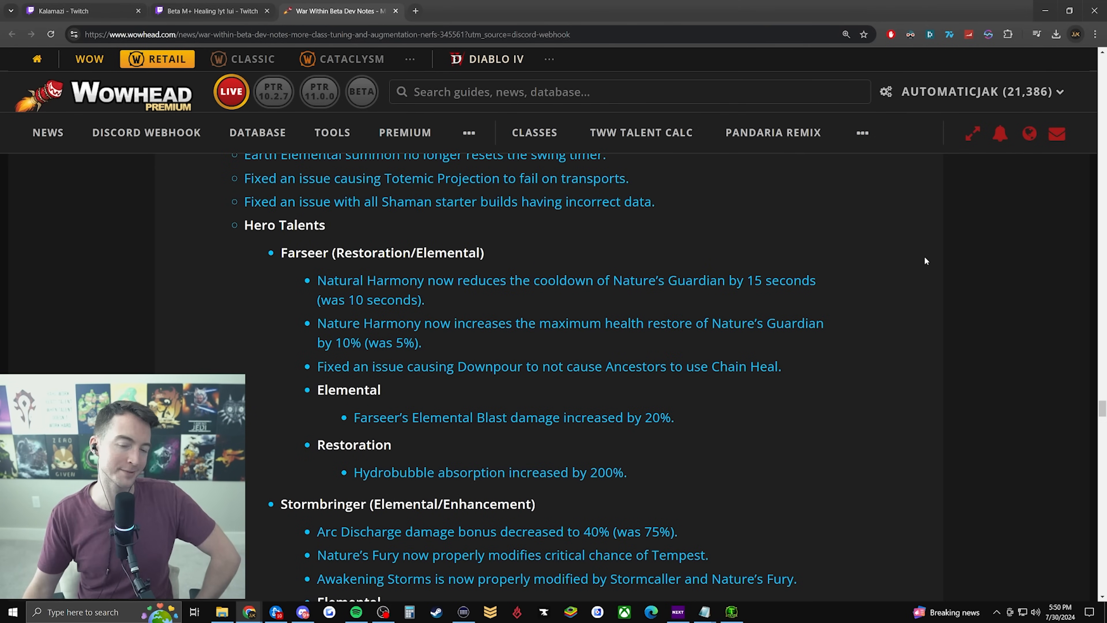
scroll(down, 3)
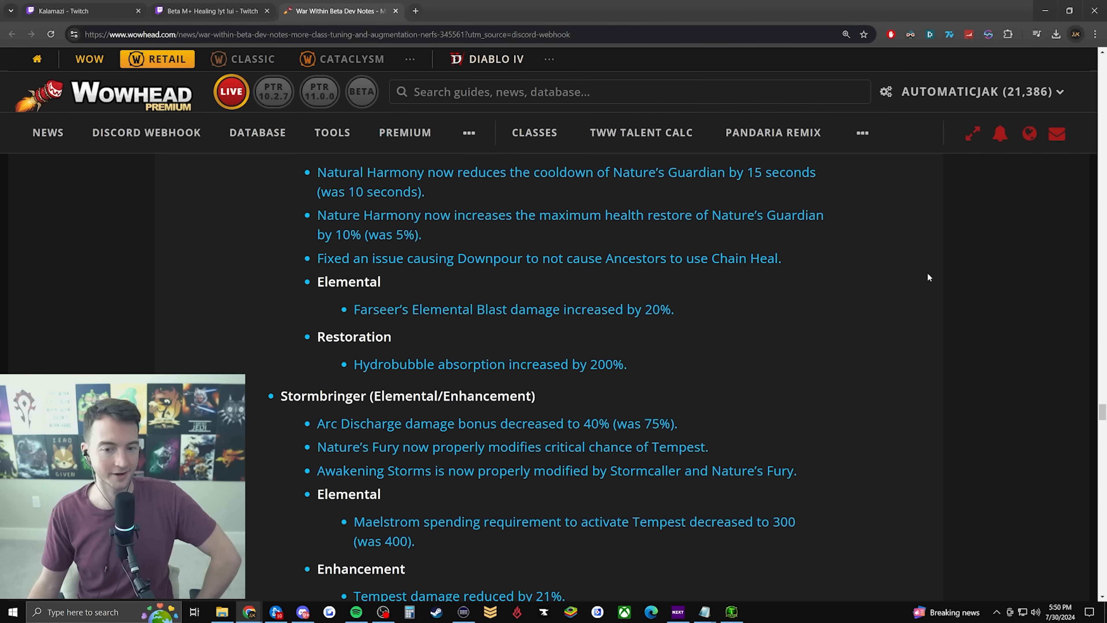
drag(353, 364, 569, 364)
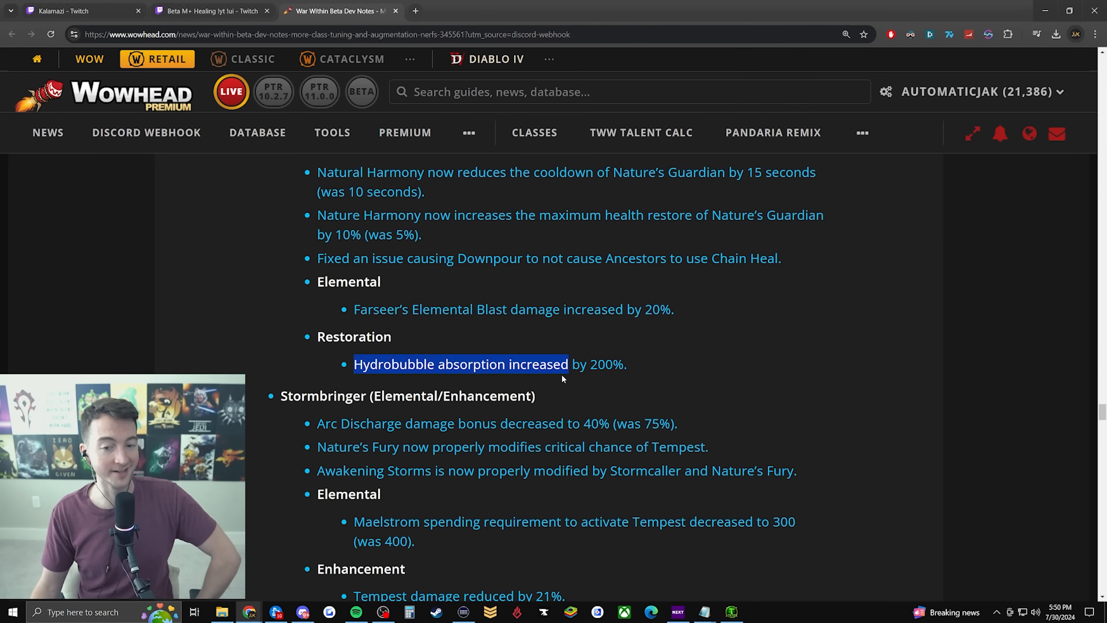
scroll(down, 3)
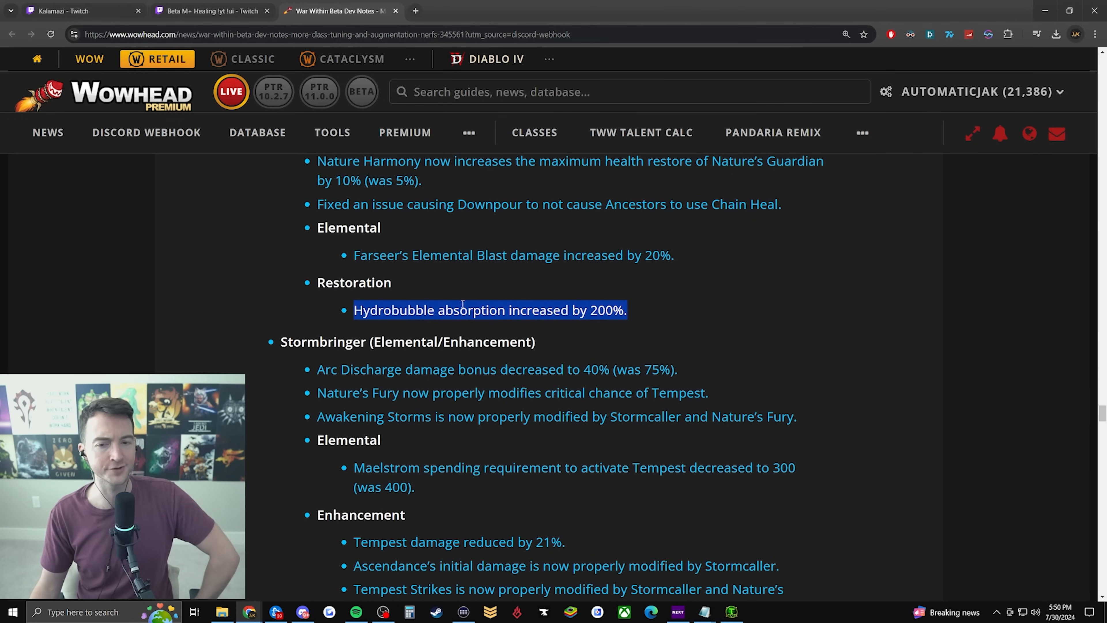
click(487, 309)
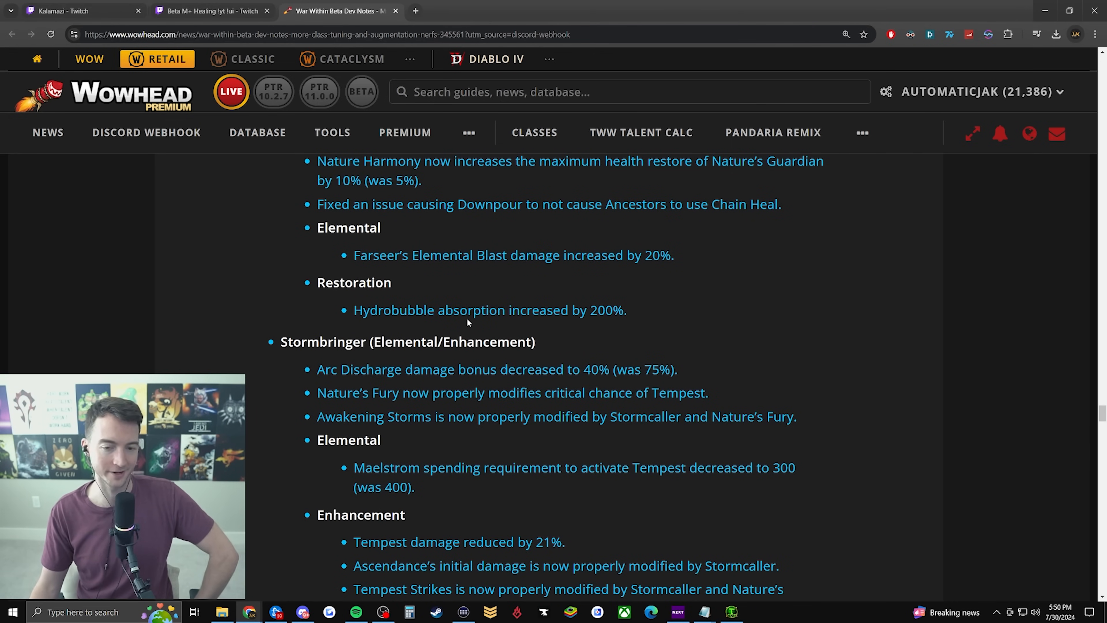
drag(317, 282, 627, 311)
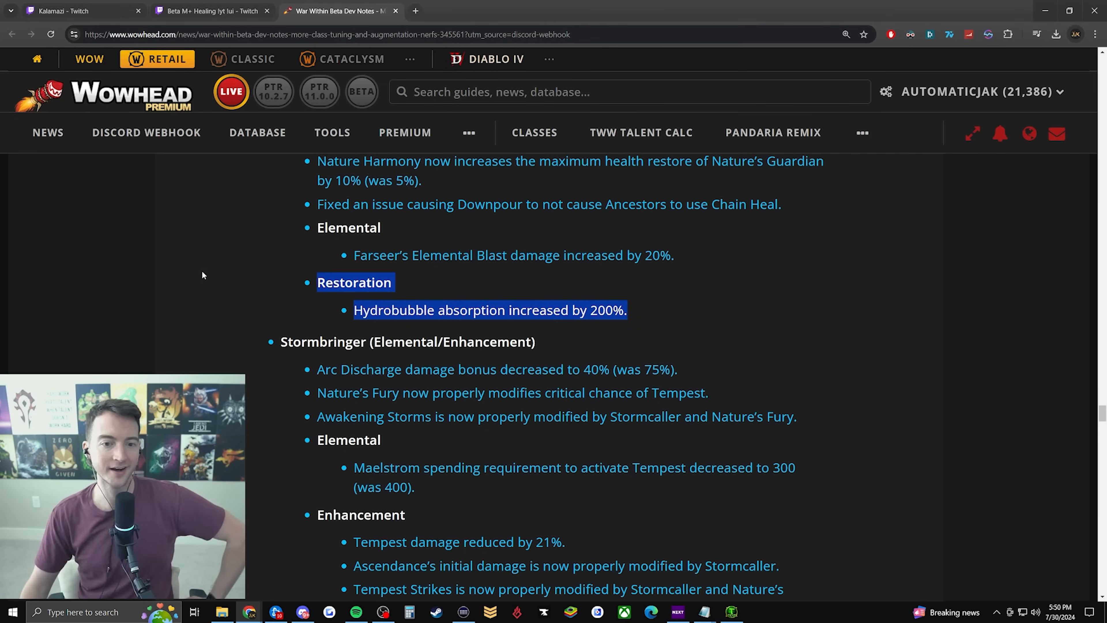
mouse_move(493, 295)
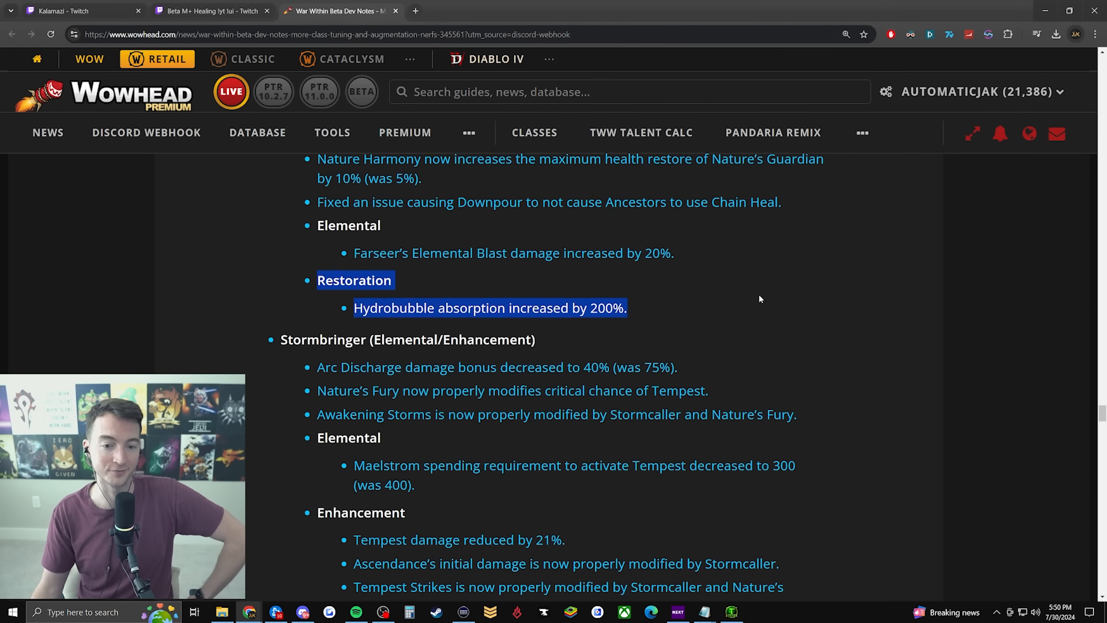
Reach the Totemic Restoration notes and highlight the full Downpour healing and mana line
scroll(down, 3)
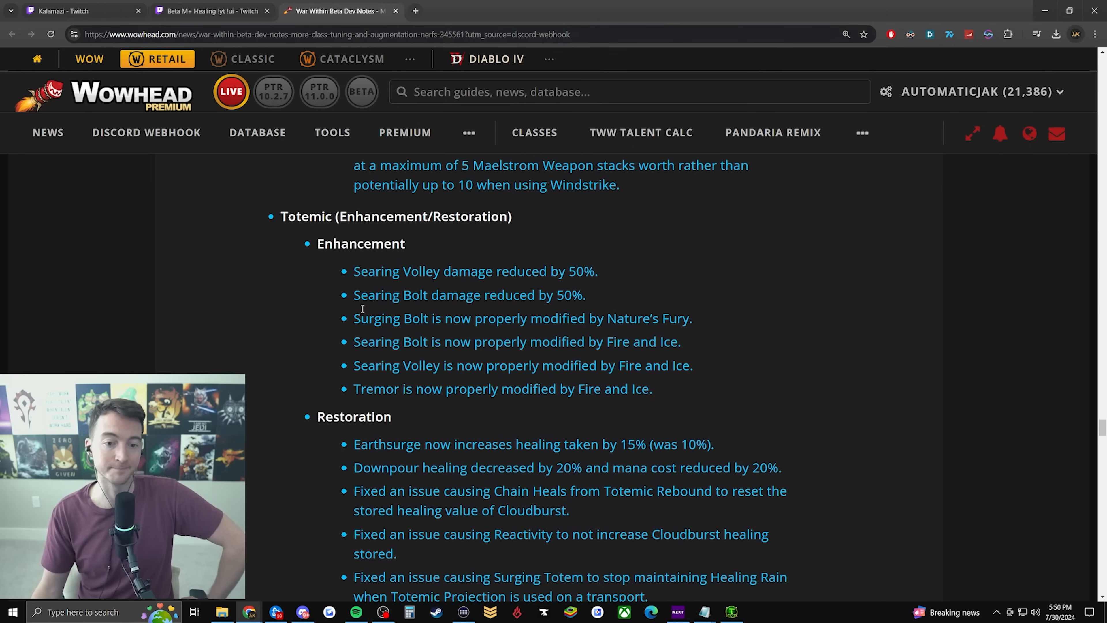
scroll(down, 3)
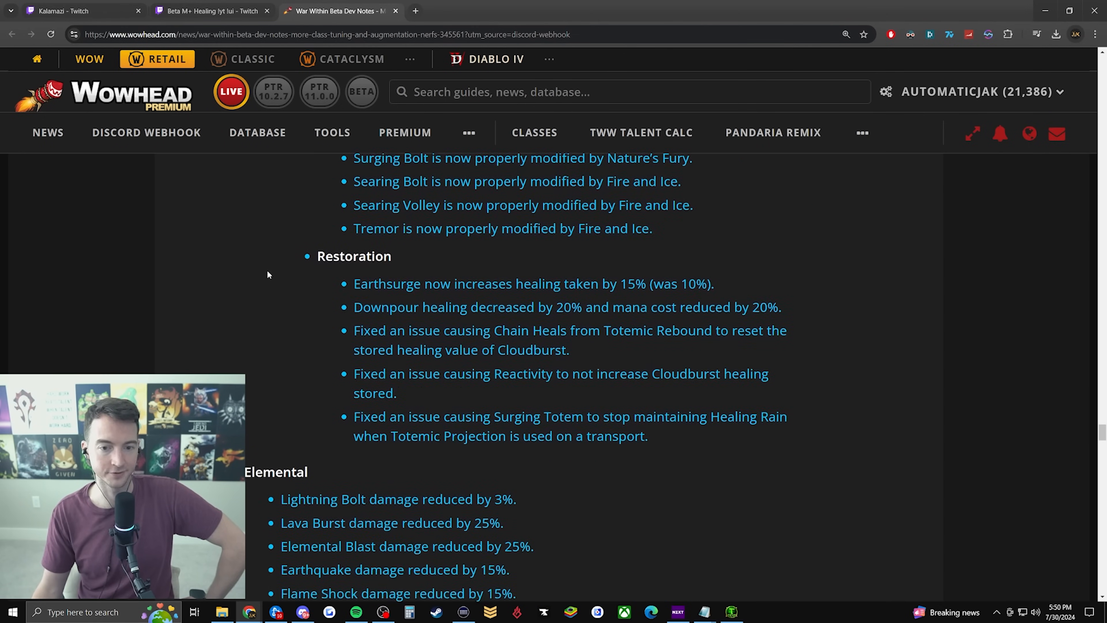
scroll(down, 3)
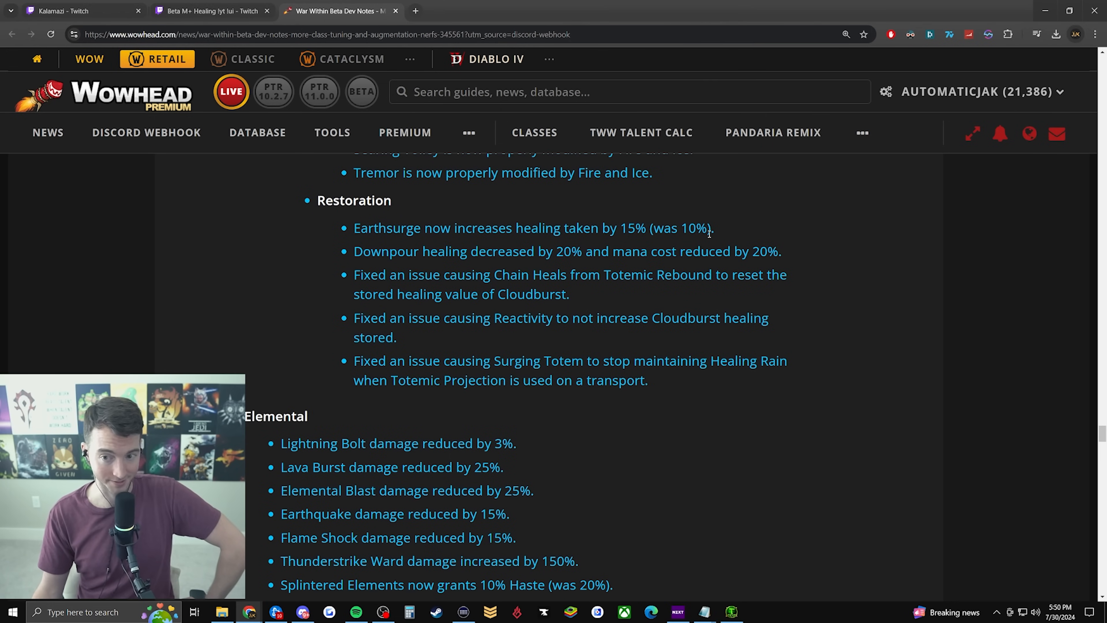
drag(352, 252, 565, 251)
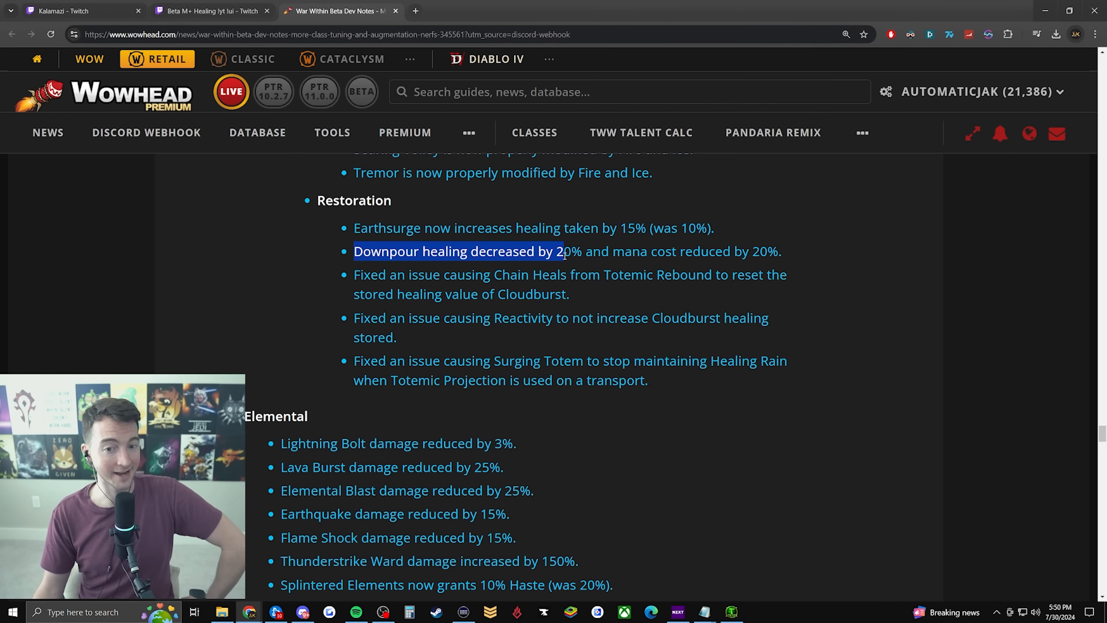
drag(565, 251, 784, 251)
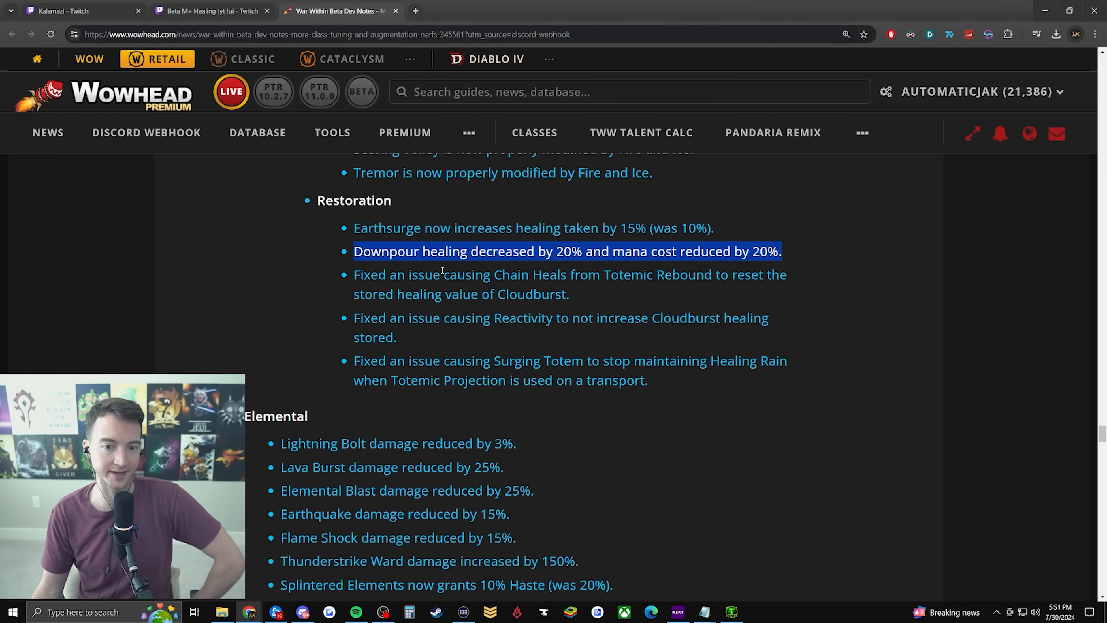
mouse_move(706, 250)
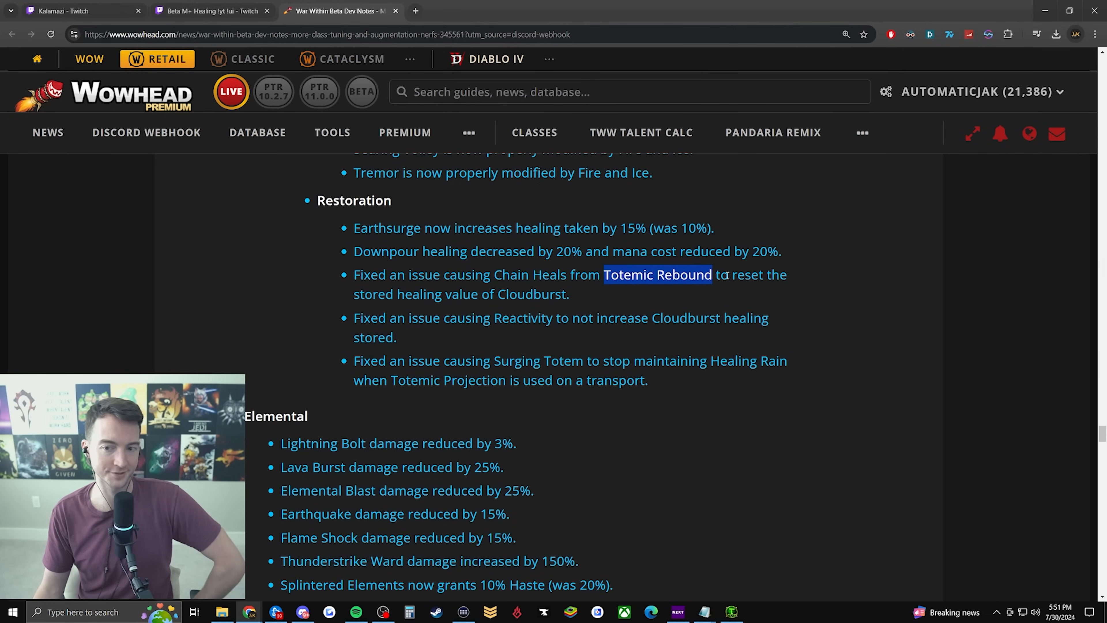
Highlight the Totemic Rebound name and the Reactivity Cloudburst fix line
drag(714, 275, 568, 295)
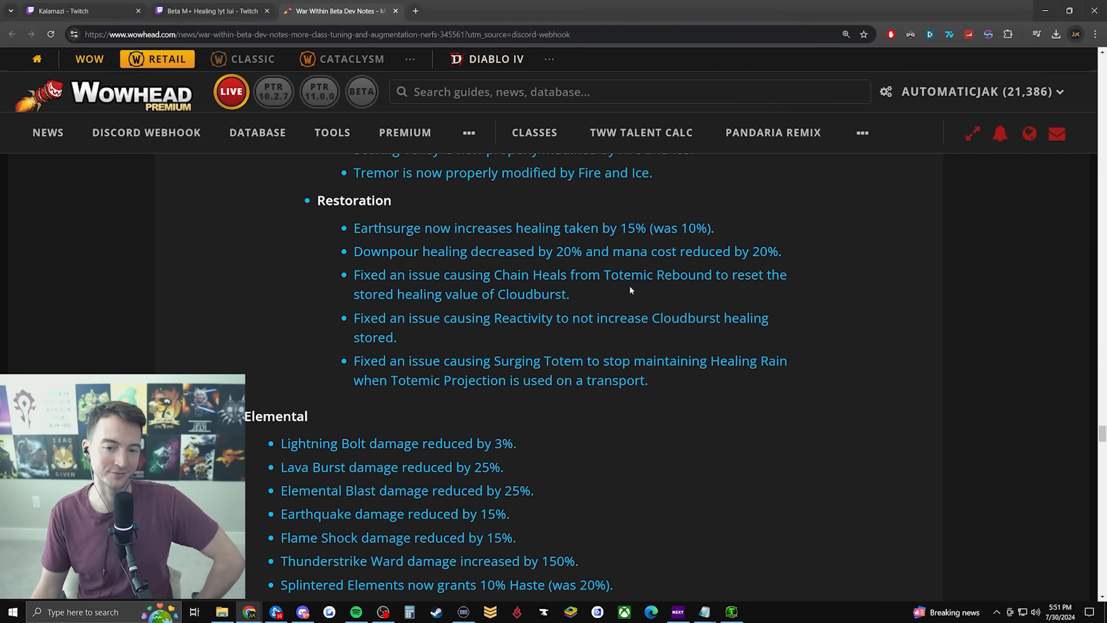
drag(377, 317, 397, 336)
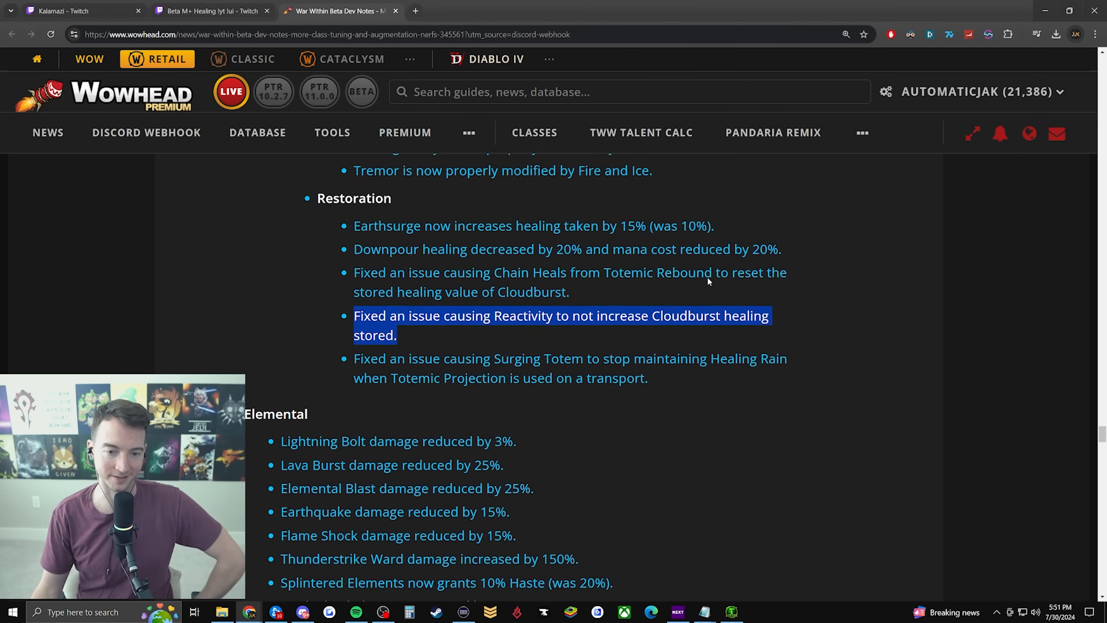
scroll(down, 3)
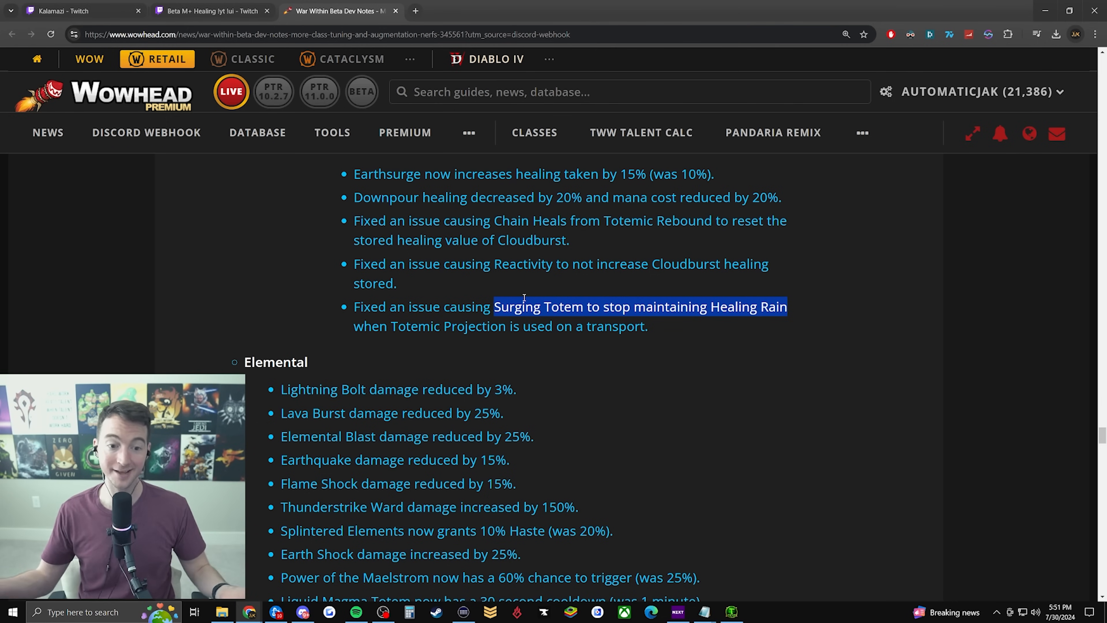
Highlight the Spouting Spirits healing reduction and the whole Ancestral Awakening line
scroll(down, 3)
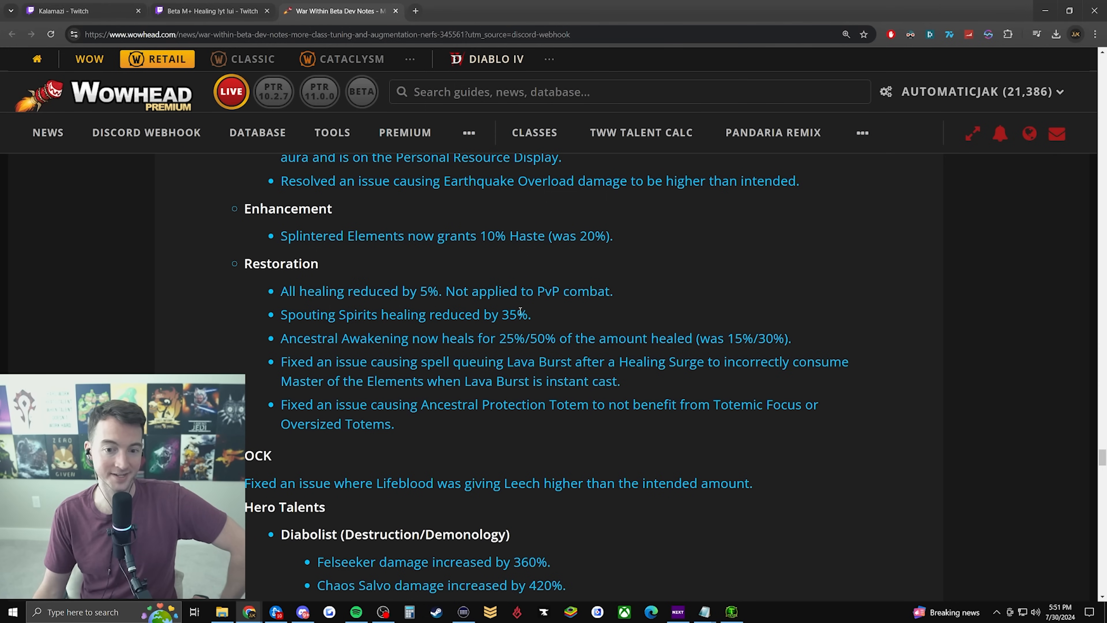
drag(280, 314, 531, 314)
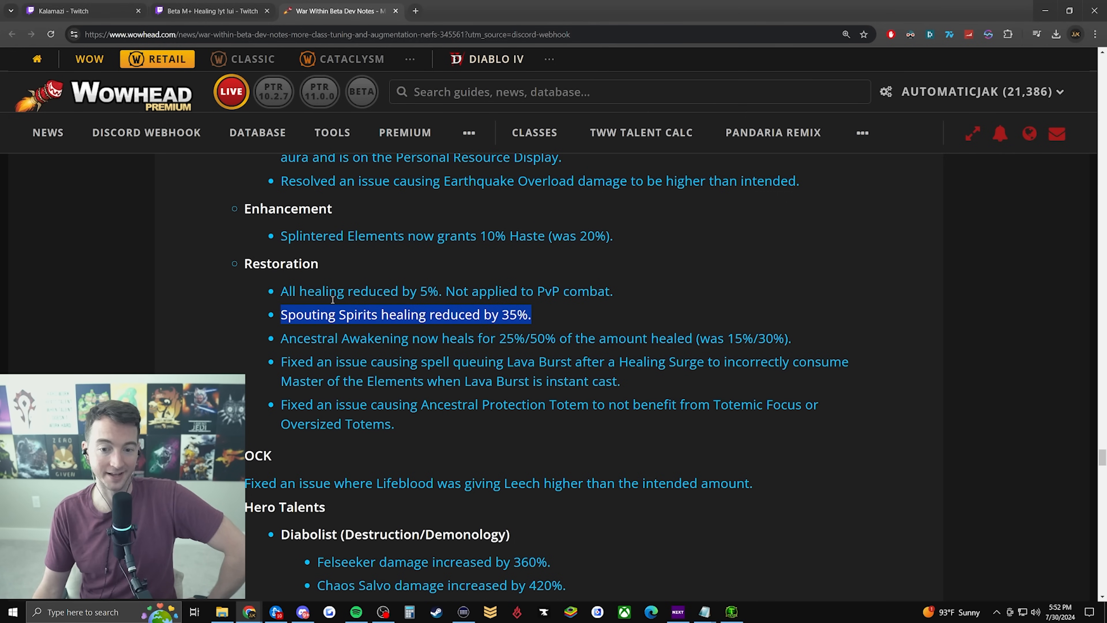
drag(280, 314, 573, 339)
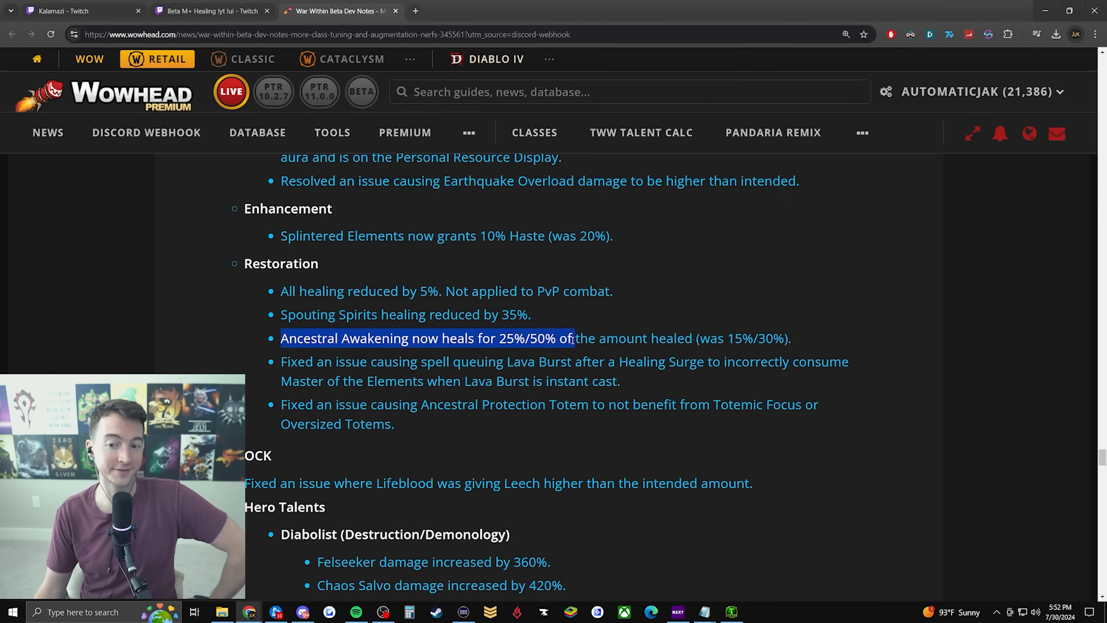
drag(572, 338, 791, 338)
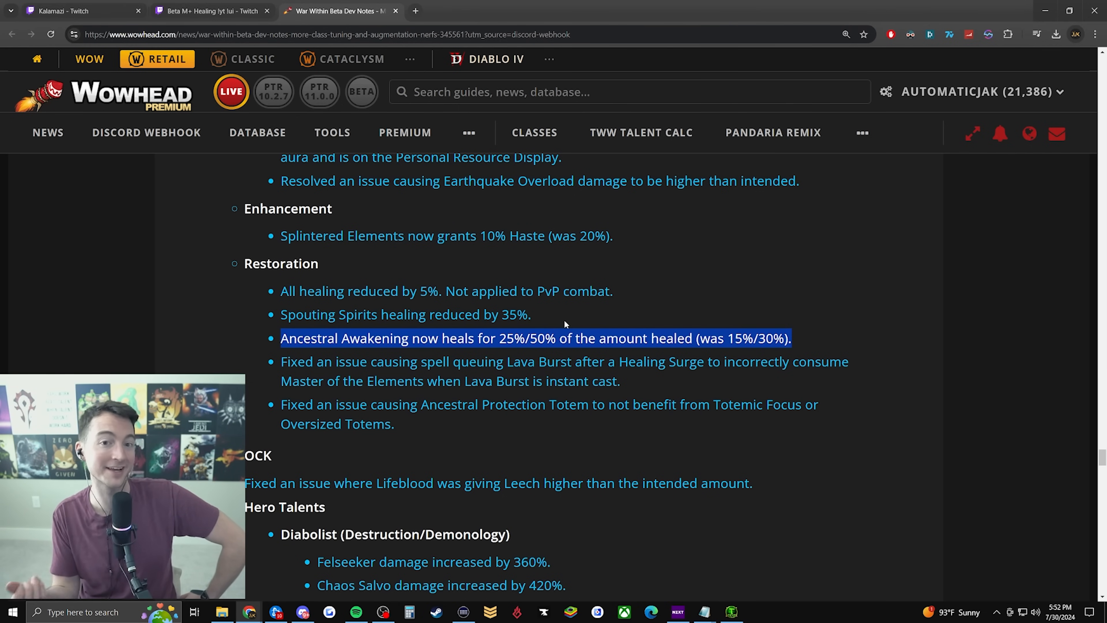
mouse_move(645, 306)
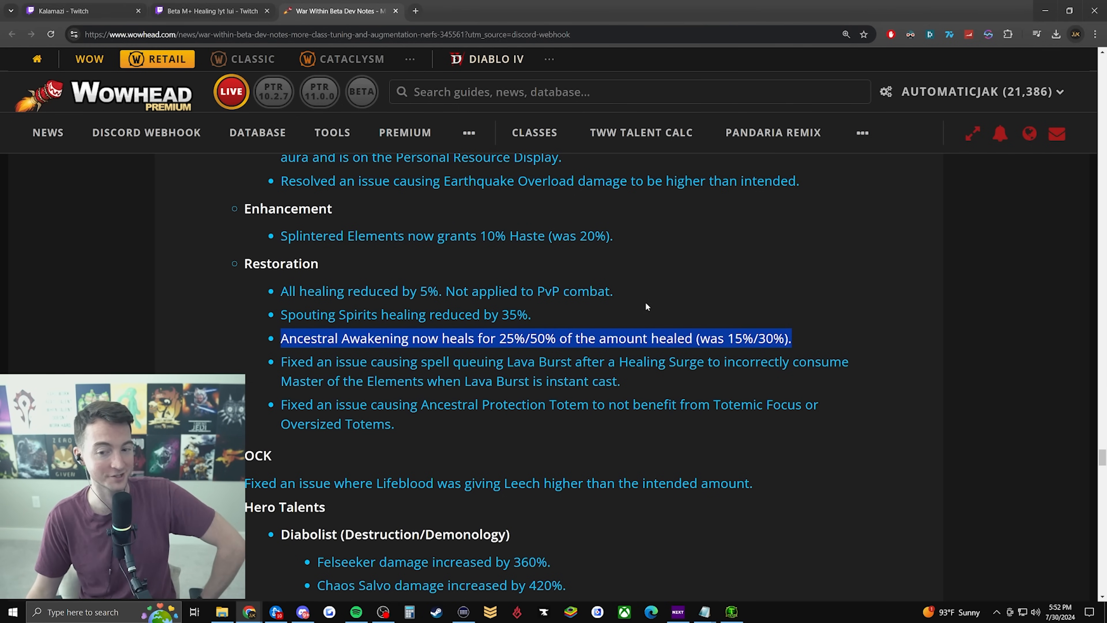
Highlight the Lava Burst queuing and Ancestral Protection Totem fixes, then the whole block from Spouting Spirits down
scroll(down, 3)
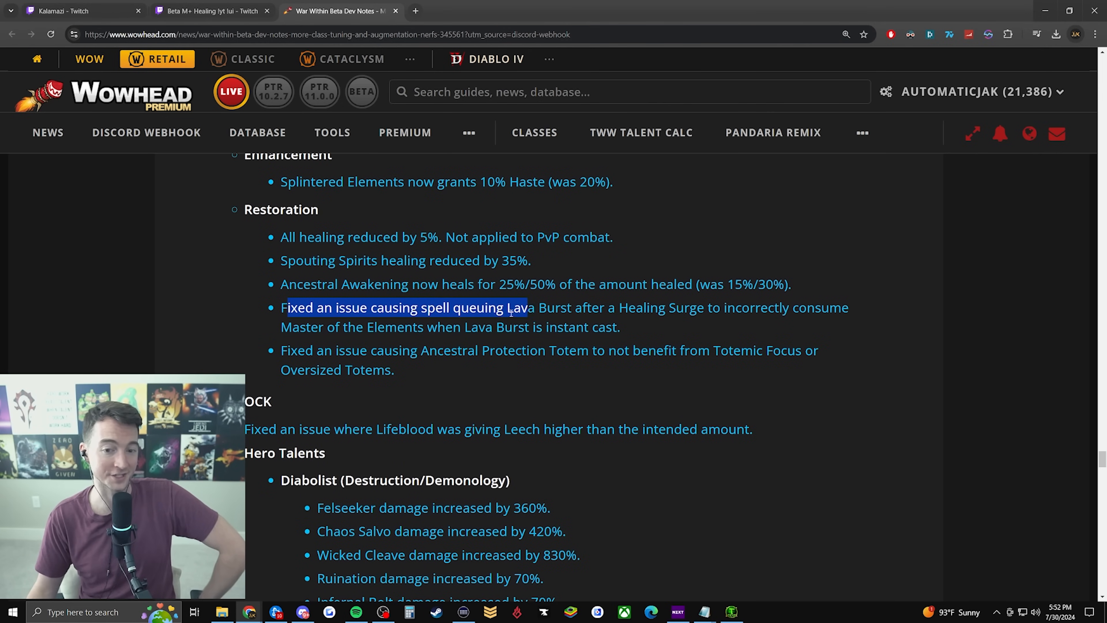
drag(515, 307, 762, 308)
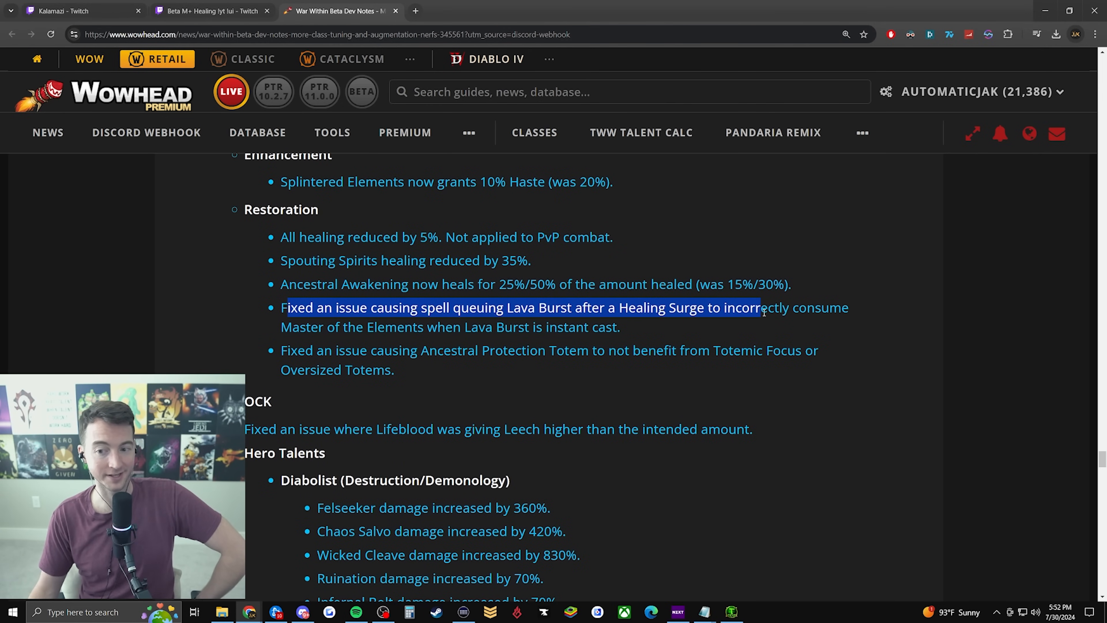
drag(763, 313, 755, 350)
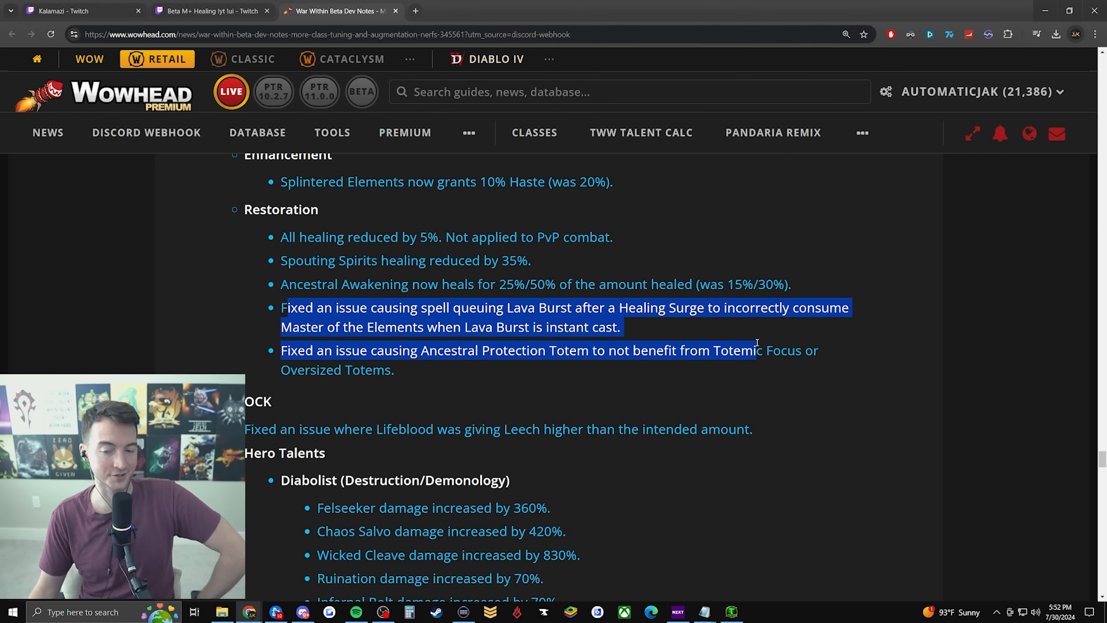
click(451, 338)
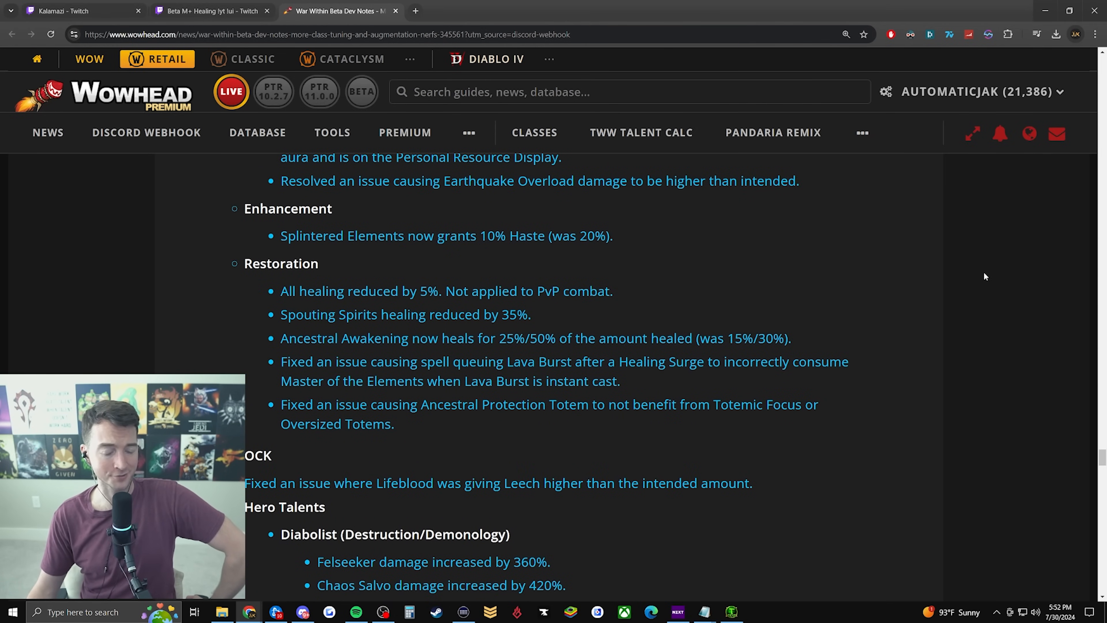
drag(314, 315, 819, 404)
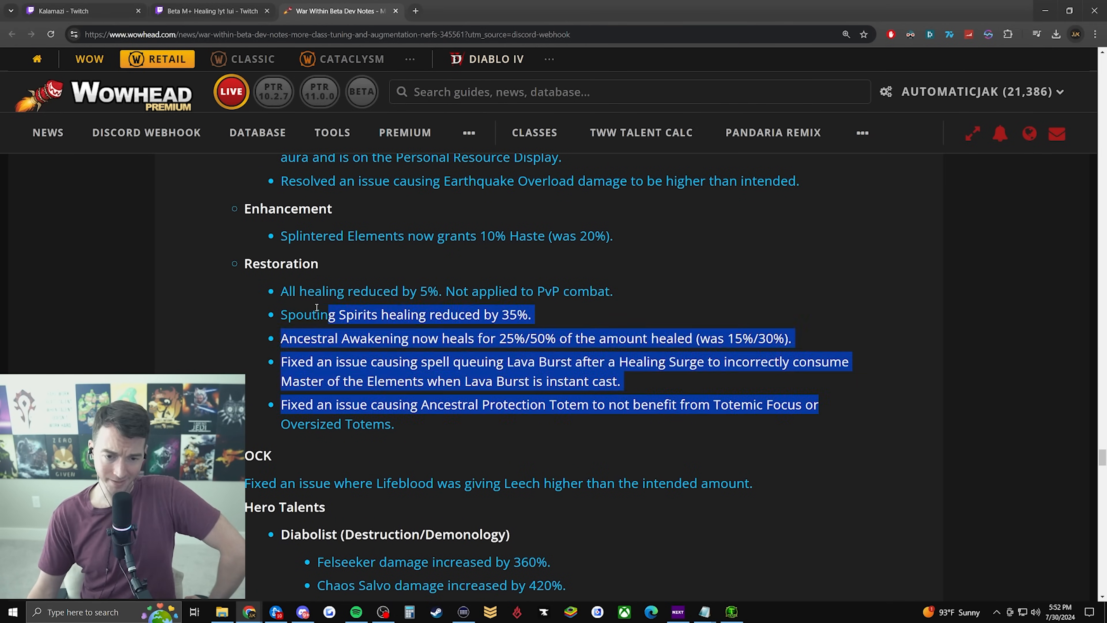
Return to the Paladin Hero Talents and highlight the Herald of the Sun Retribution changes
scroll(down, 3)
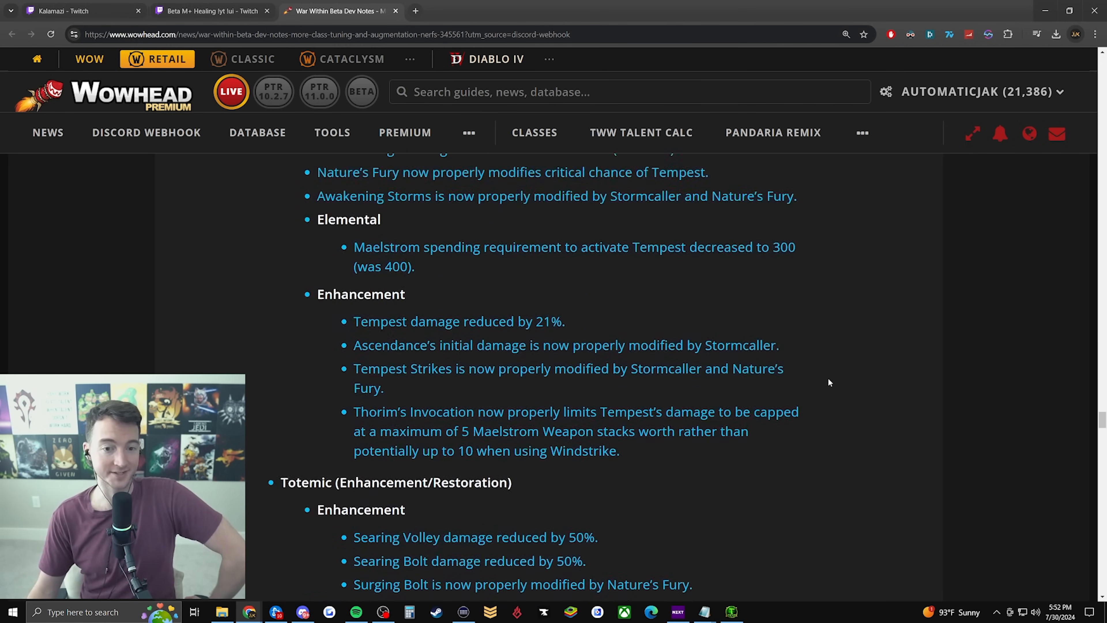
scroll(down, 3)
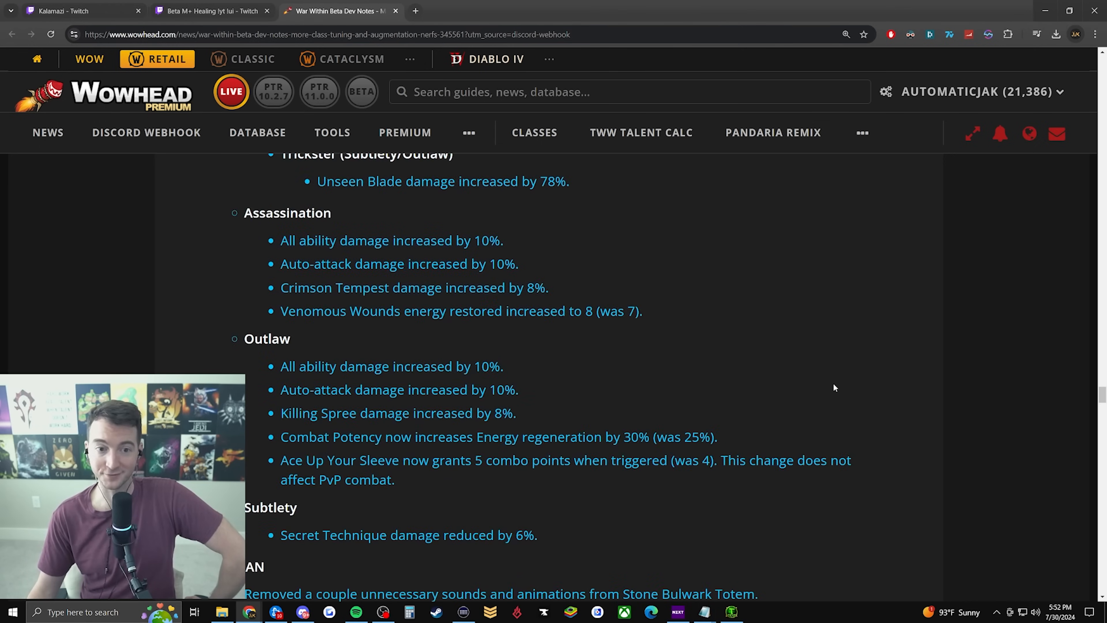
scroll(down, 3)
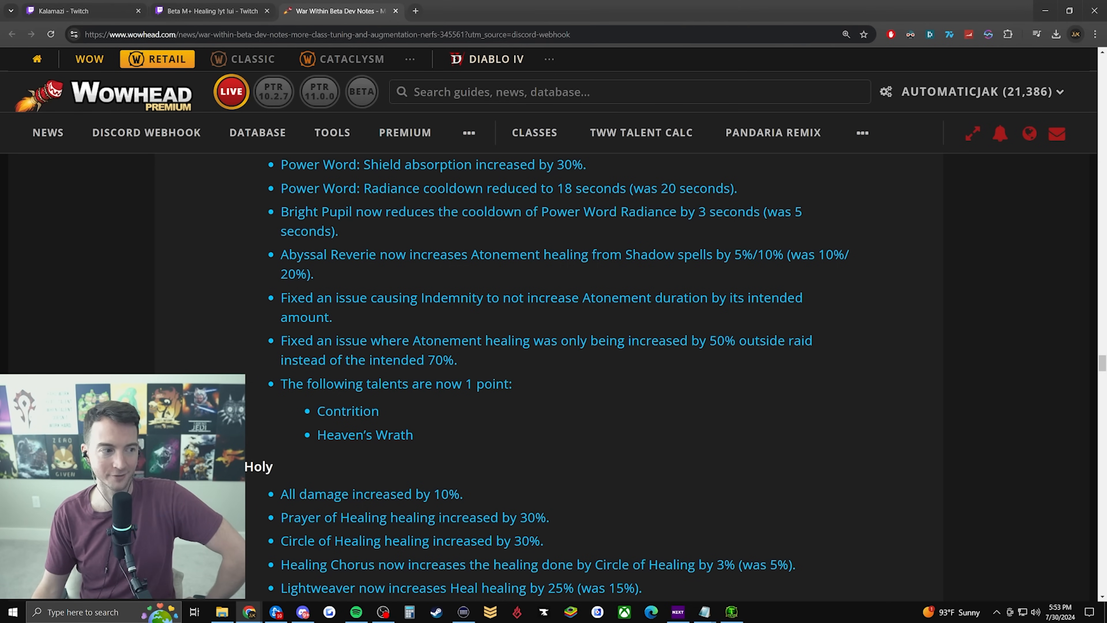
scroll(down, 3)
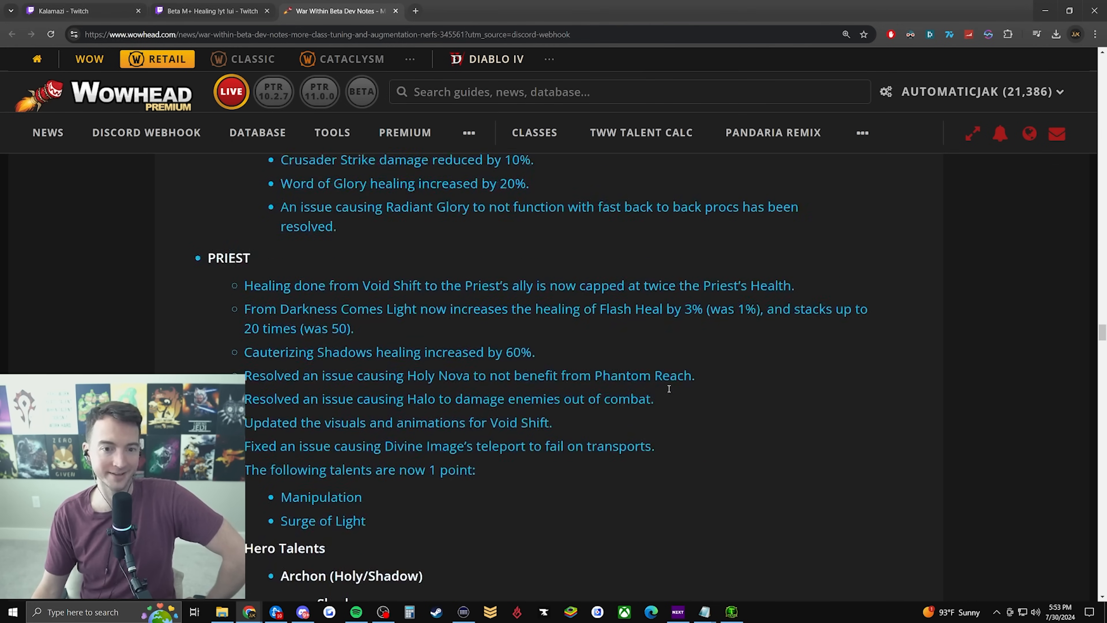
scroll(down, 3)
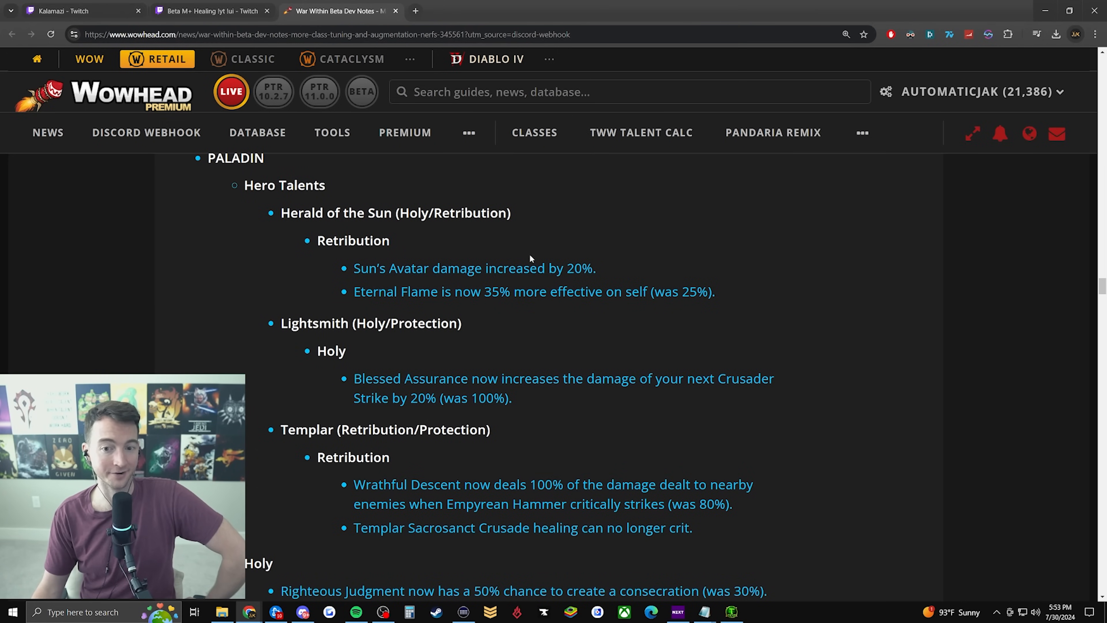
mouse_move(965, 186)
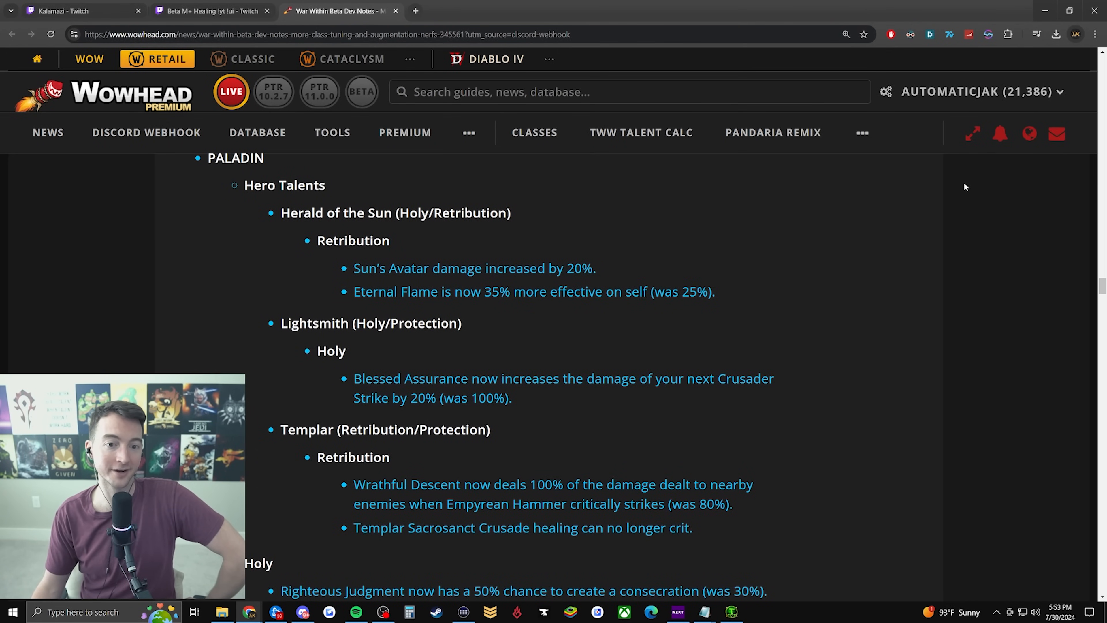
drag(280, 213, 715, 292)
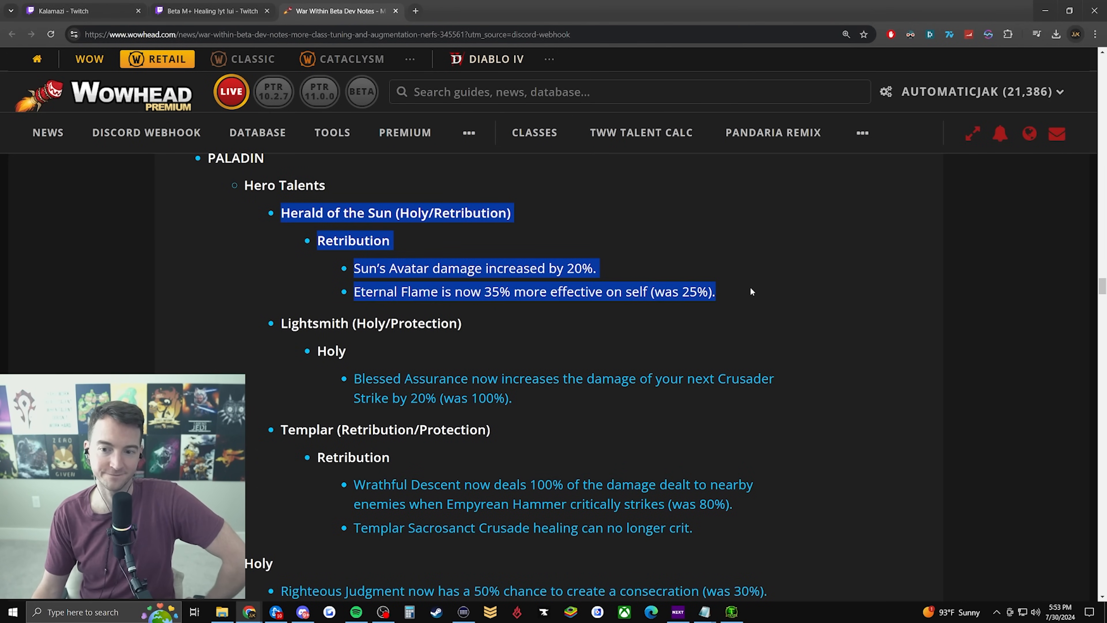
mouse_move(760, 288)
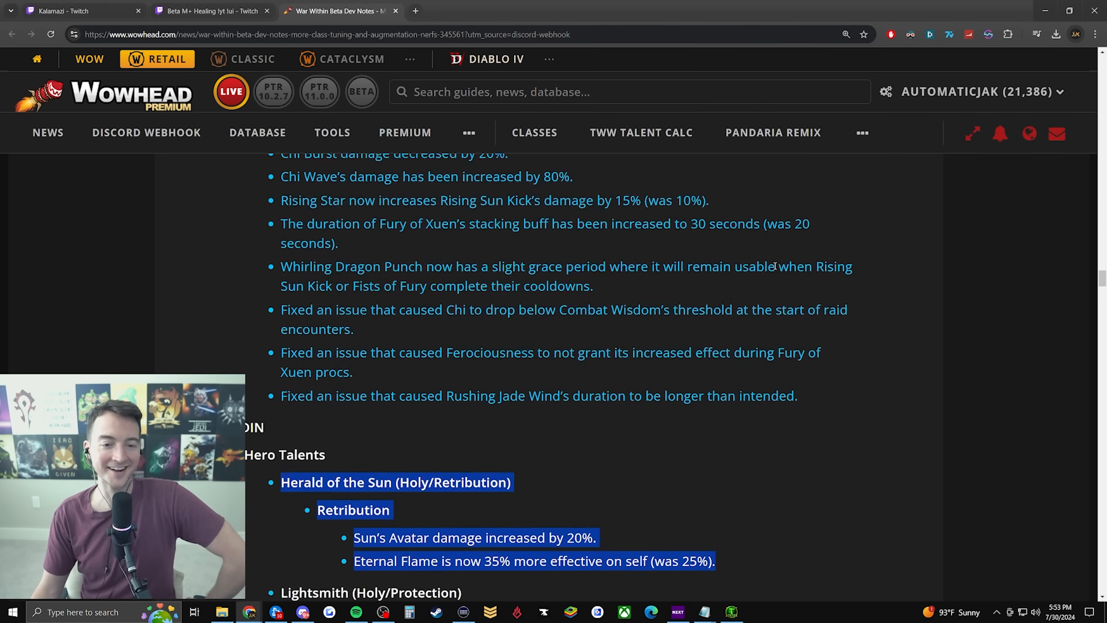
Scroll back through the Mistweaver Monk notes to the Arcane, Fire and Frost Mage changes
scroll(down, 3)
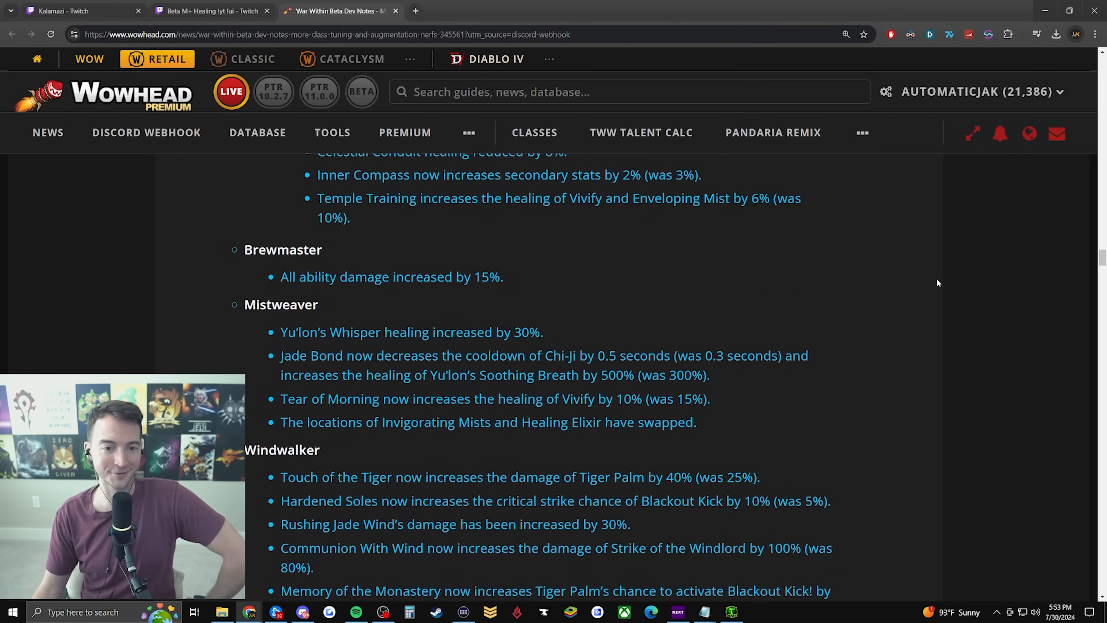
scroll(down, 3)
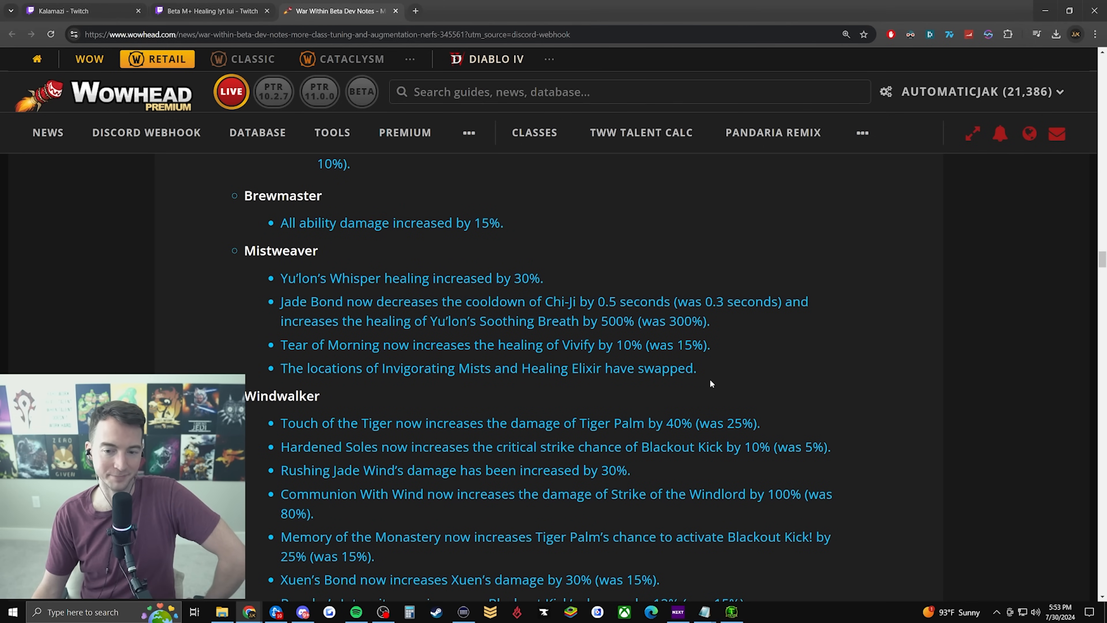
drag(280, 345, 710, 345)
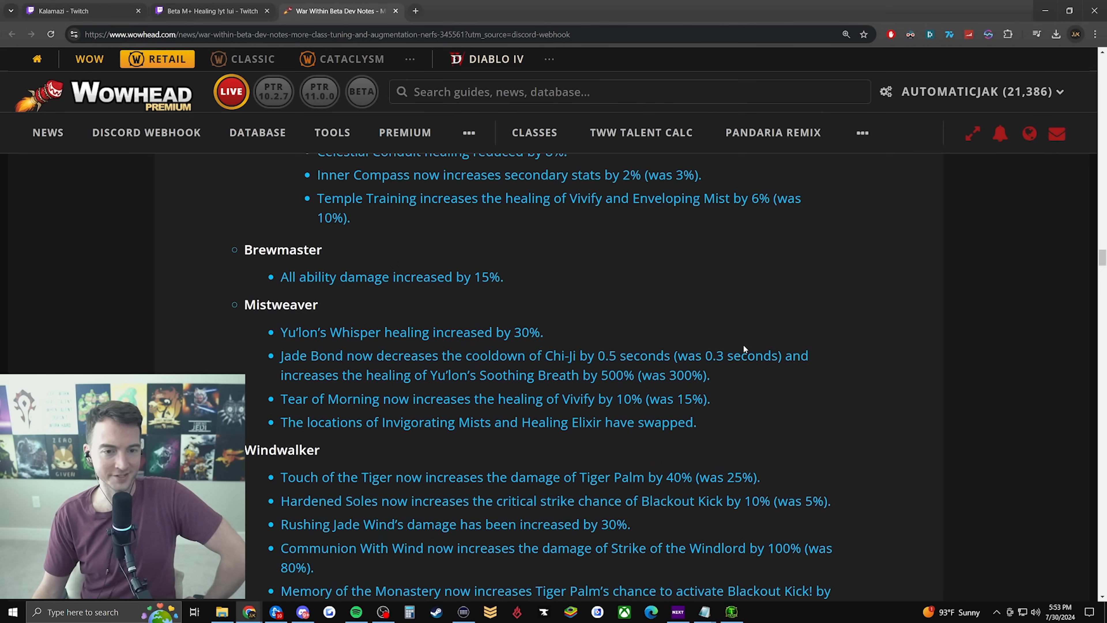
scroll(down, 3)
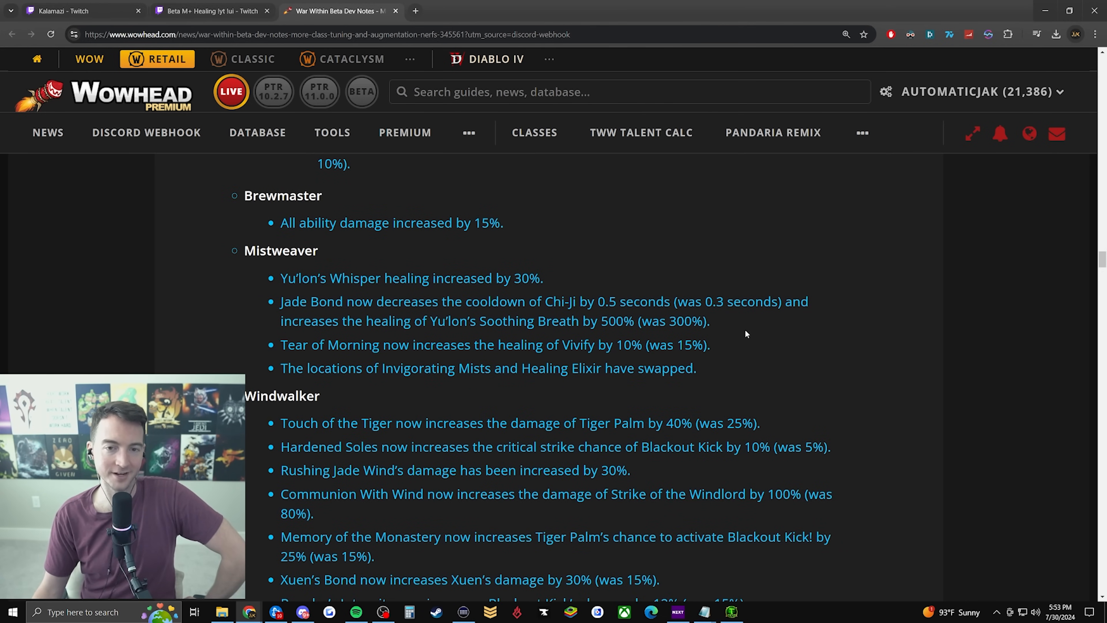
scroll(up, 3)
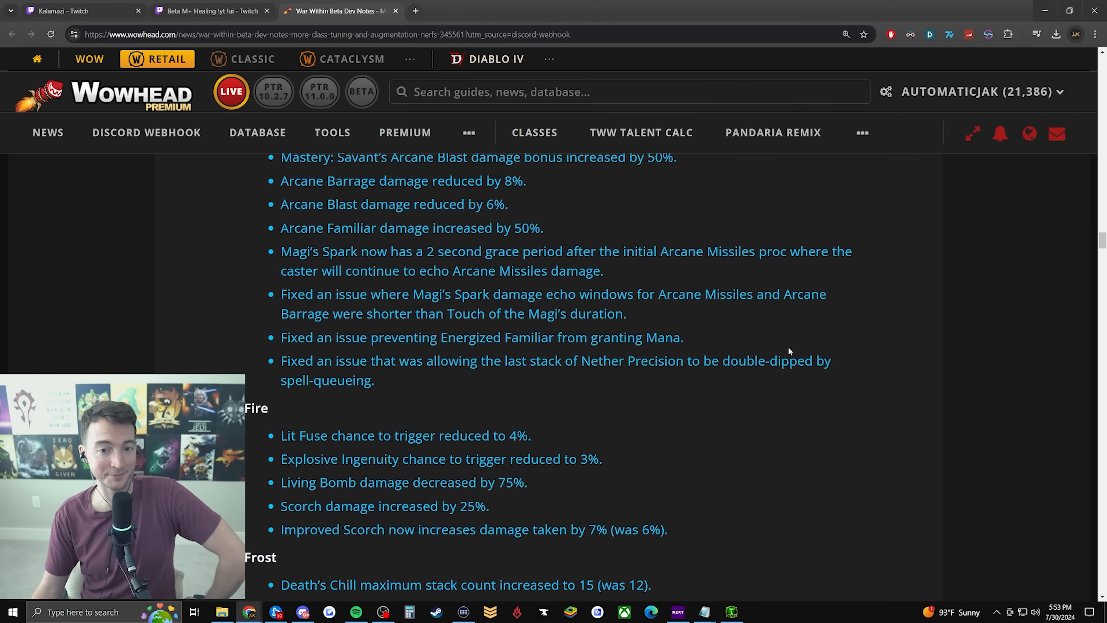
Scroll past Hunter and Evoker to the Restoration Druid notes and clear the Convoke the Spirits highlight
scroll(down, 3)
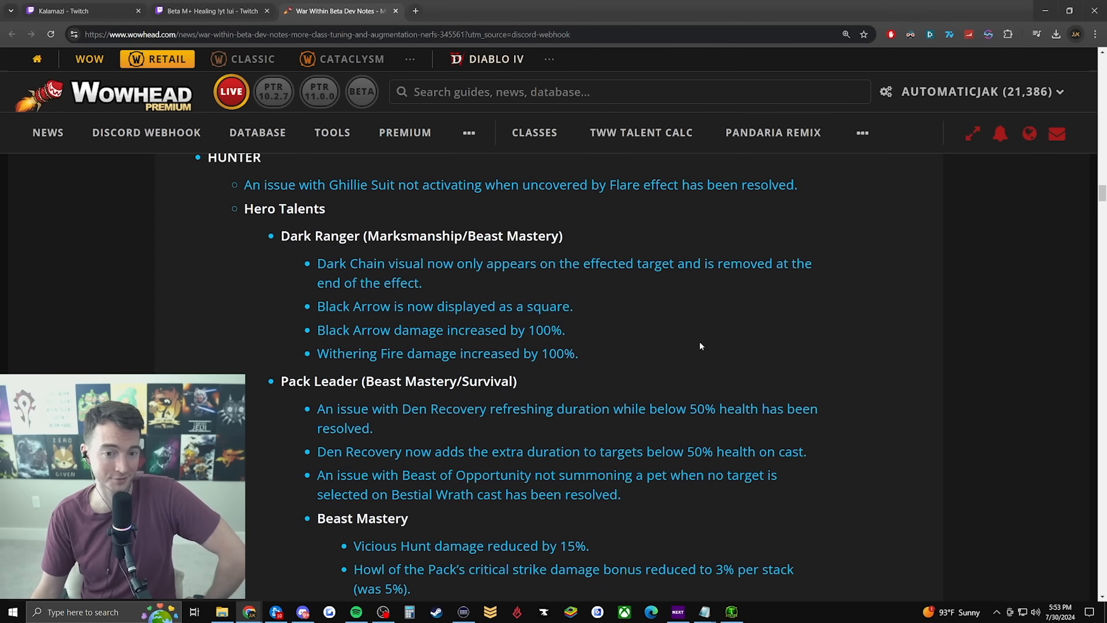
scroll(up, 3)
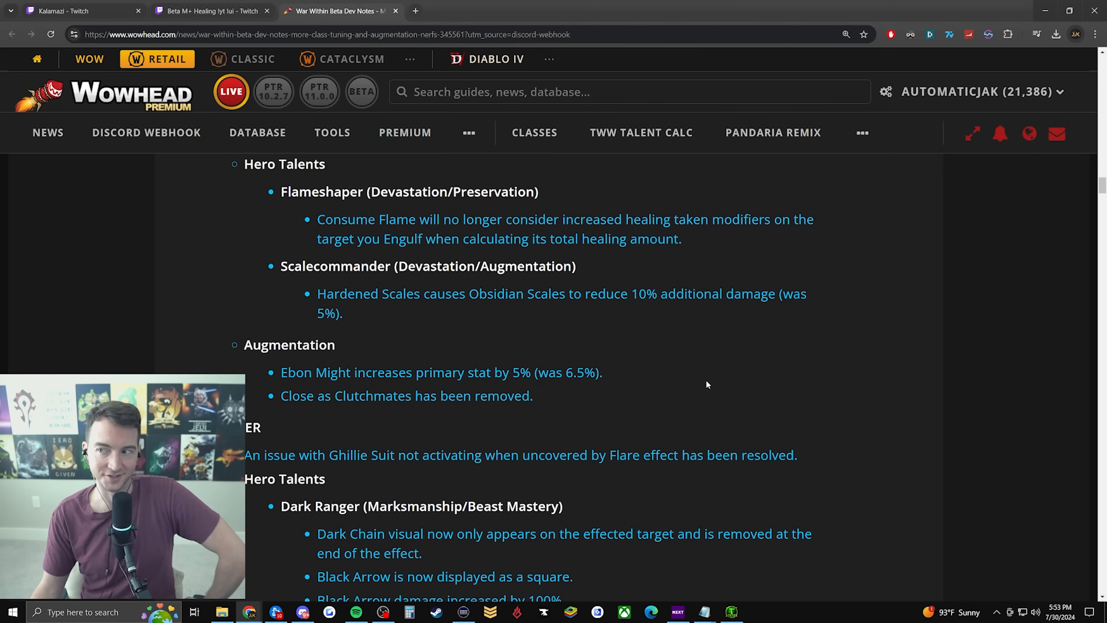
mouse_move(732, 287)
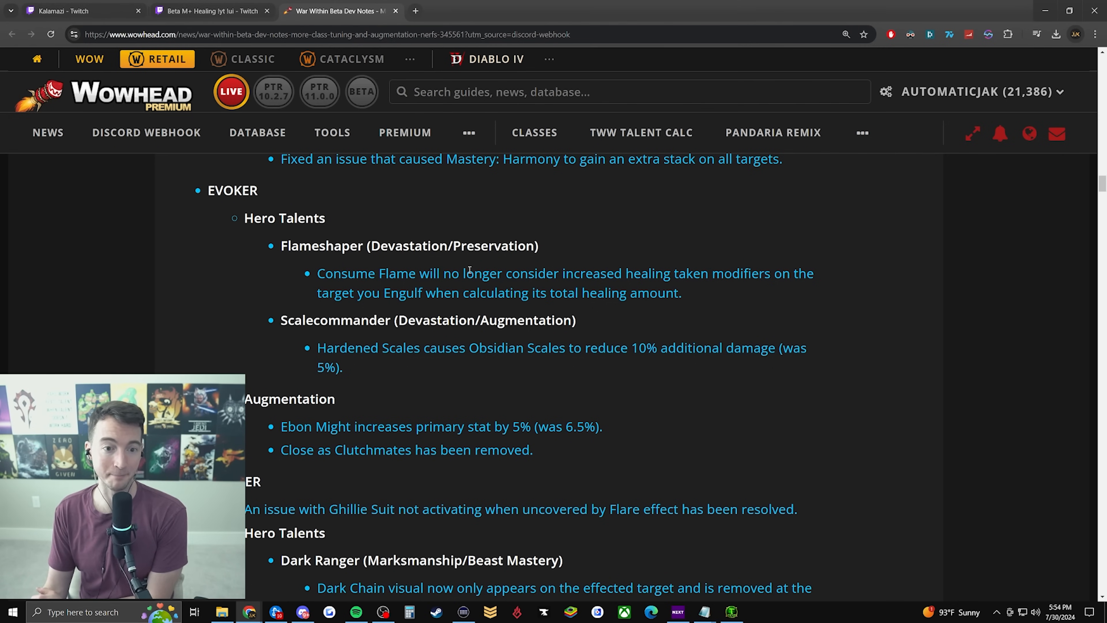
scroll(up, 3)
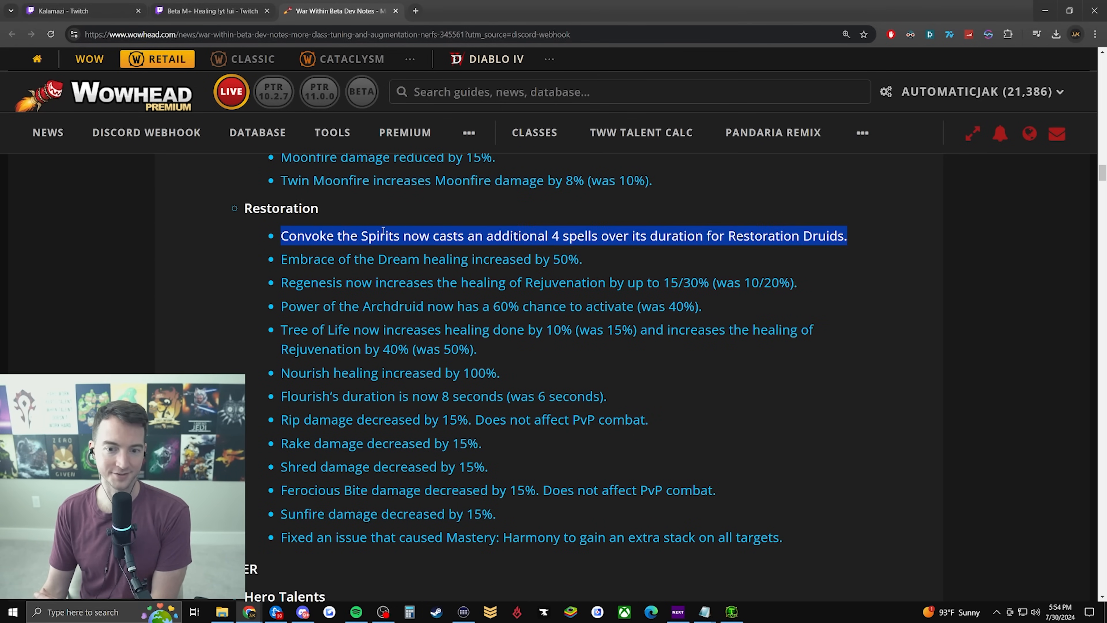
click(356, 275)
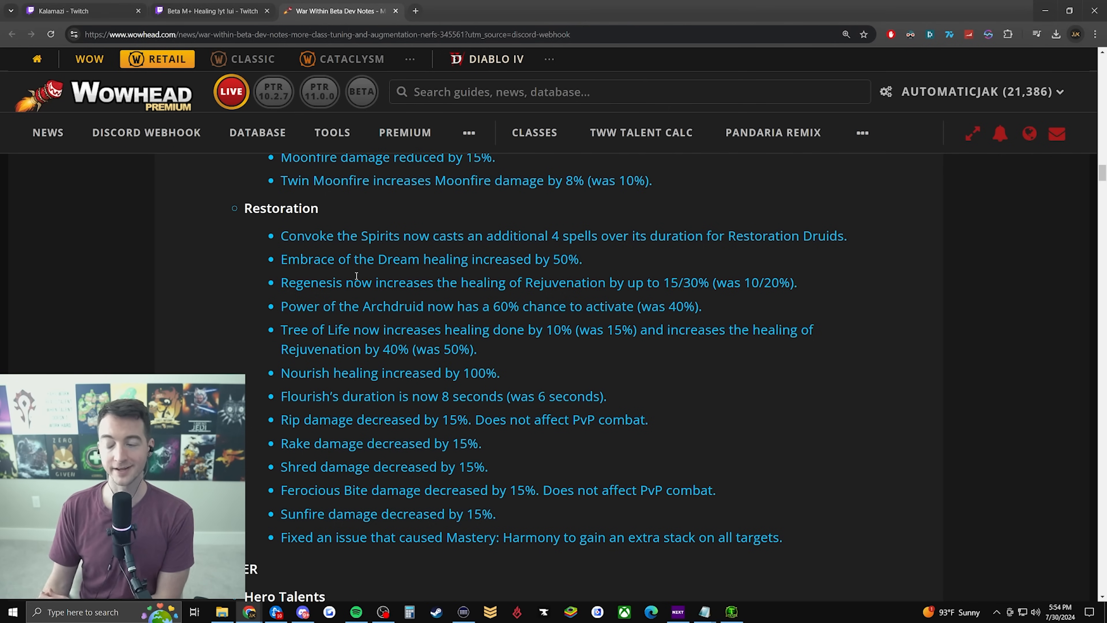